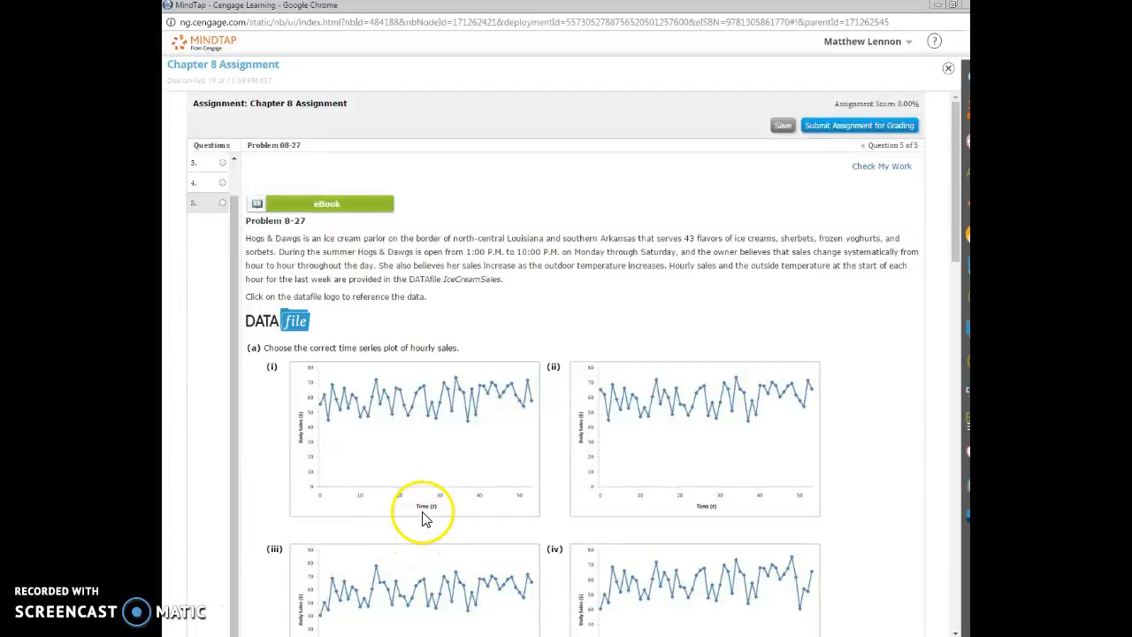
mouse_move(381, 280)
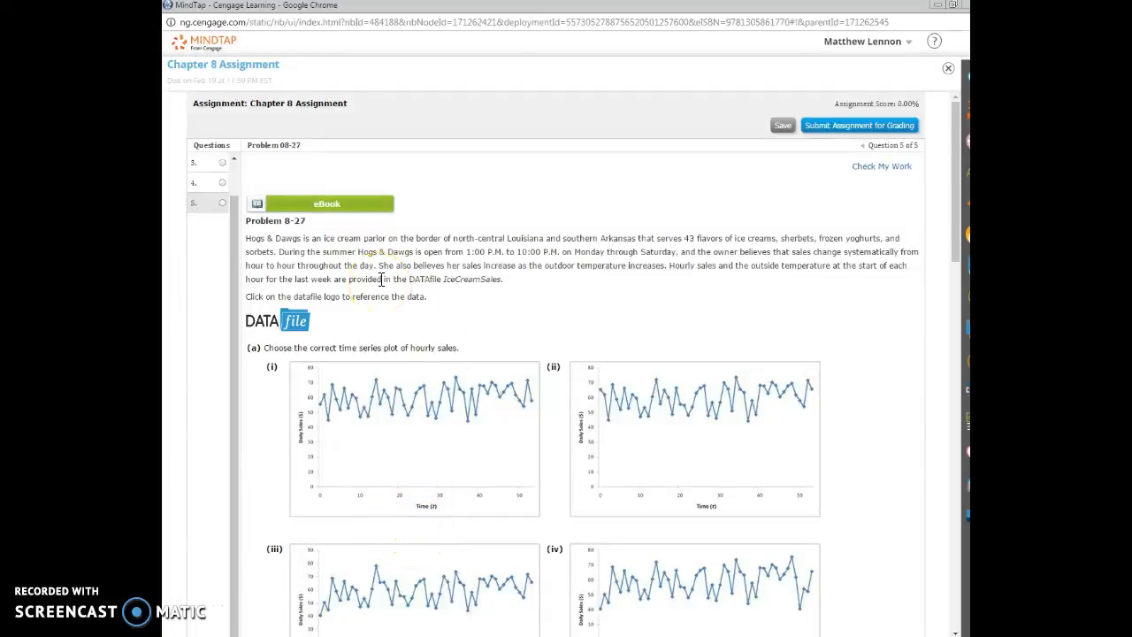
mouse_move(452, 322)
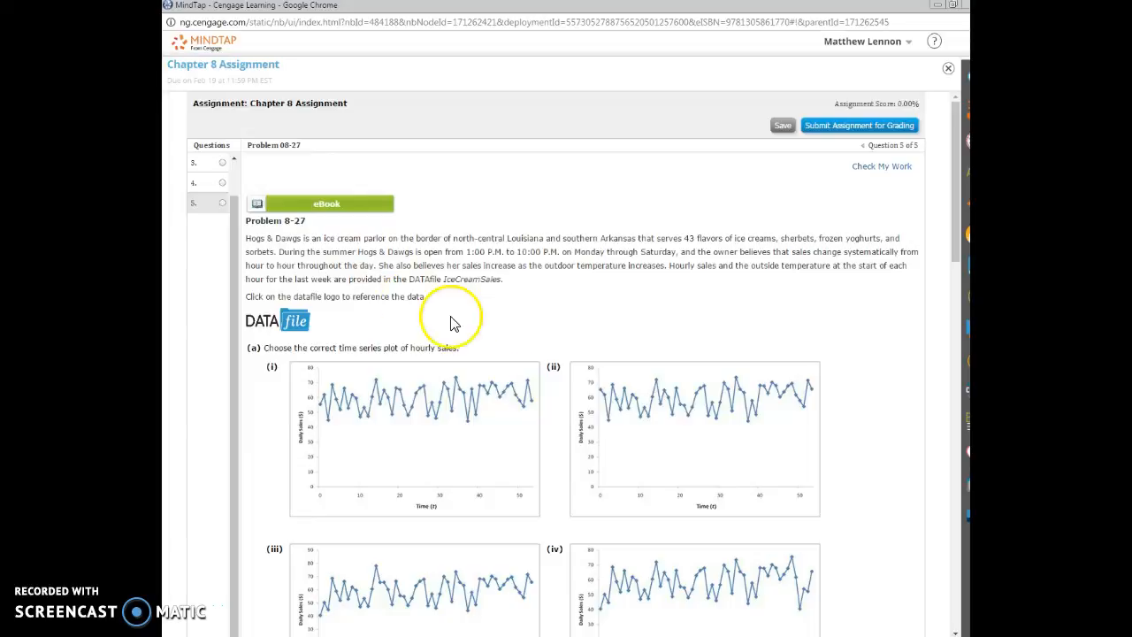
mouse_move(492, 333)
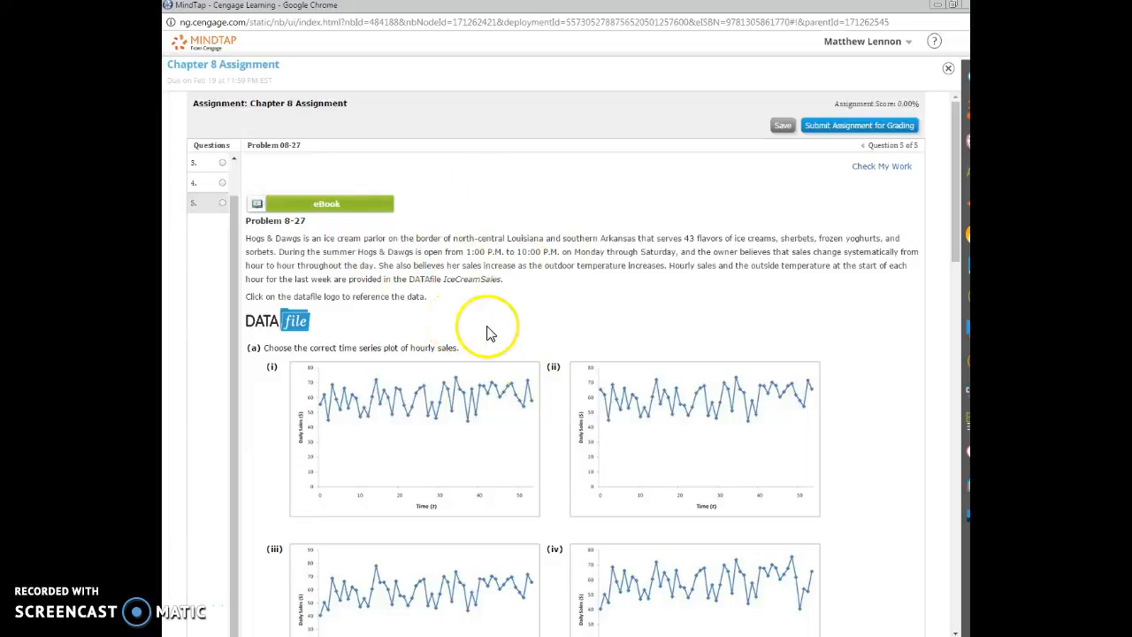
mouse_move(769, 441)
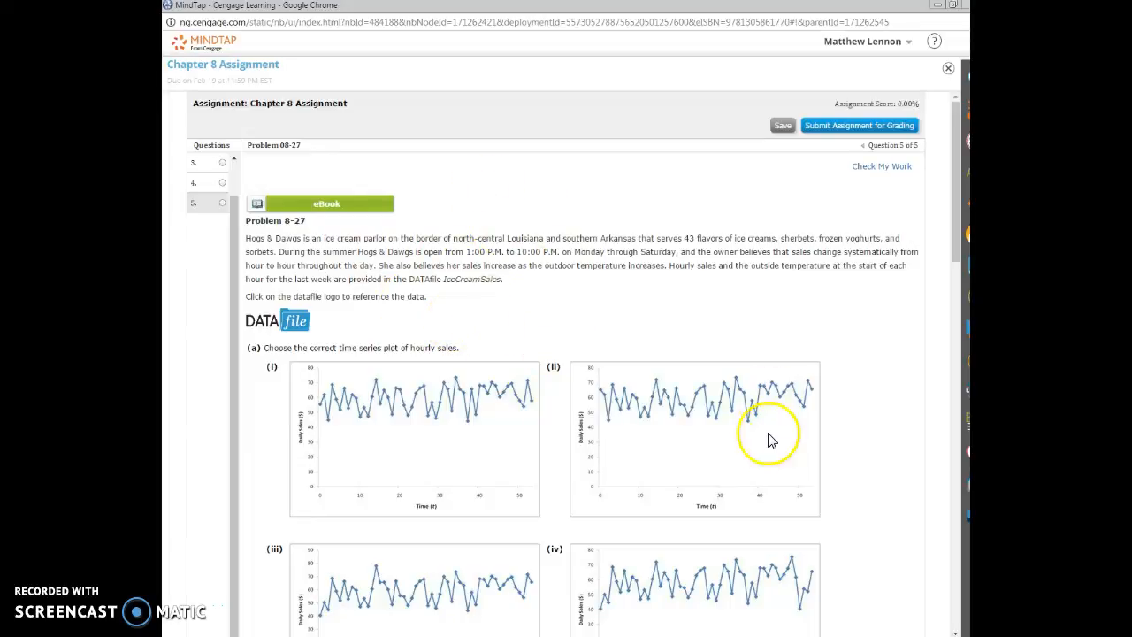
Scroll through the IceCreamSales data sheet with Day, Hour, Temperature and Sales columns
scroll(down, 3)
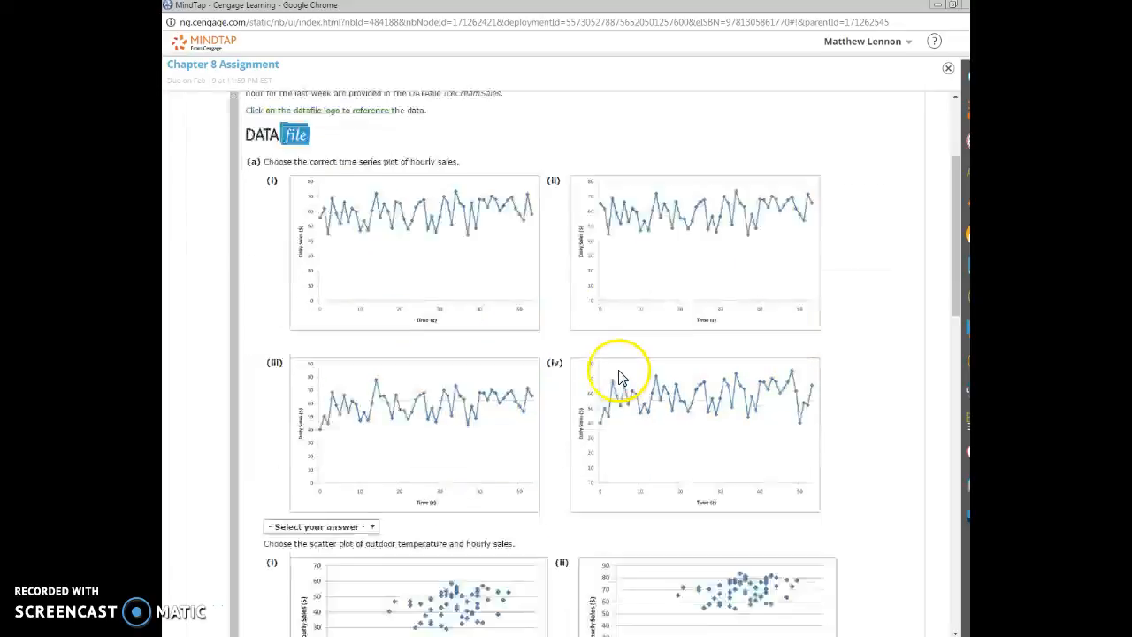
scroll(down, 3)
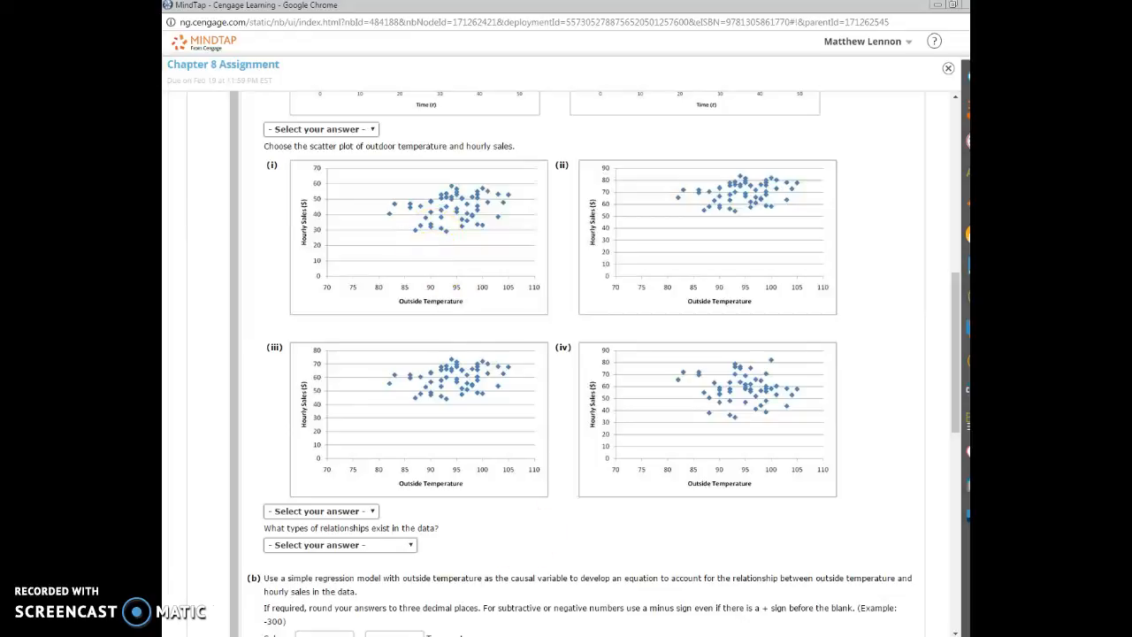
scroll(up, 3)
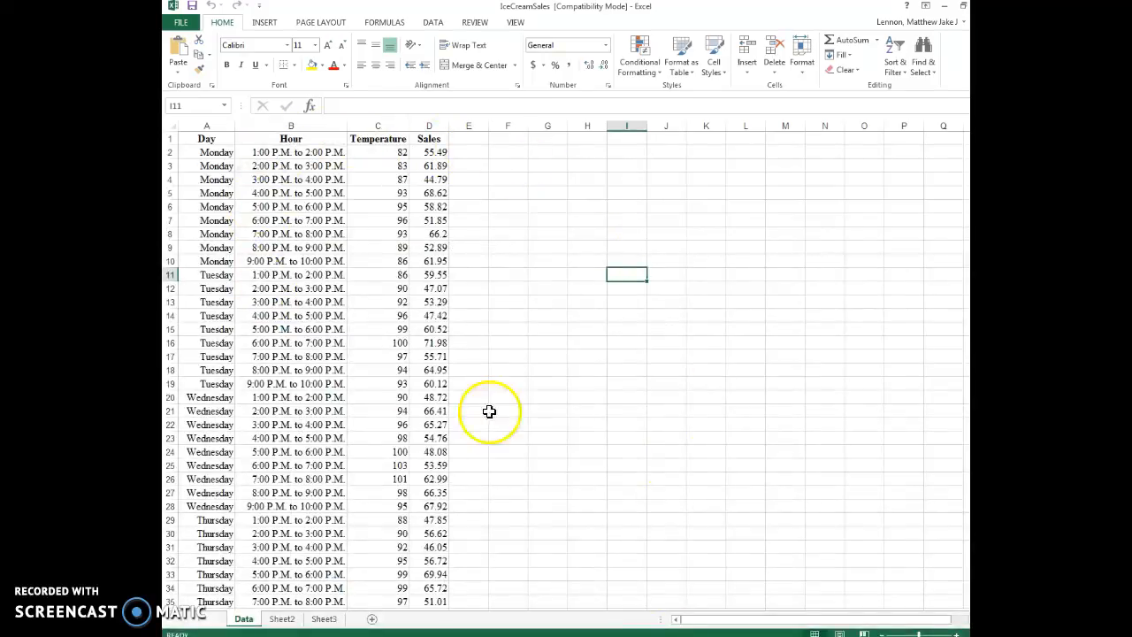
mouse_move(529, 564)
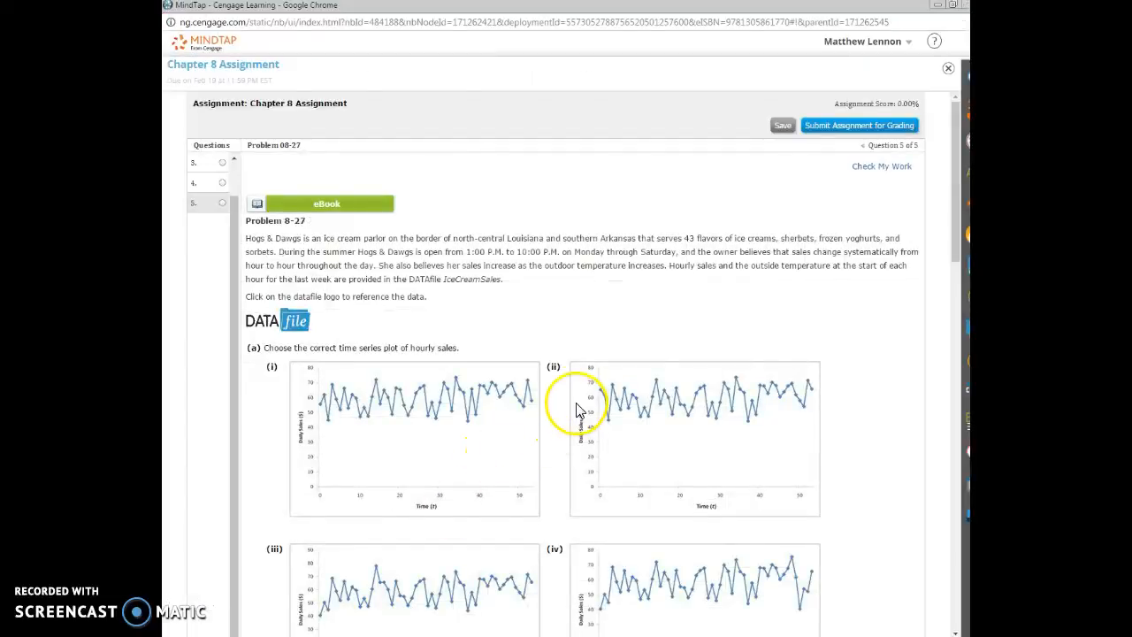
Scroll through Problem 8-27 to read the regression questions in parts (b) and (c)
scroll(down, 3)
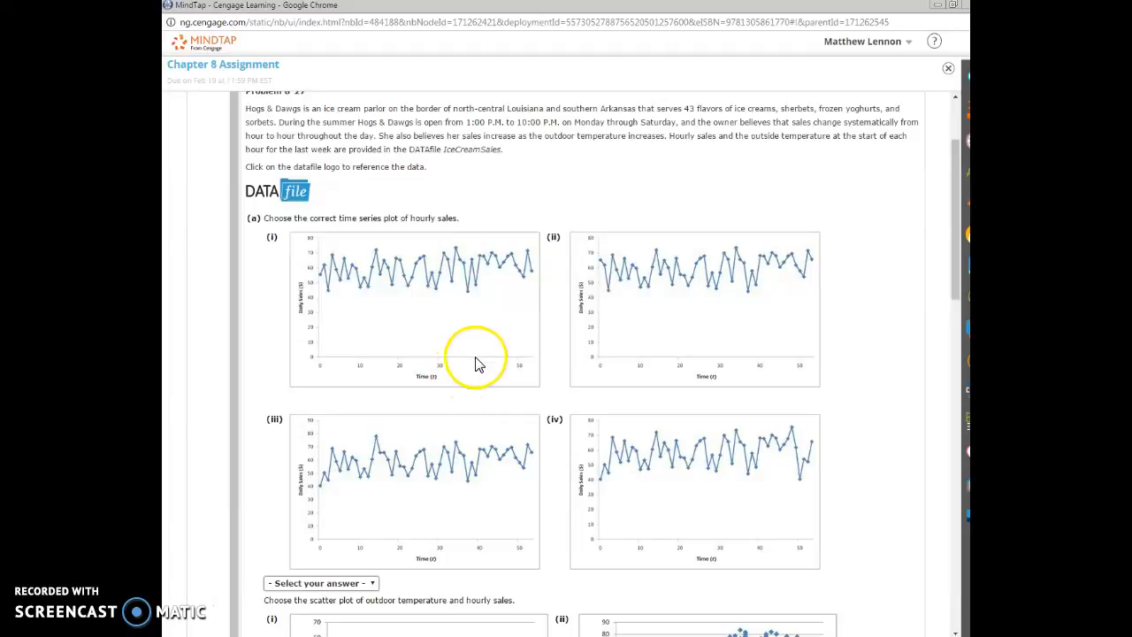
scroll(down, 3)
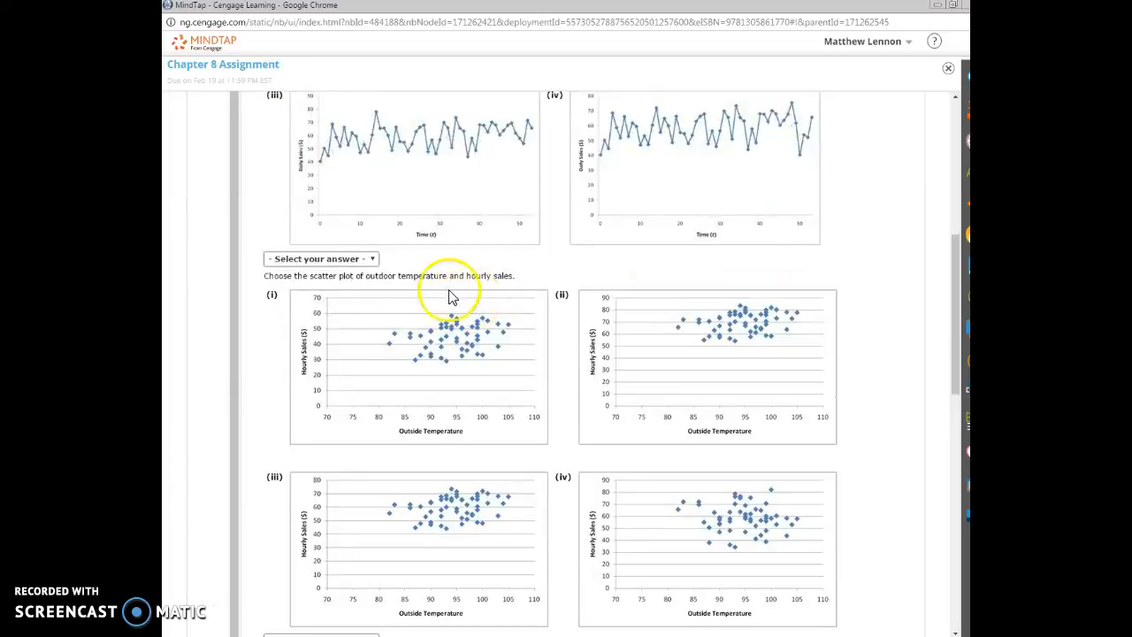
scroll(up, 3)
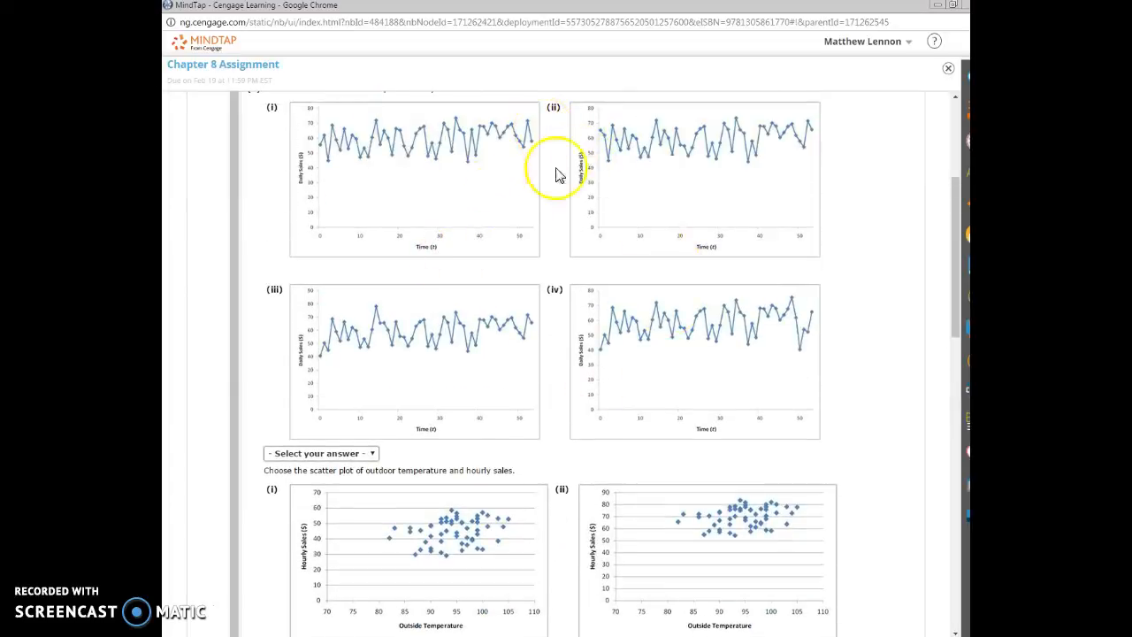
scroll(down, 3)
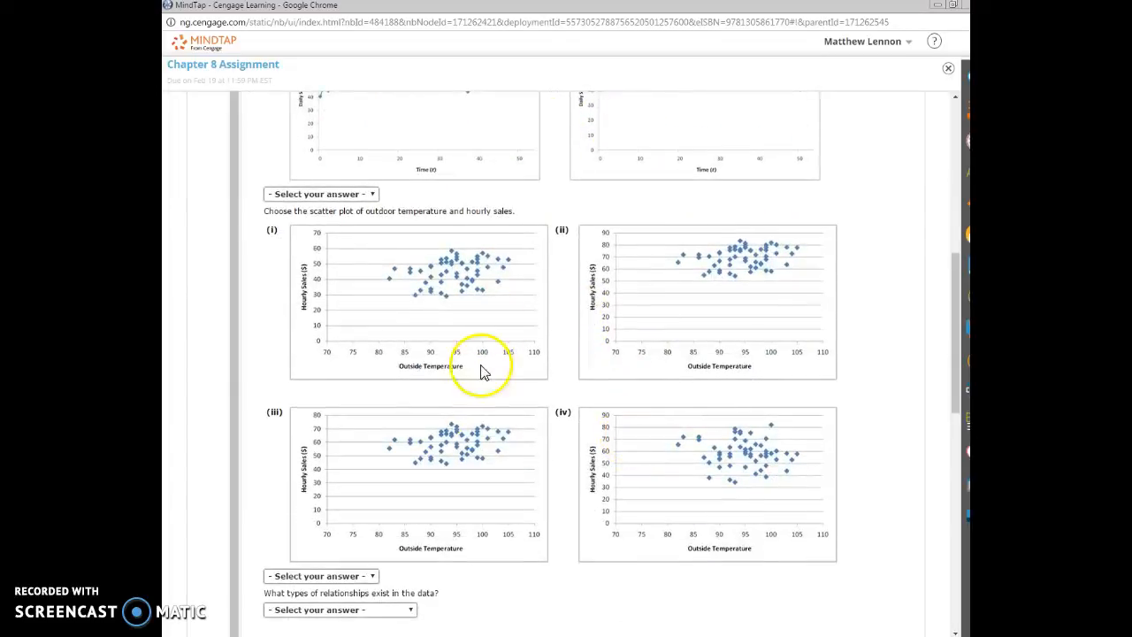
scroll(down, 3)
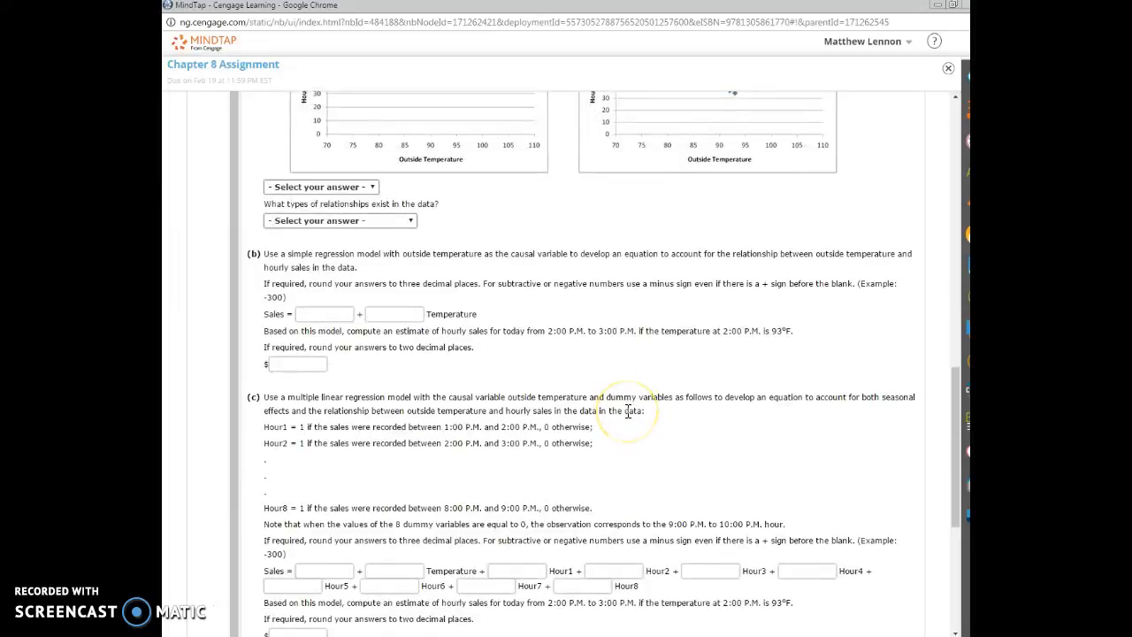
mouse_move(626, 410)
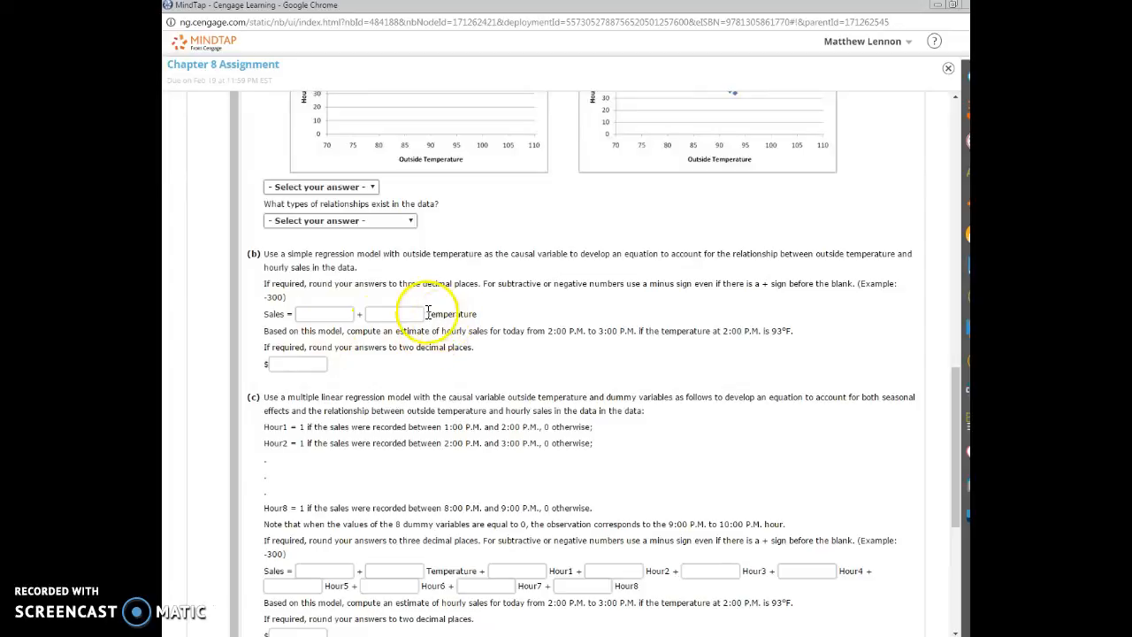
mouse_move(458, 304)
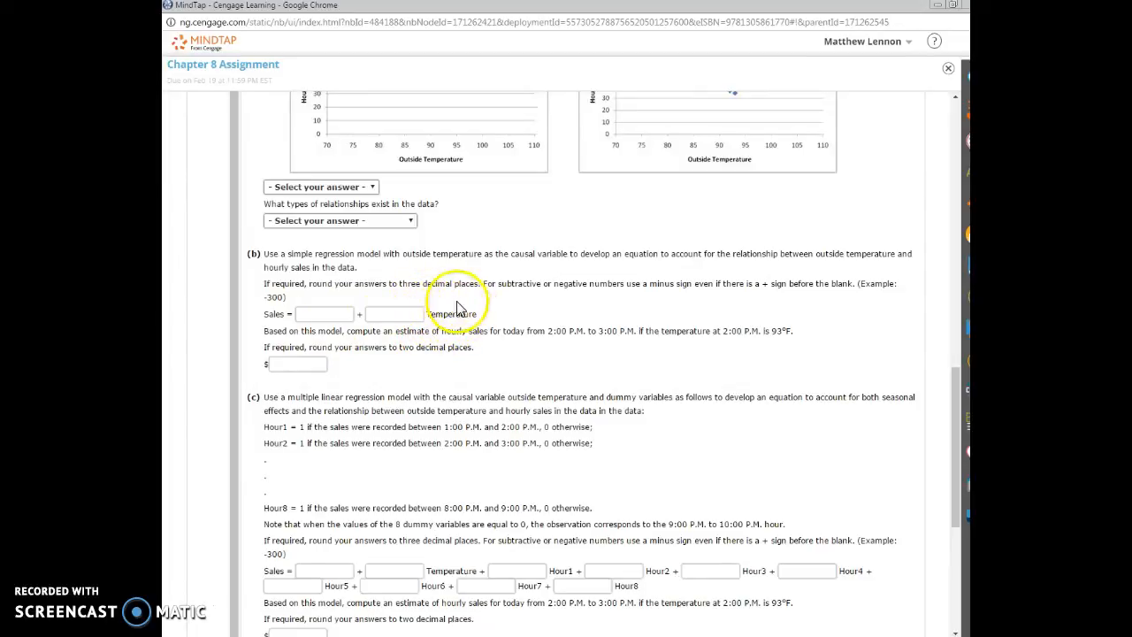
scroll(down, 3)
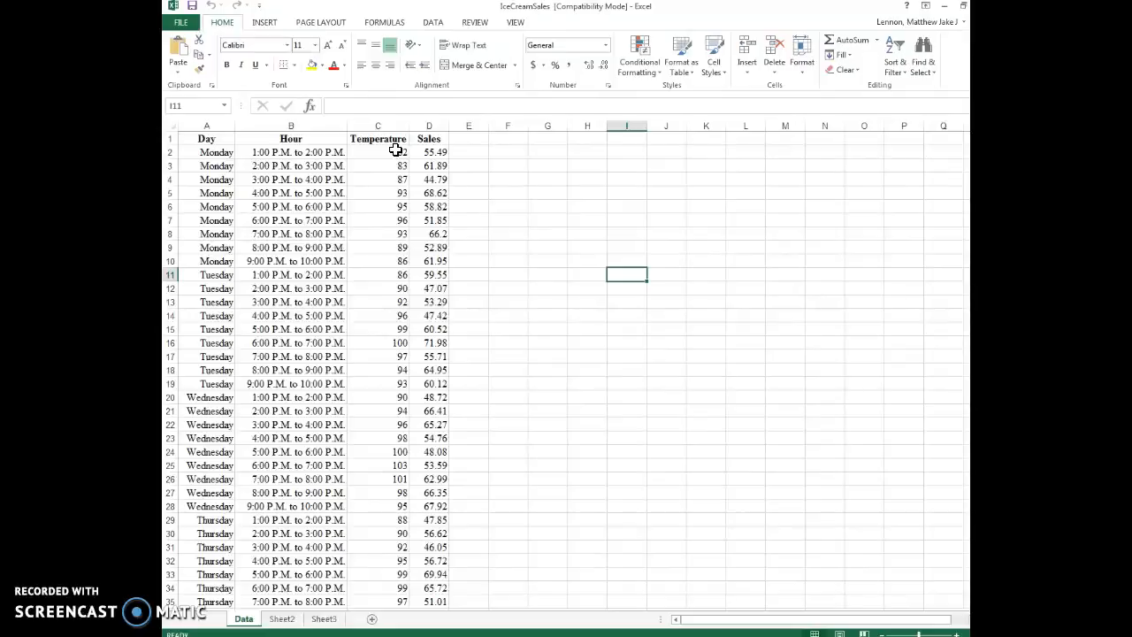
Cut the Temperature column and move it to column E, after Sales
click(379, 123)
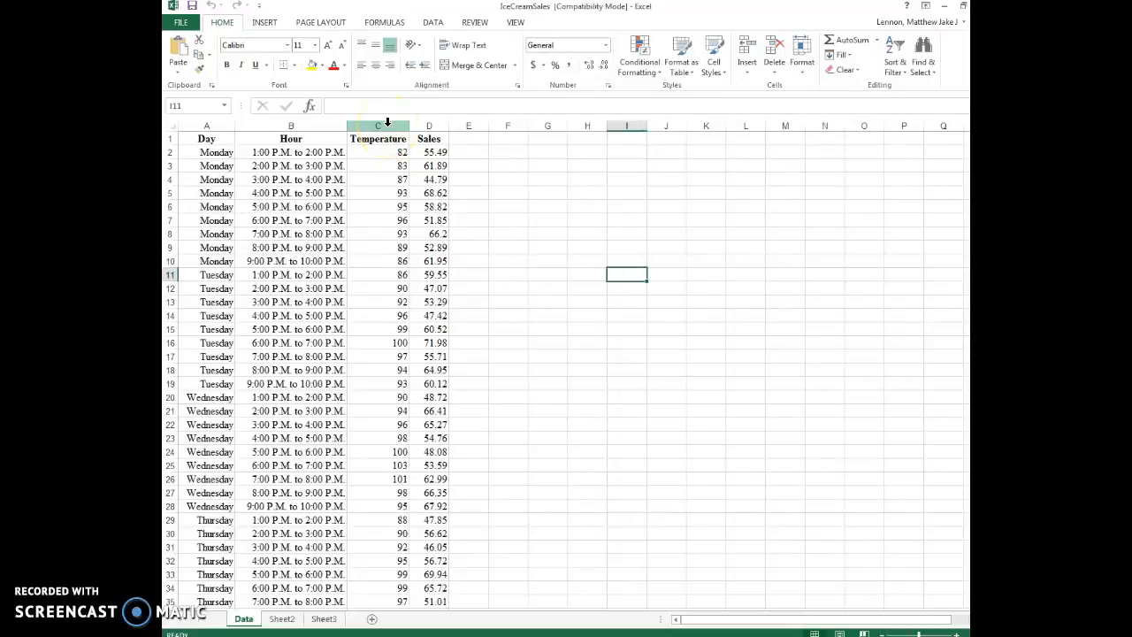
mouse_move(658, 258)
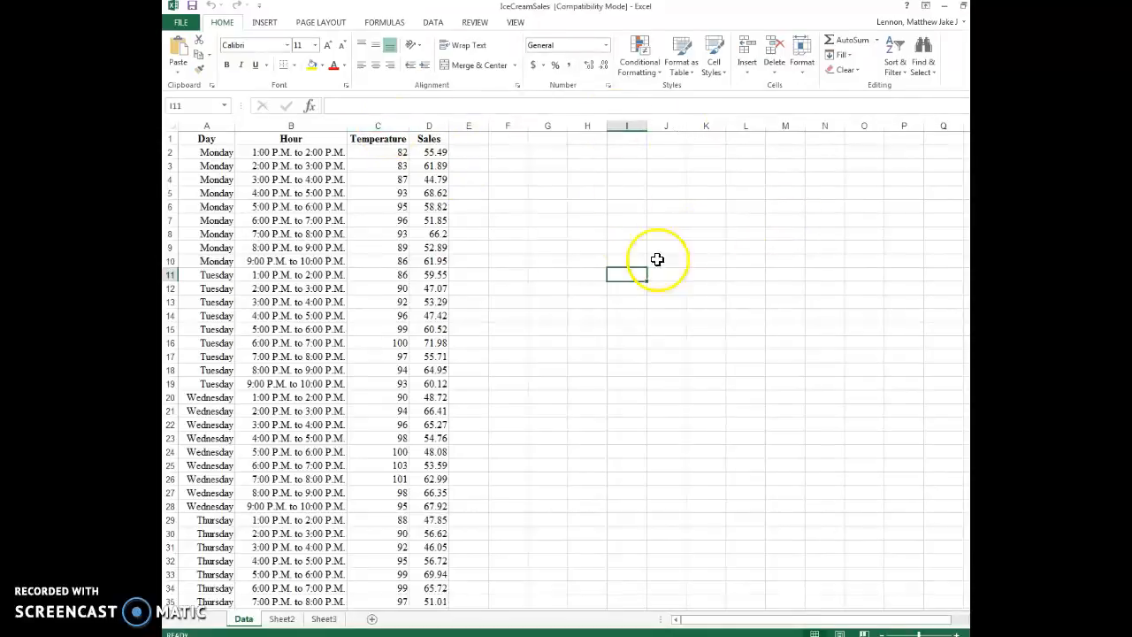
click(378, 124)
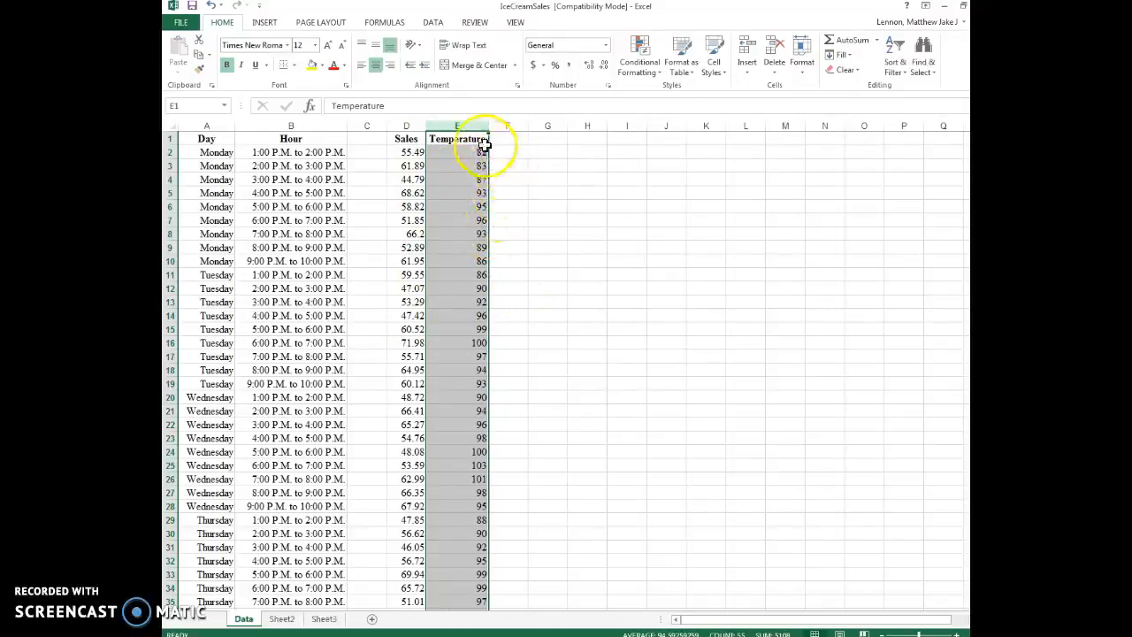
click(507, 138)
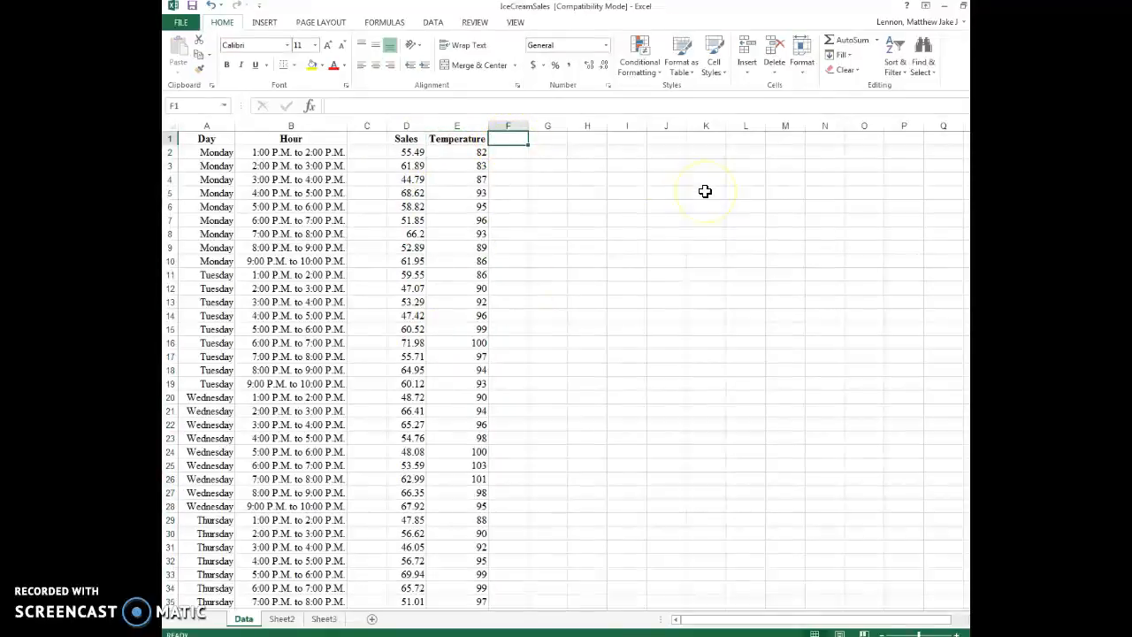
Enter headers H1 through H8 across row 1 in columns F to M, ending at F2
text(H1)
click(546, 138)
text(H2)
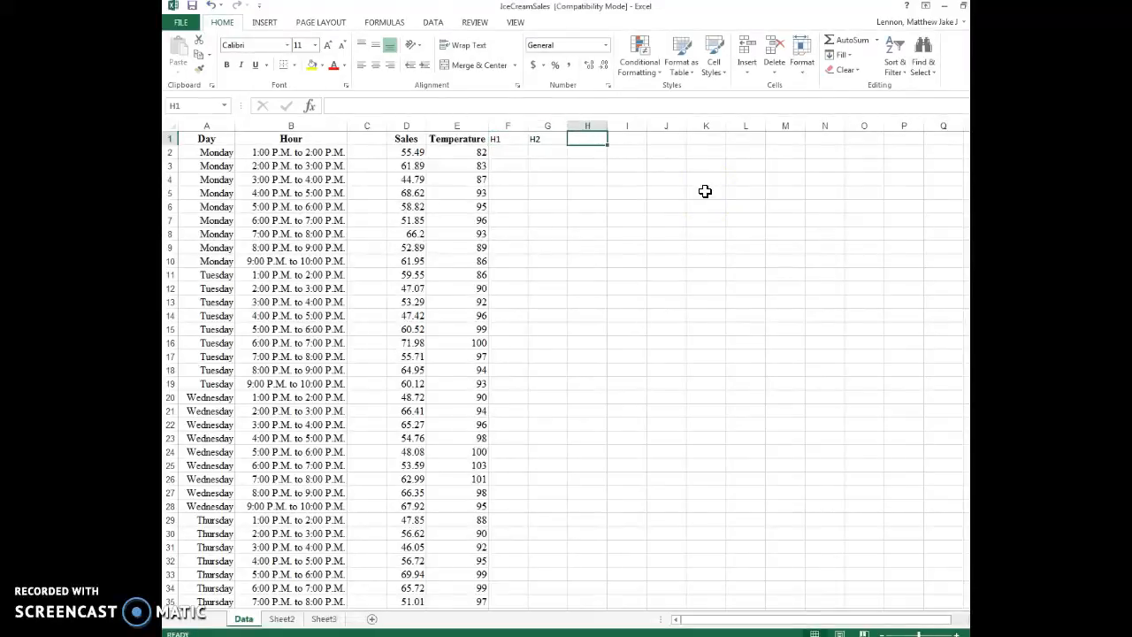
text(H5)
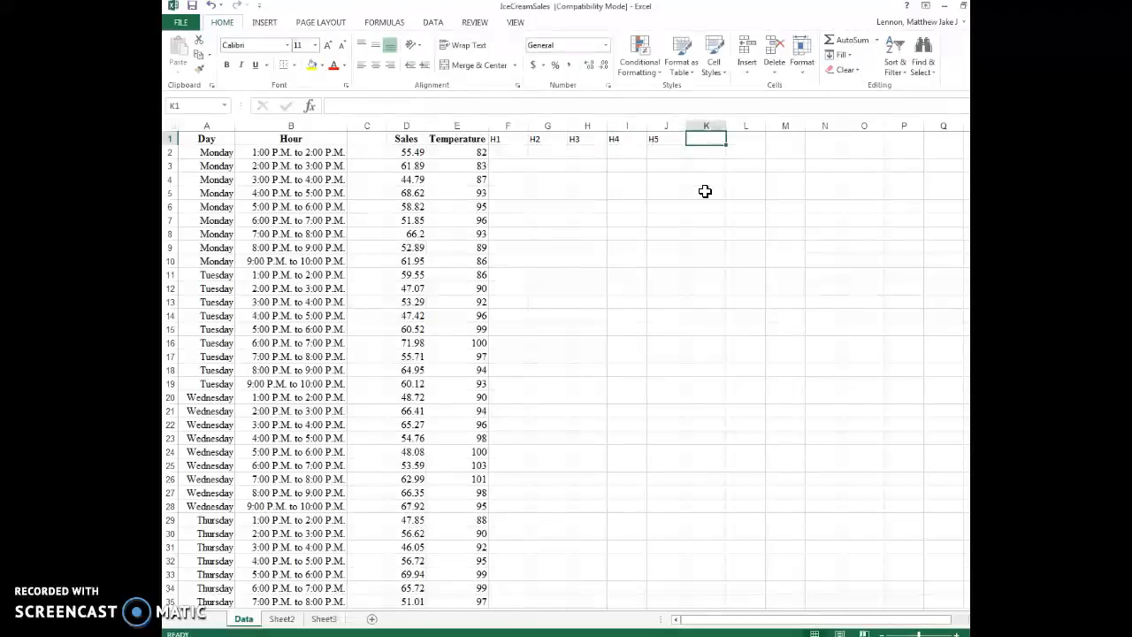
text(H6)
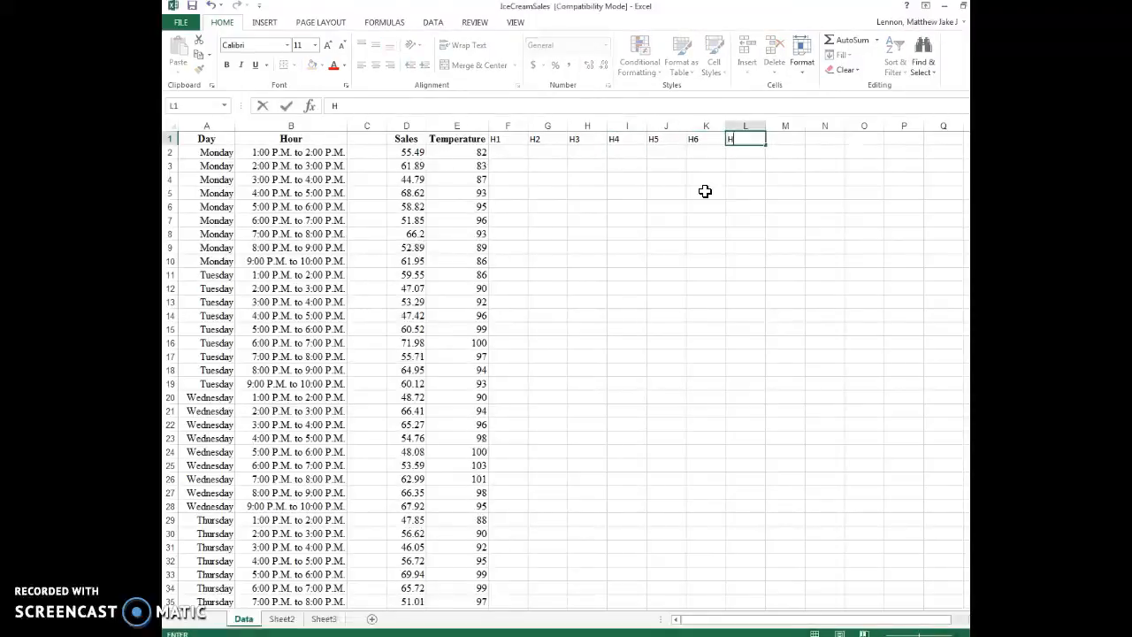
text(7)
key(Return)
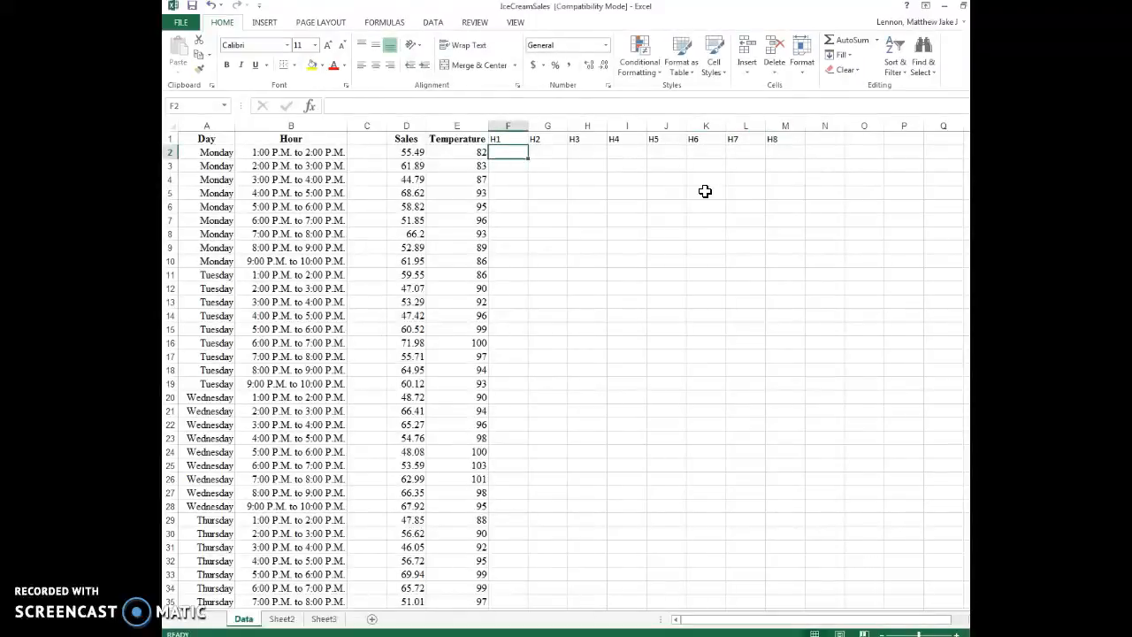
mouse_move(244, 385)
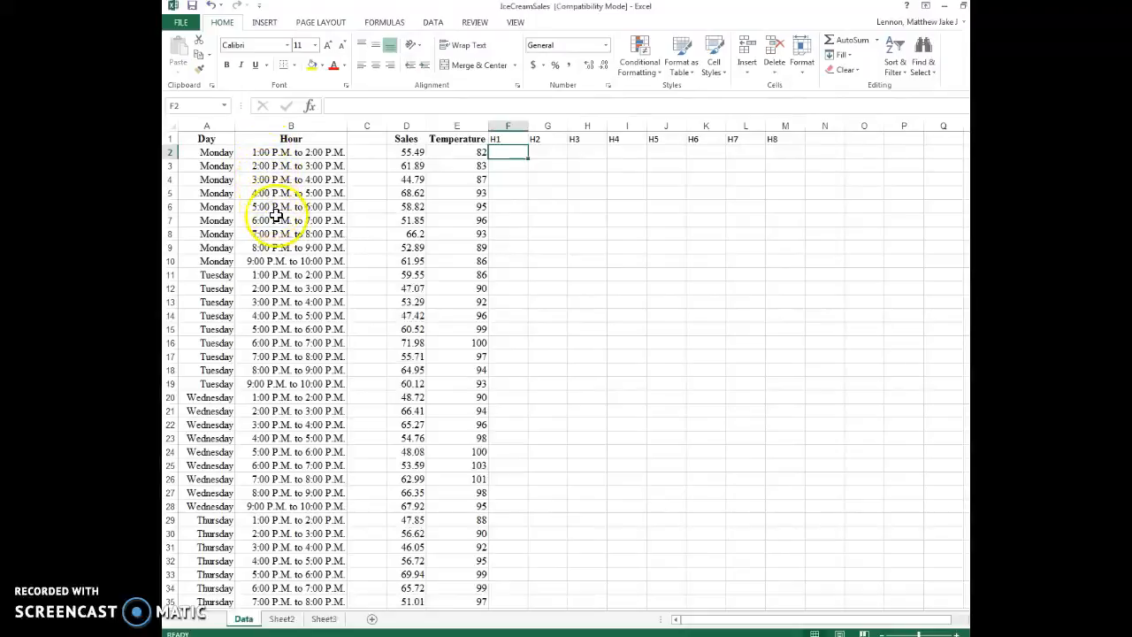
scroll(down, 3)
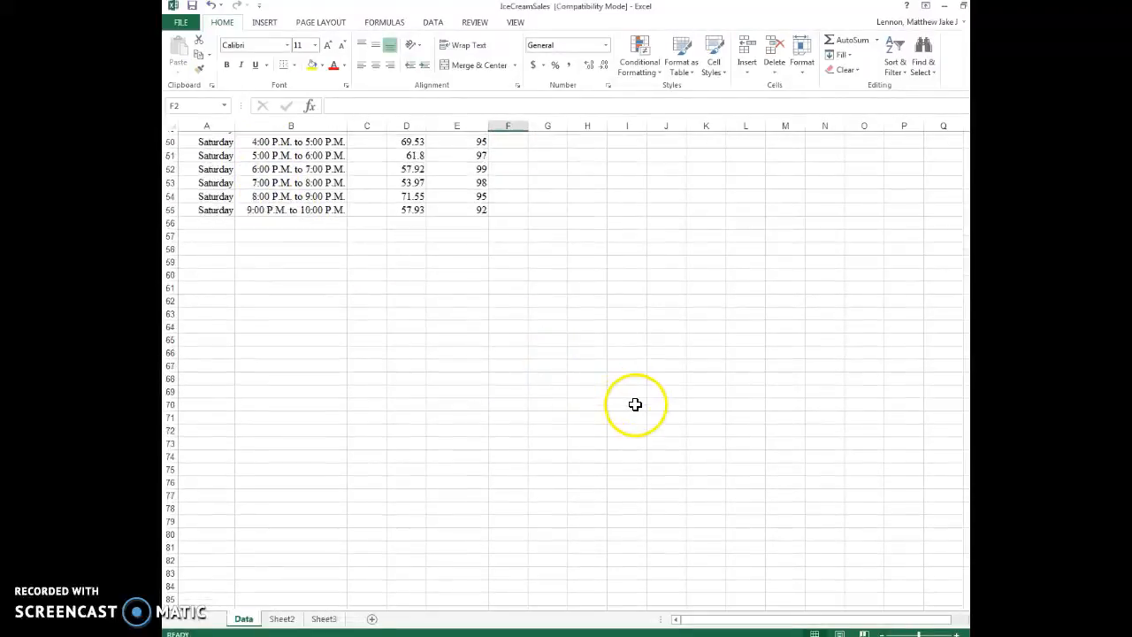
scroll(up, 3)
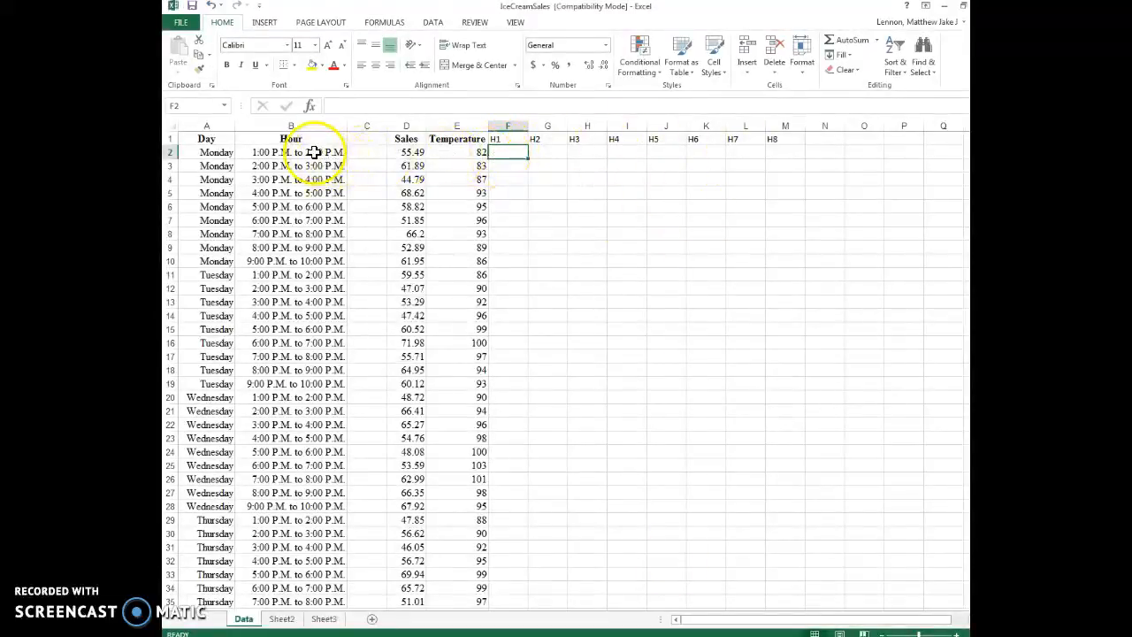
mouse_move(577, 149)
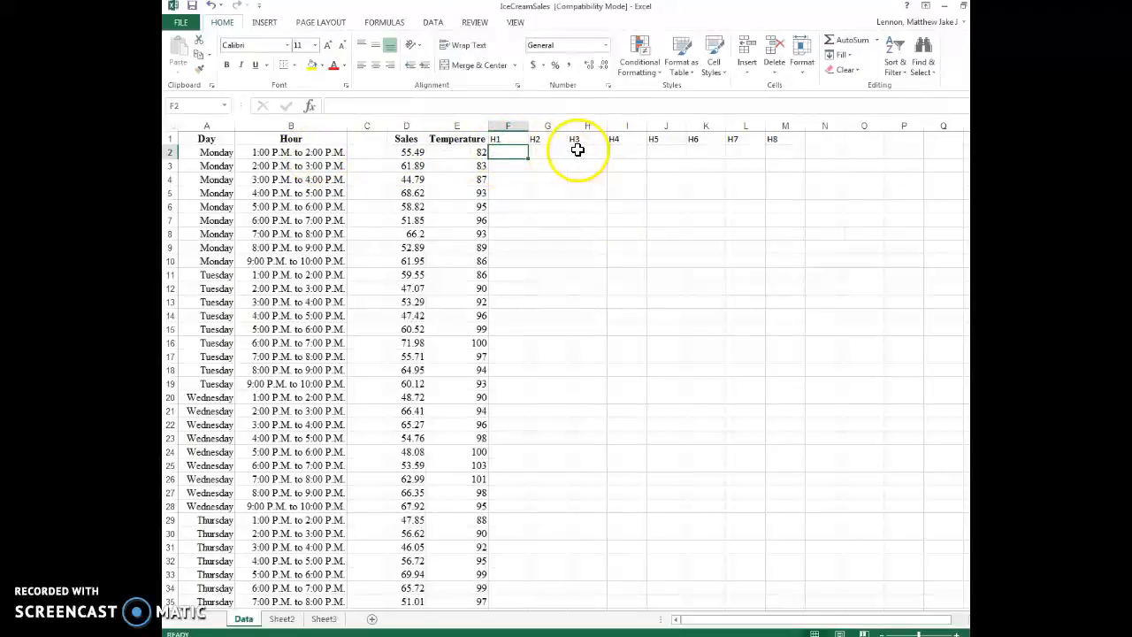
click(626, 152)
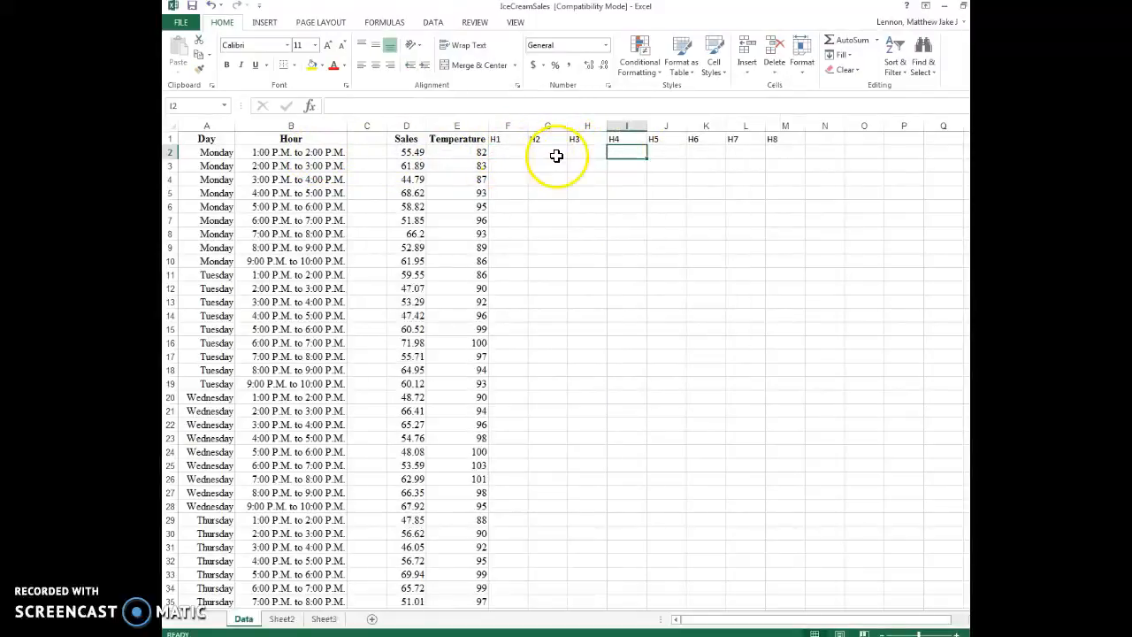
click(506, 152)
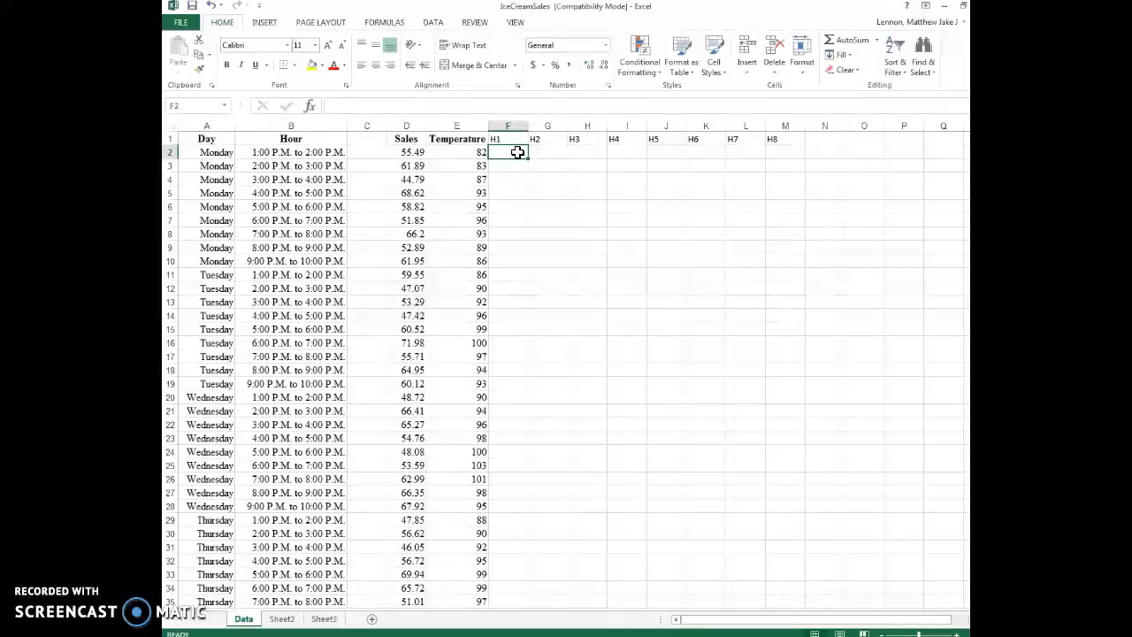
Enter =IF(B2="1:00 P.M. to 2:00 P.M.",1,0) in F2 as the H1 indicator
text(=if()
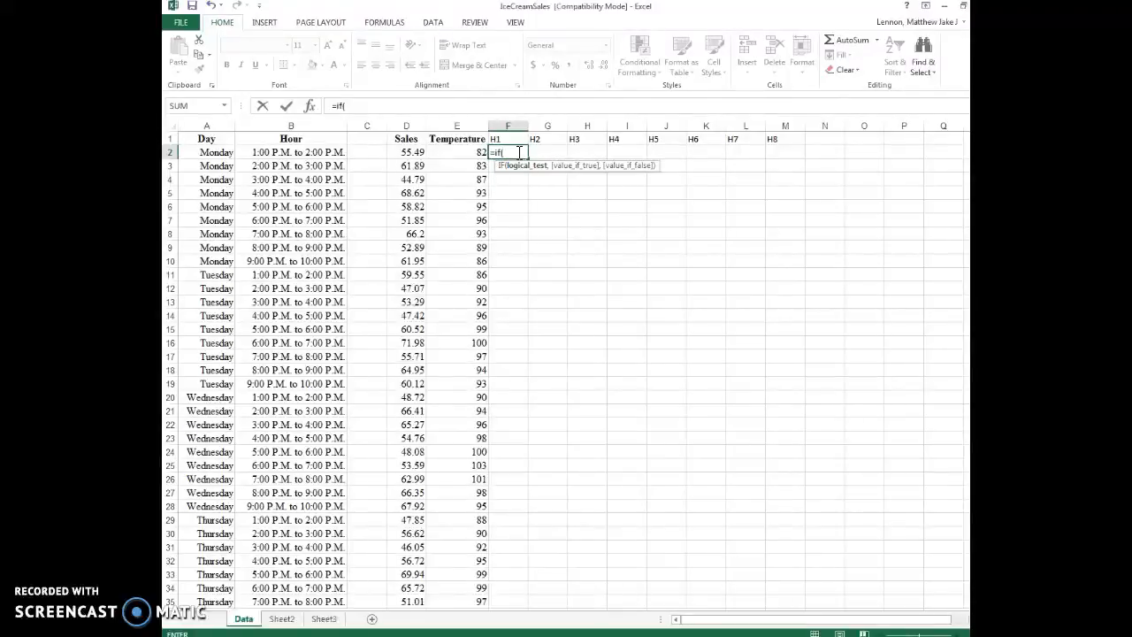
mouse_move(315, 152)
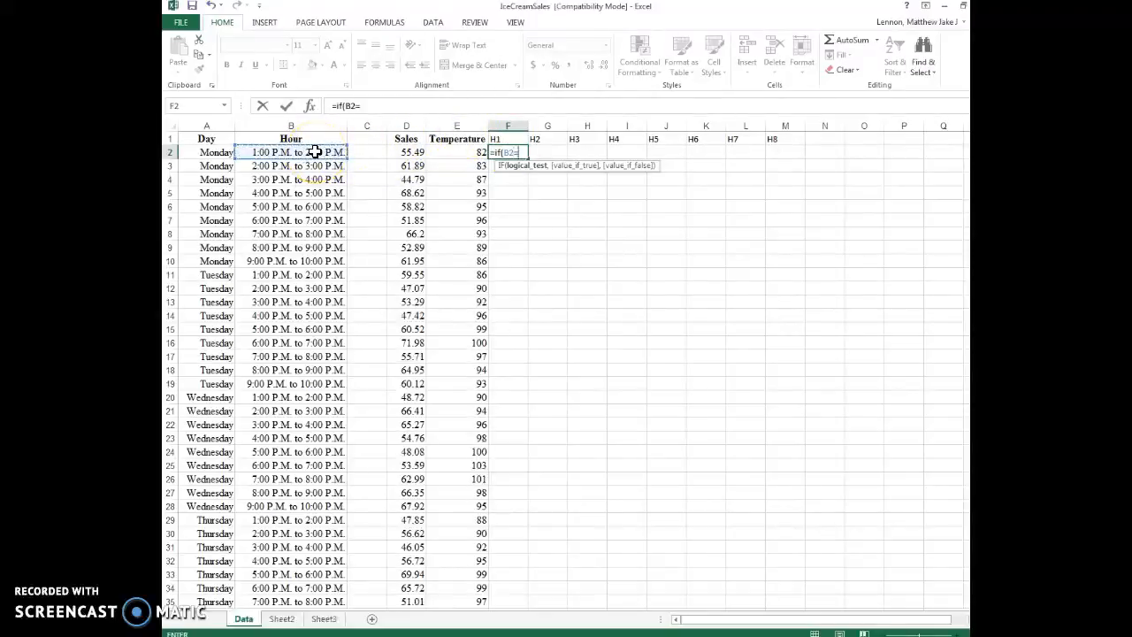
text(")
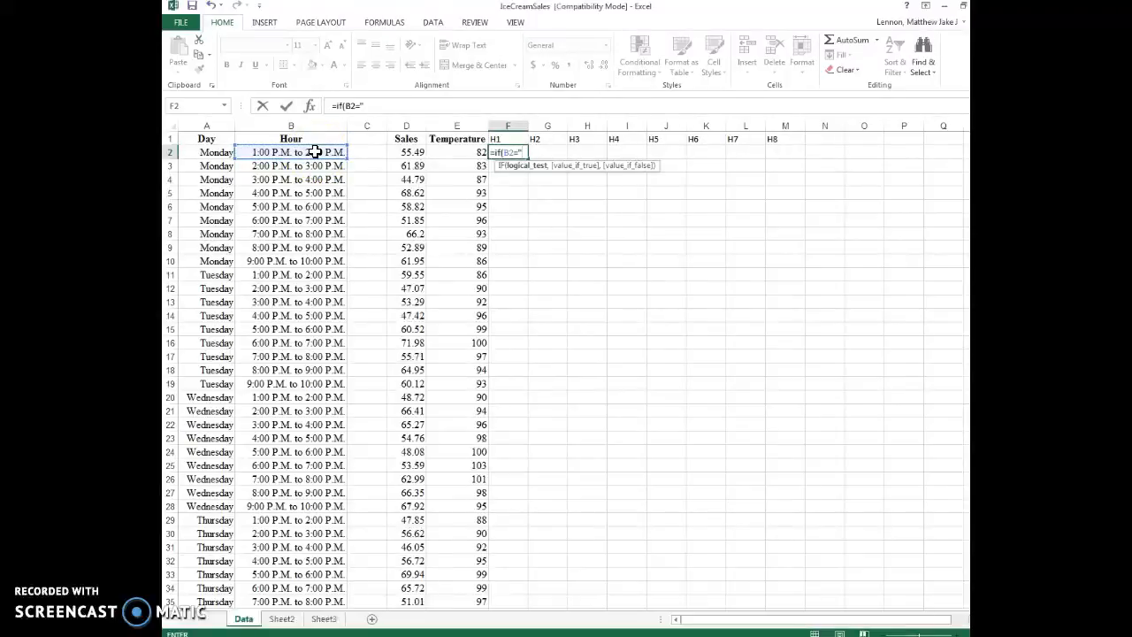
text(1:00)
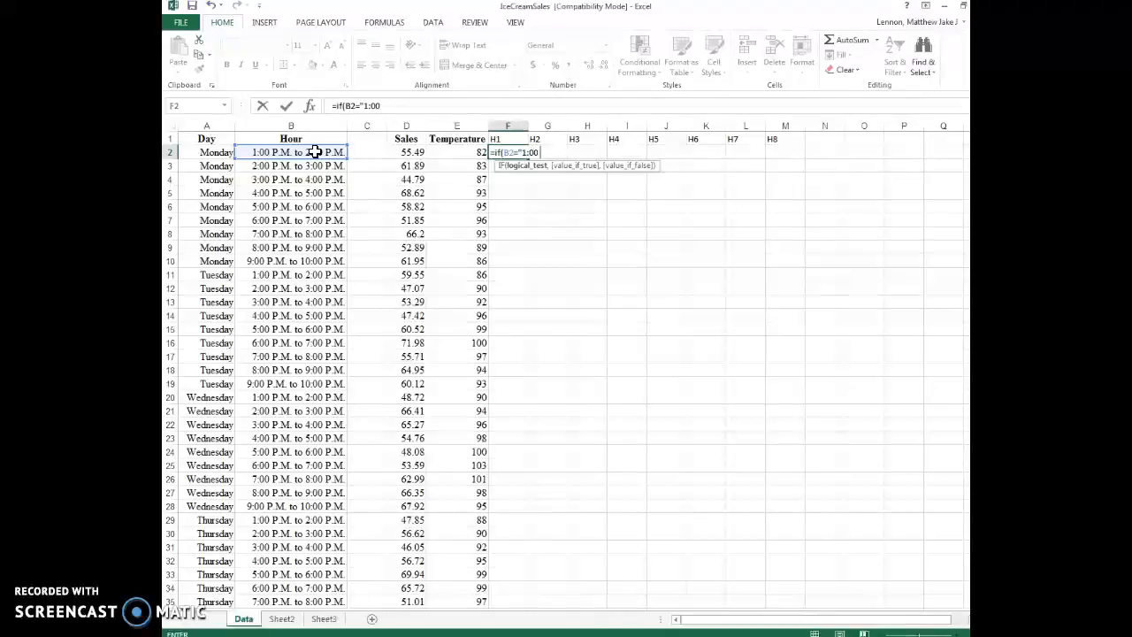
text(P.M.)
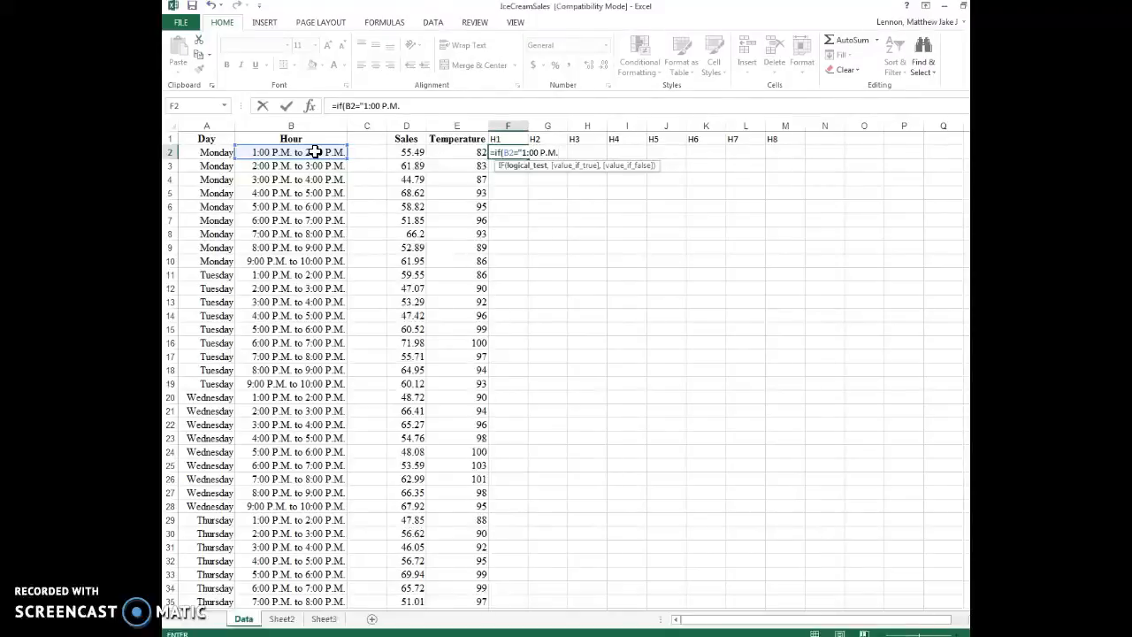
text(to)
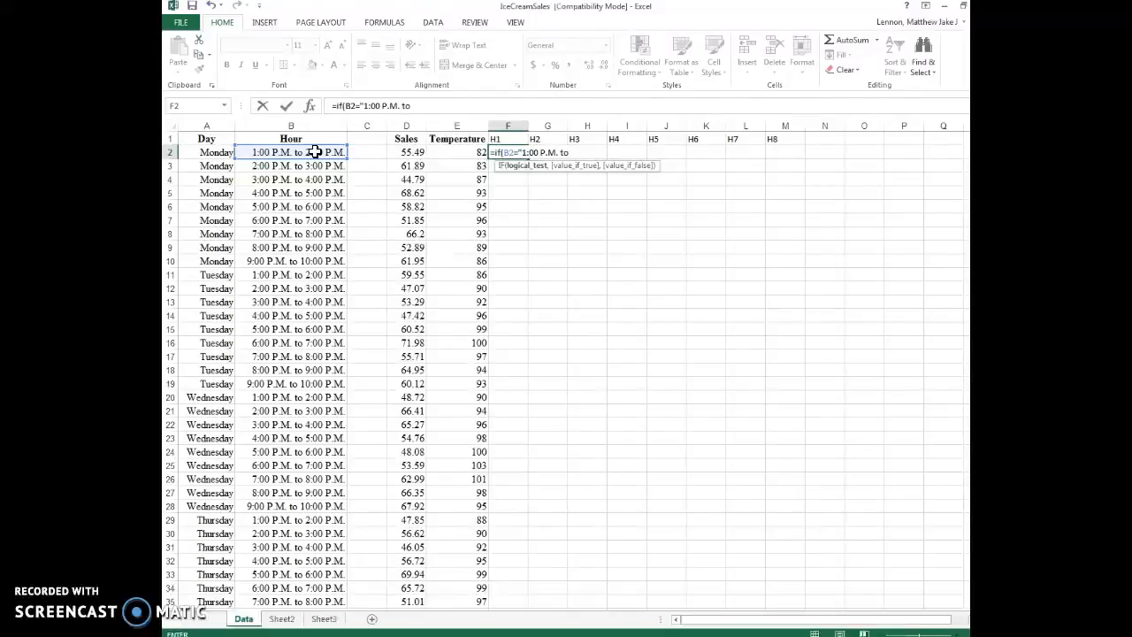
text(2:00)
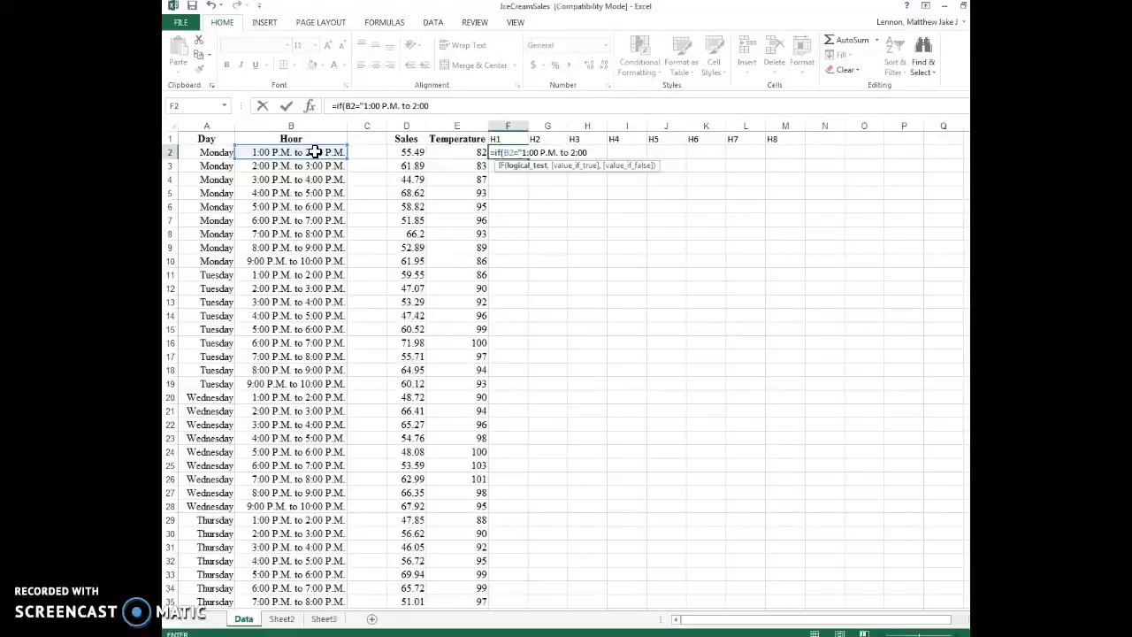
text(P.M.)
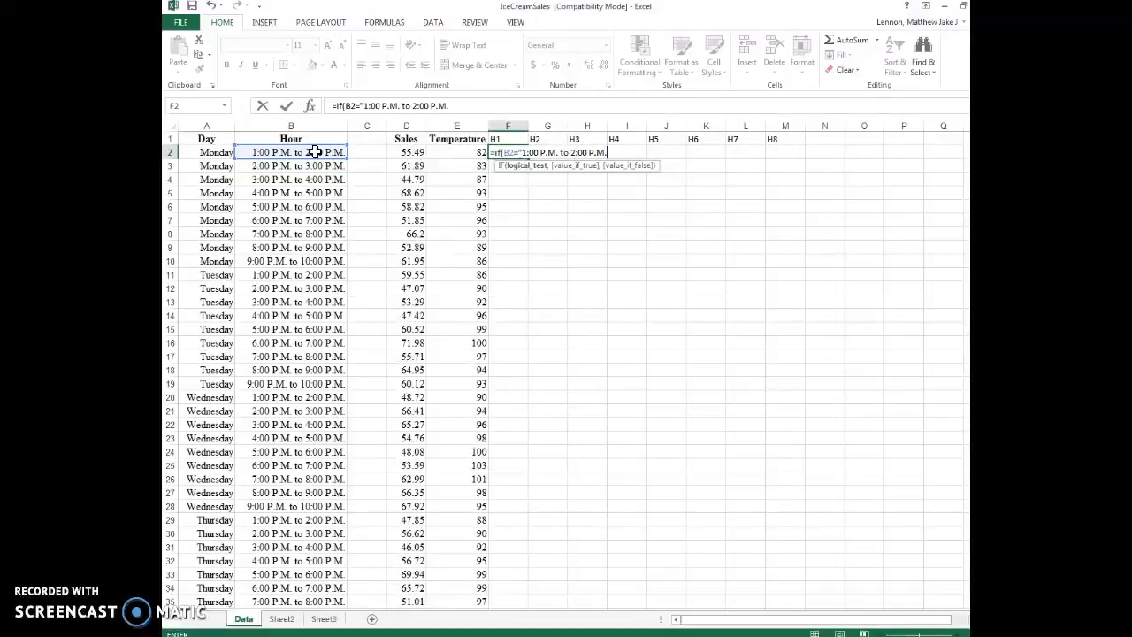
text(")
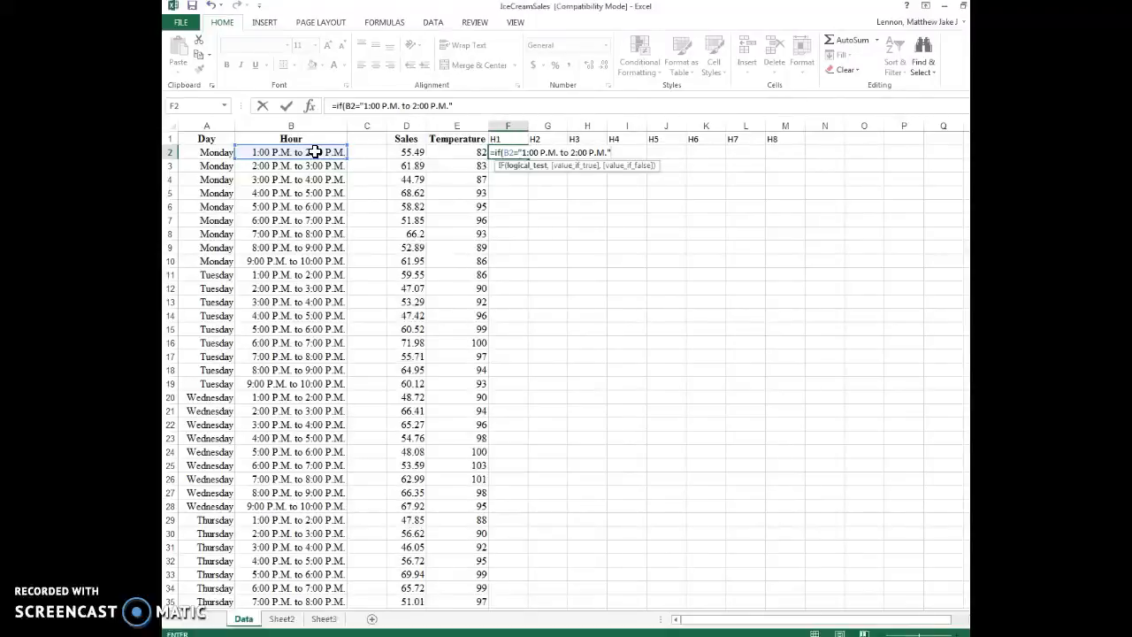
text(,1)
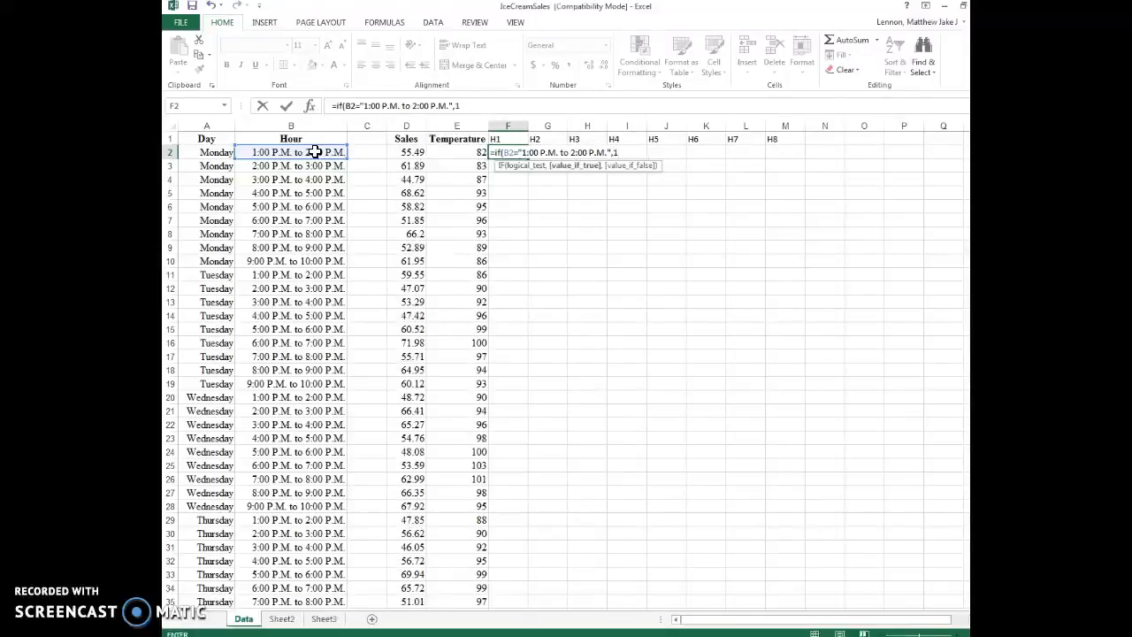
text(,0)
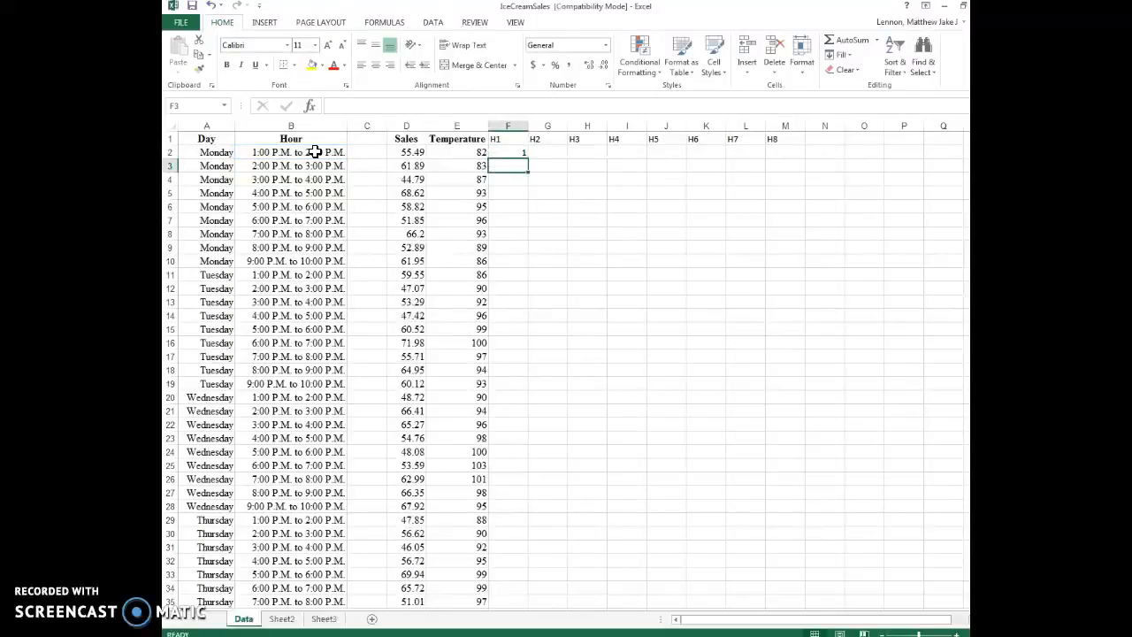
Fill the H1 formula down column F so every row shows a 1/0 flag
click(506, 152)
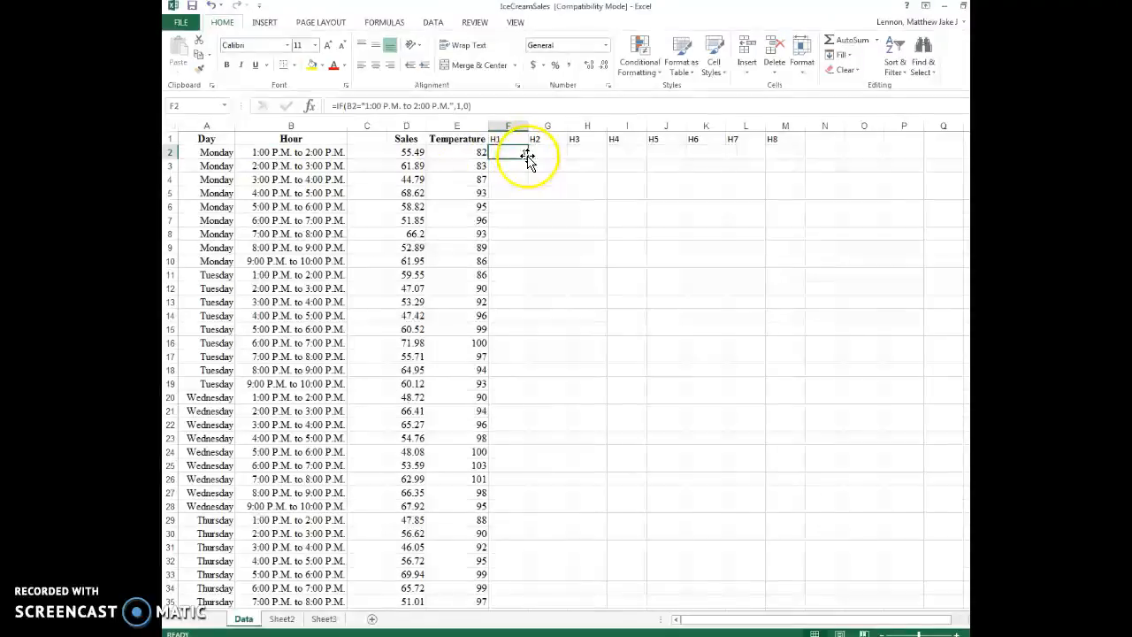
drag(508, 152, 508, 602)
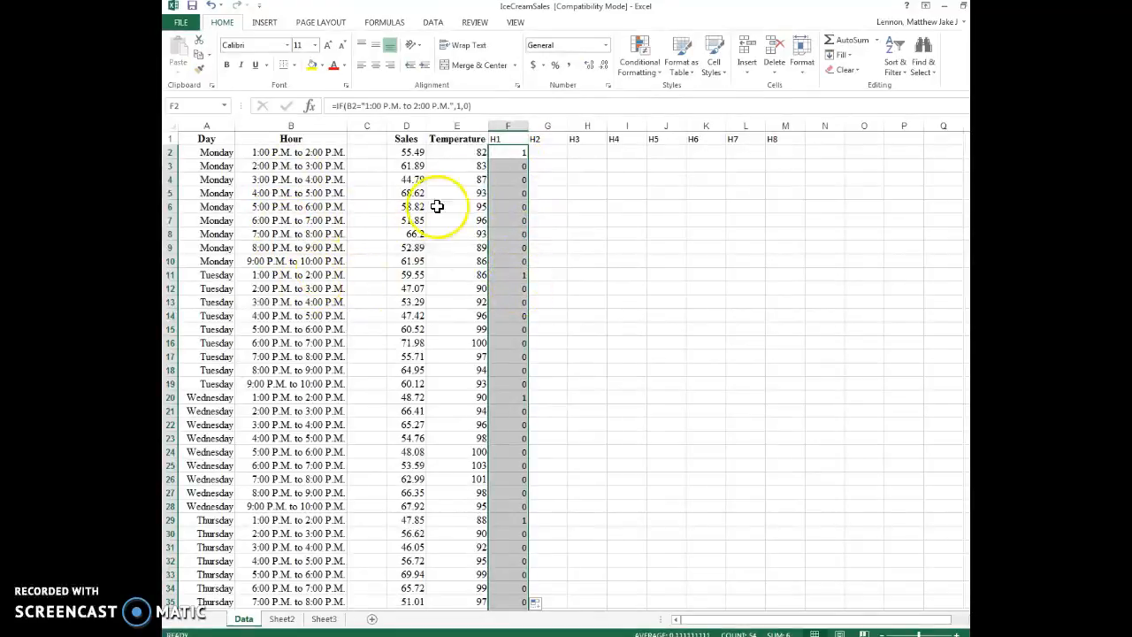
click(508, 152)
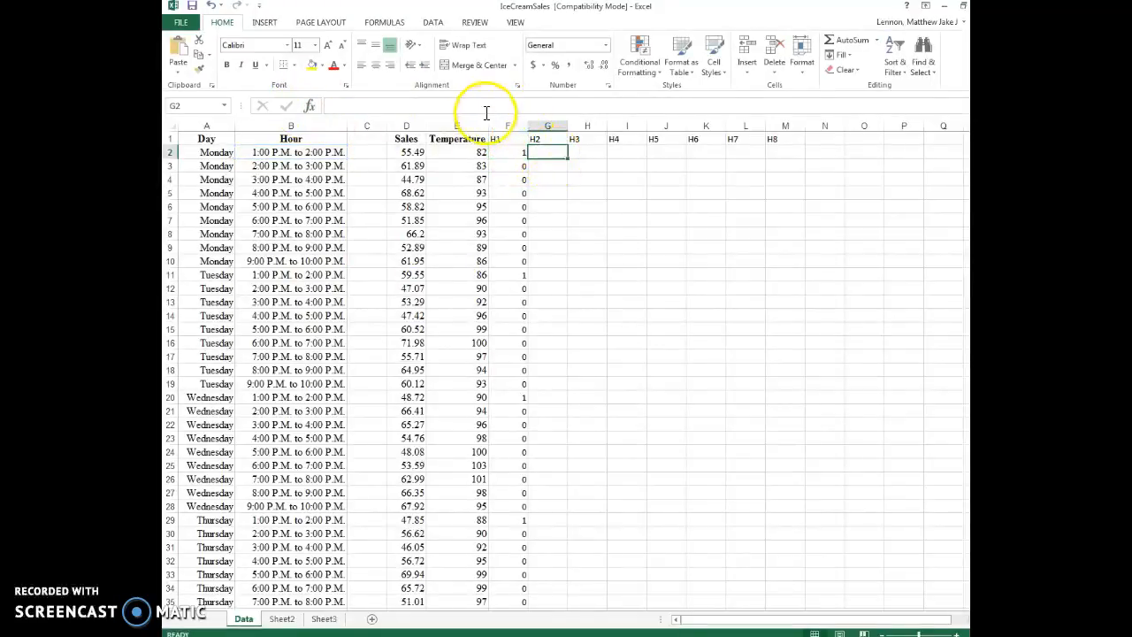
Enter IF indicator formulas in row 2 for H2 through H4, each testing its own hour slot
text(=IF(B2="1:00 P.M. to 2:00 P.M.",1,0))
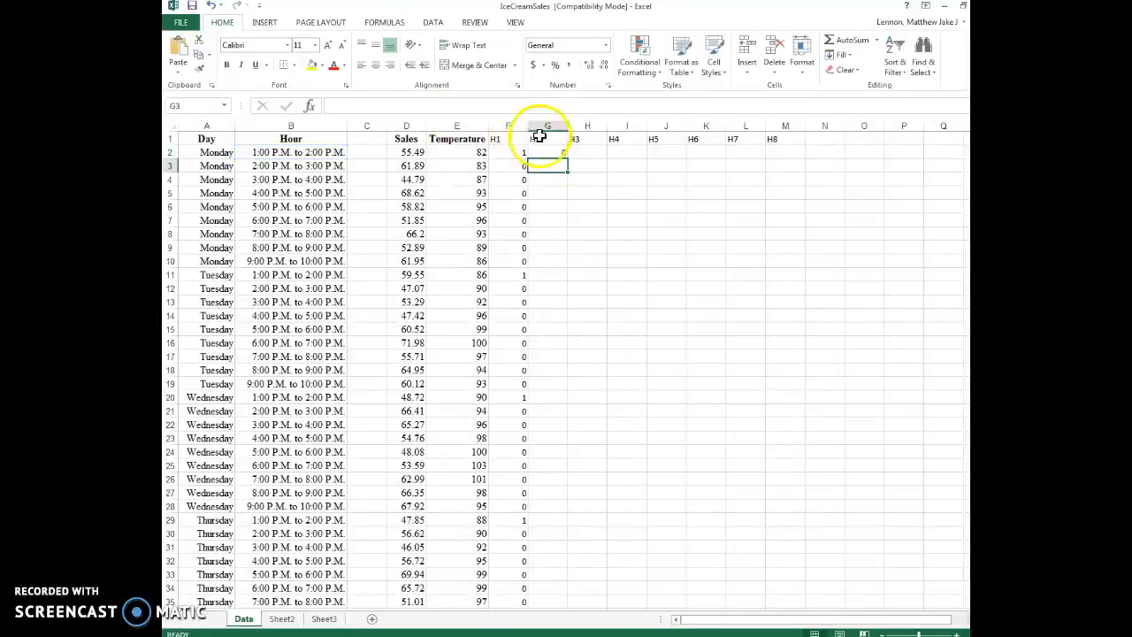
click(587, 152)
text(=IF(B2="3:00 P.M. to 2:00 P.M.",1,0))
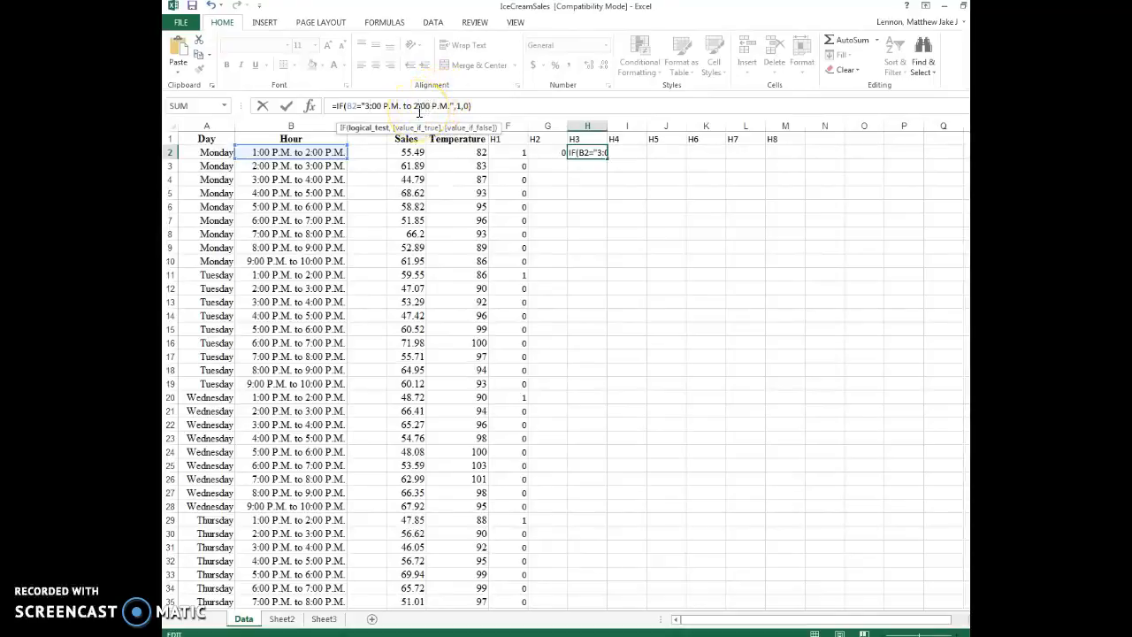
key(Return)
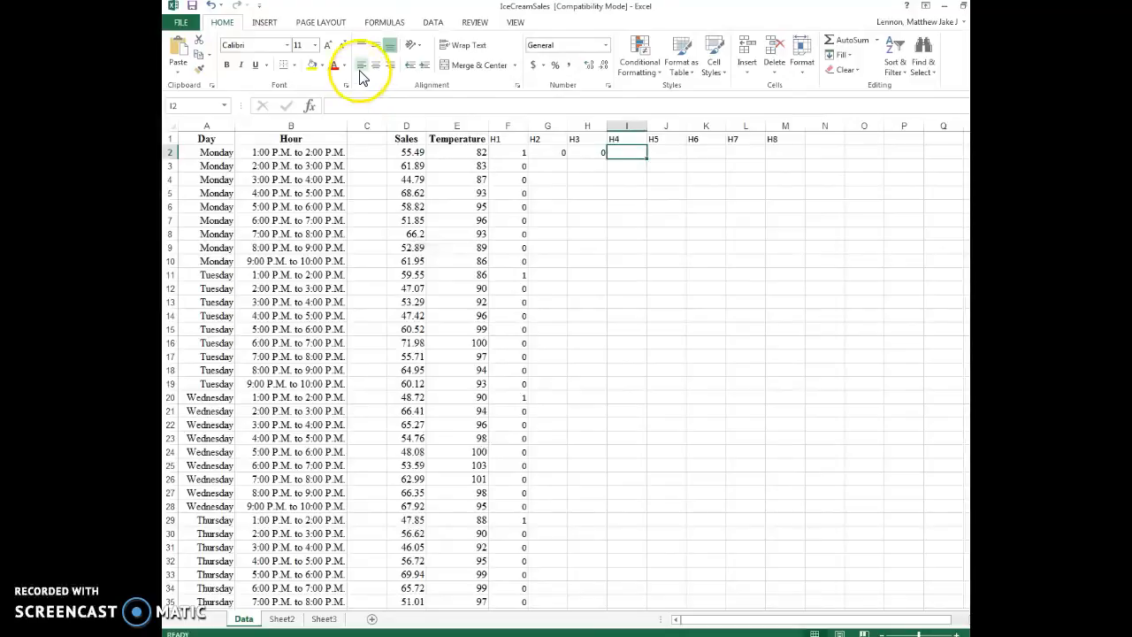
text(=IF(B2="1:00 P.M. to 2:00 P.M.",1,0))
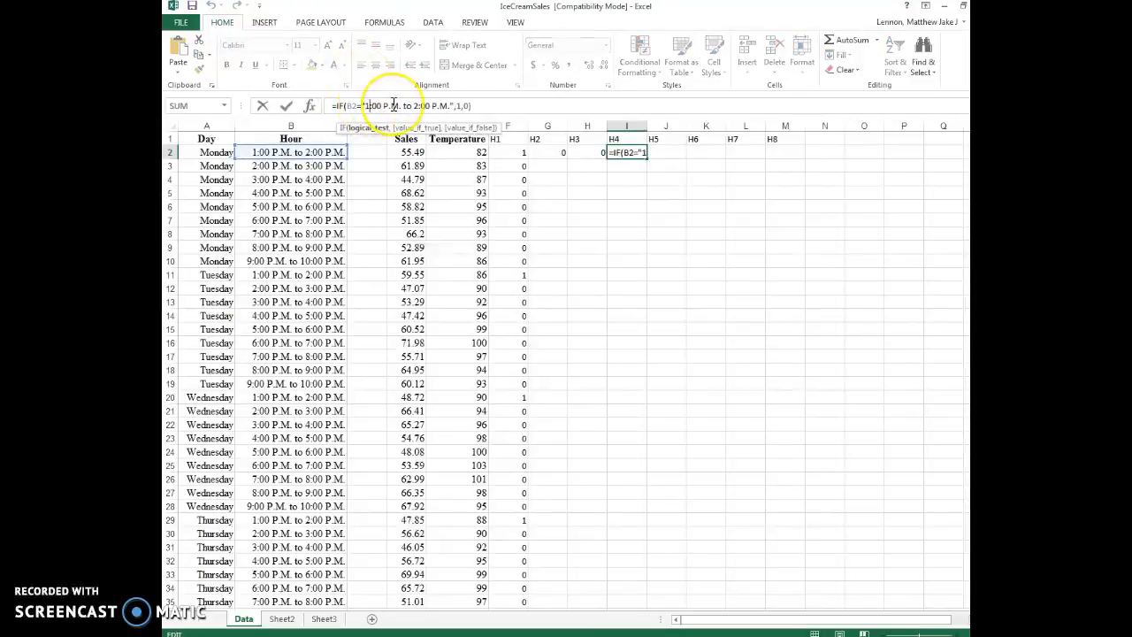
text(4:00 P.M.)
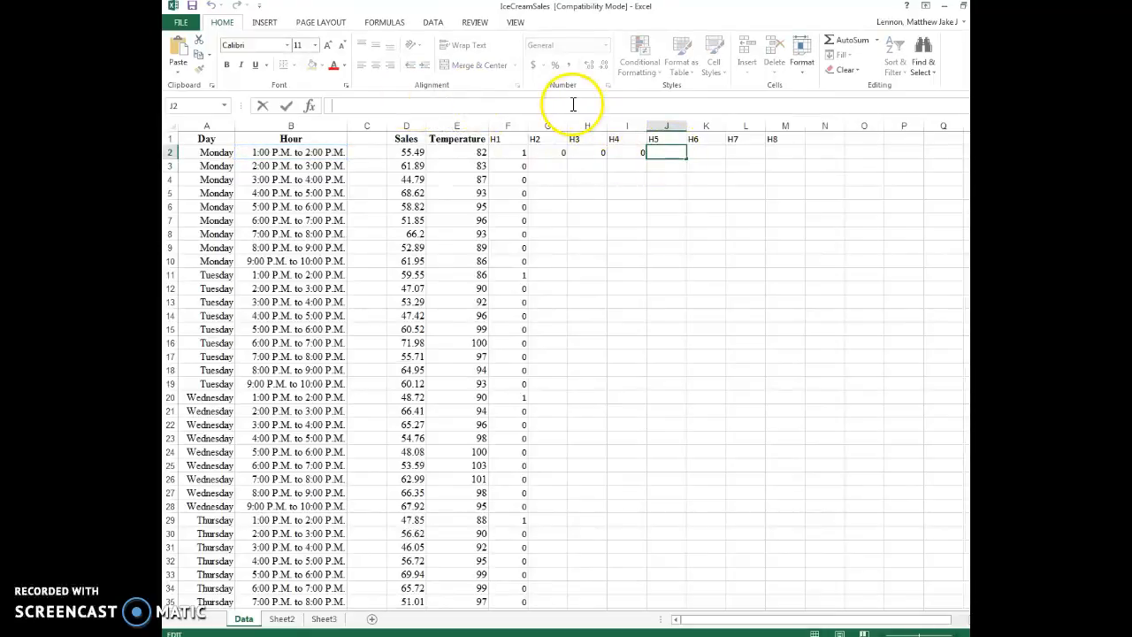
Enter IF indicator formulas in row 2 for H5 through H8 (5:00 P.M. onward)
text(=IF(B2="1:00 P.M. to 2:00 P.M.",1,0))
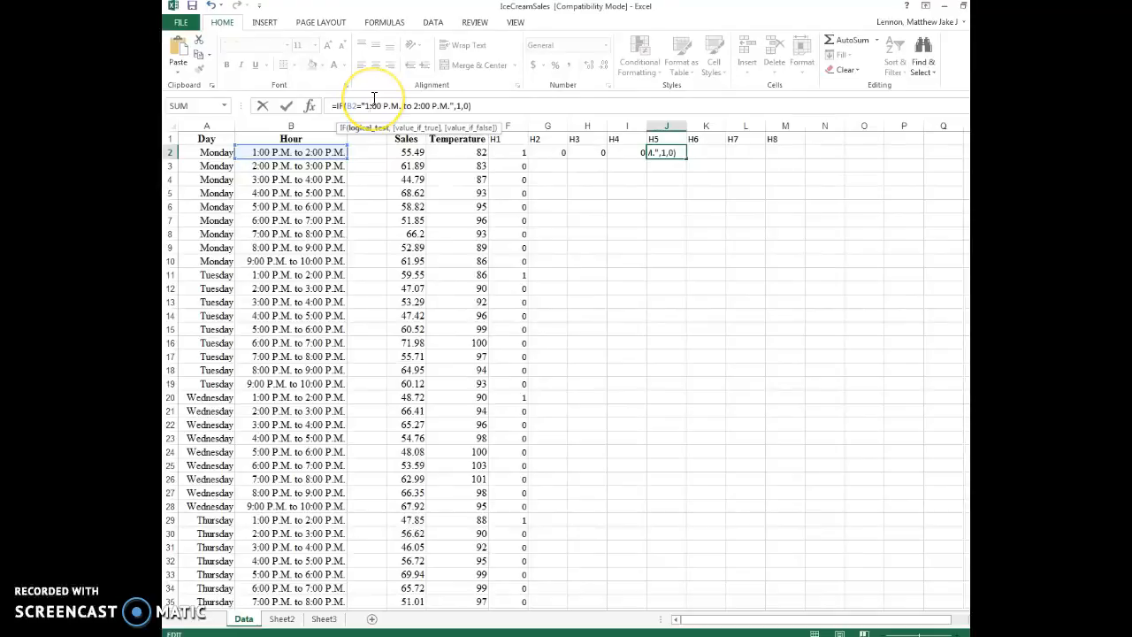
text(5:00 P.M. to 6:00 P.M.)
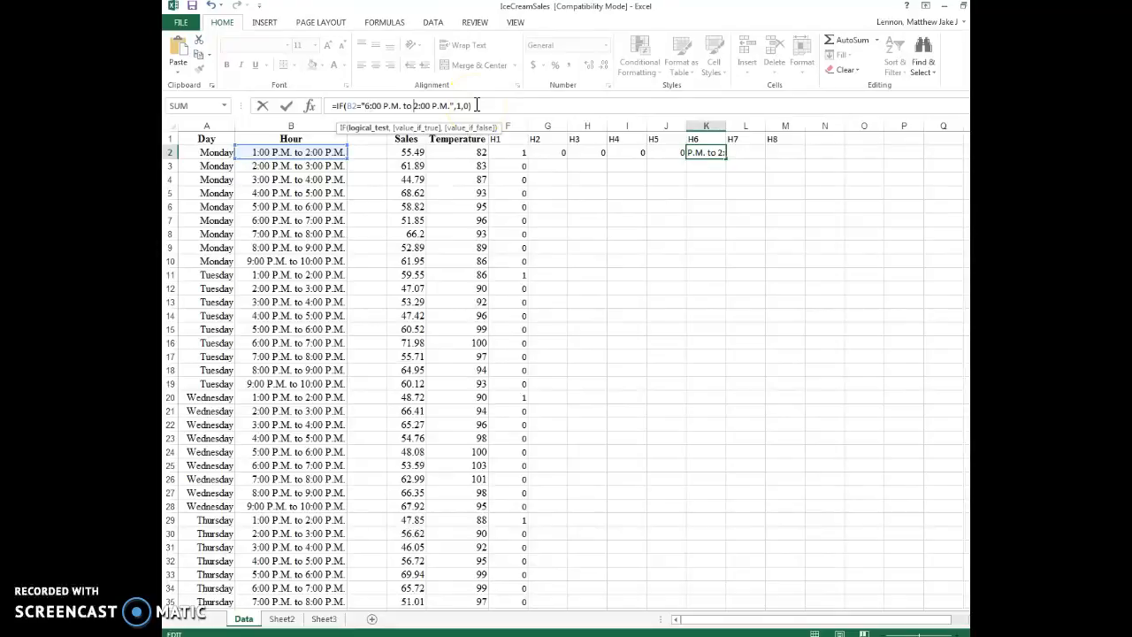
text(7:00 P.M.)
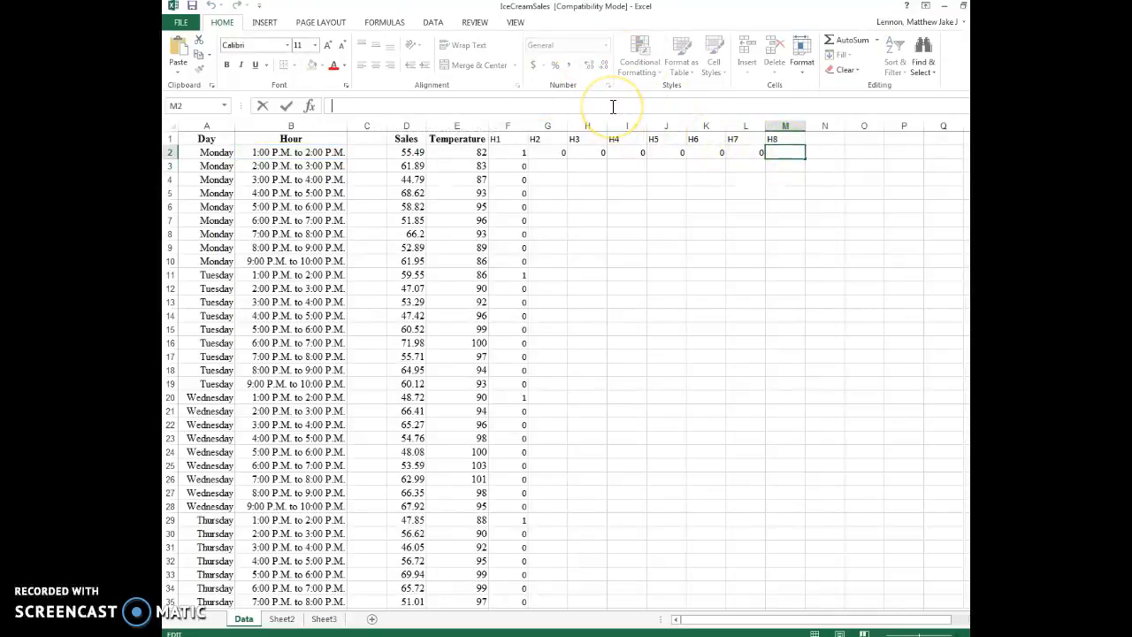
text(=IF(B2="1:00 P.M. to 2:00 P.M.",1,0))
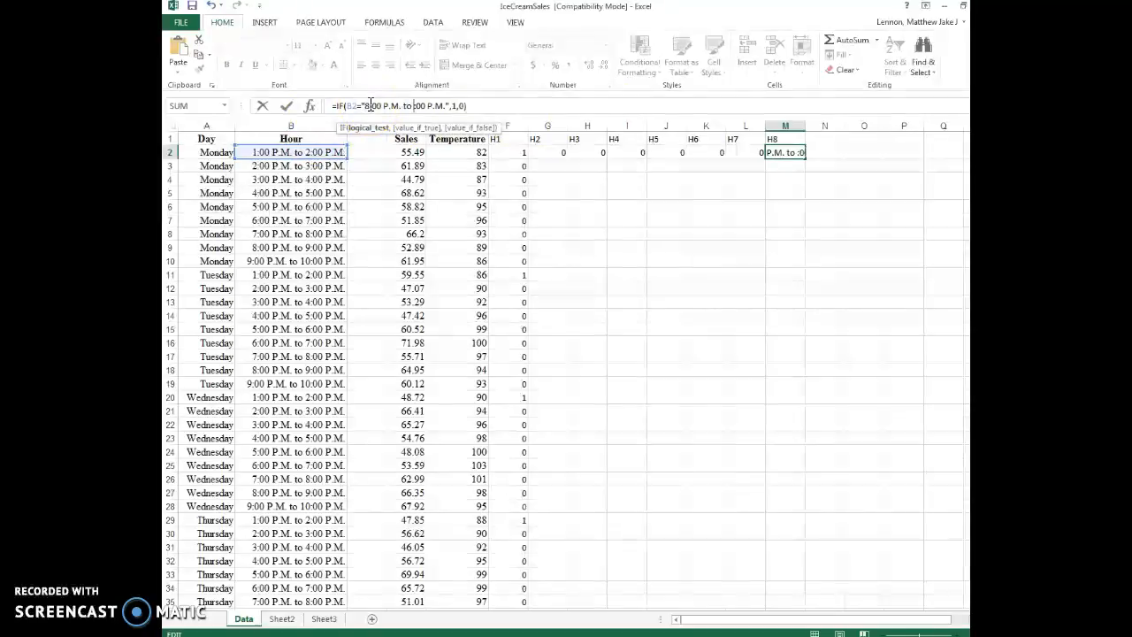
key(Return)
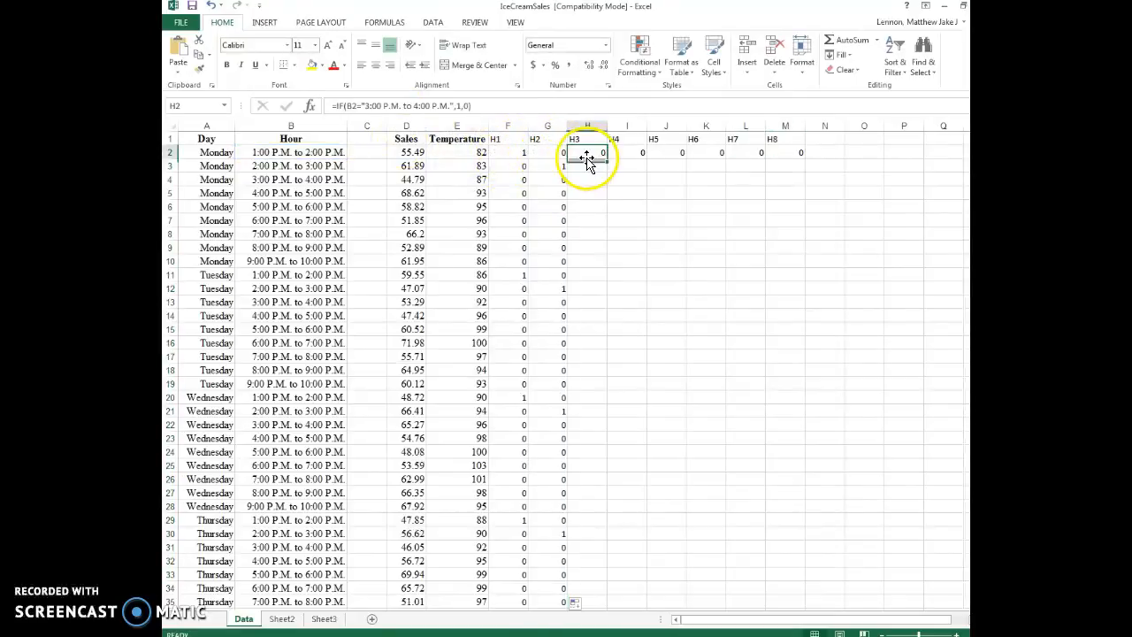
Fill the H4 through H8 formulas down their columns to complete the 1/0 hour dummies
click(627, 152)
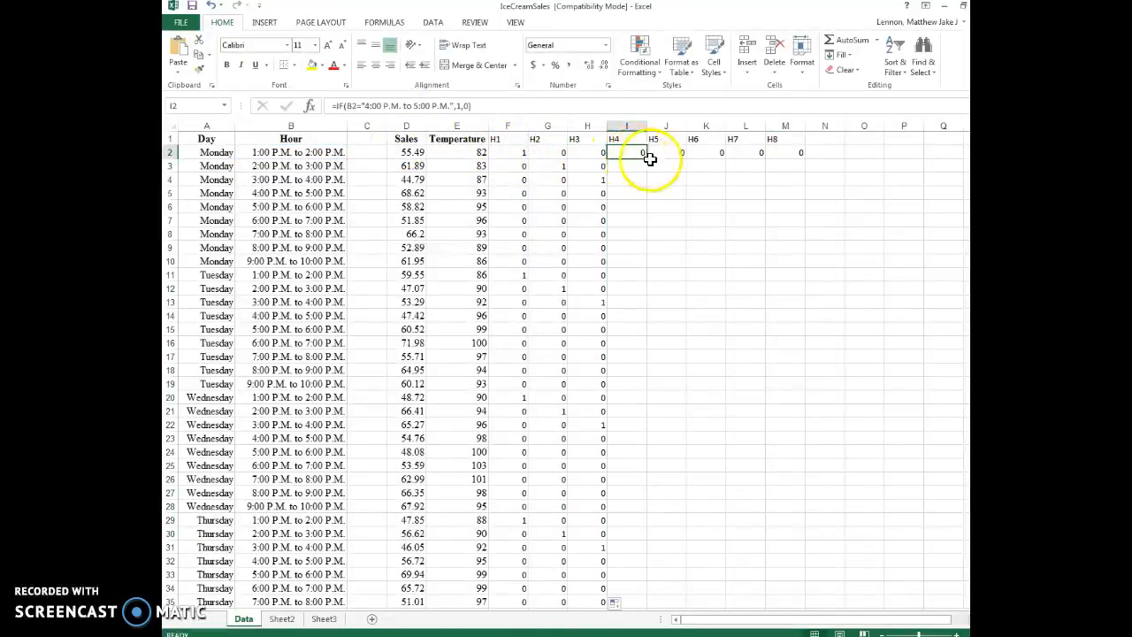
click(665, 152)
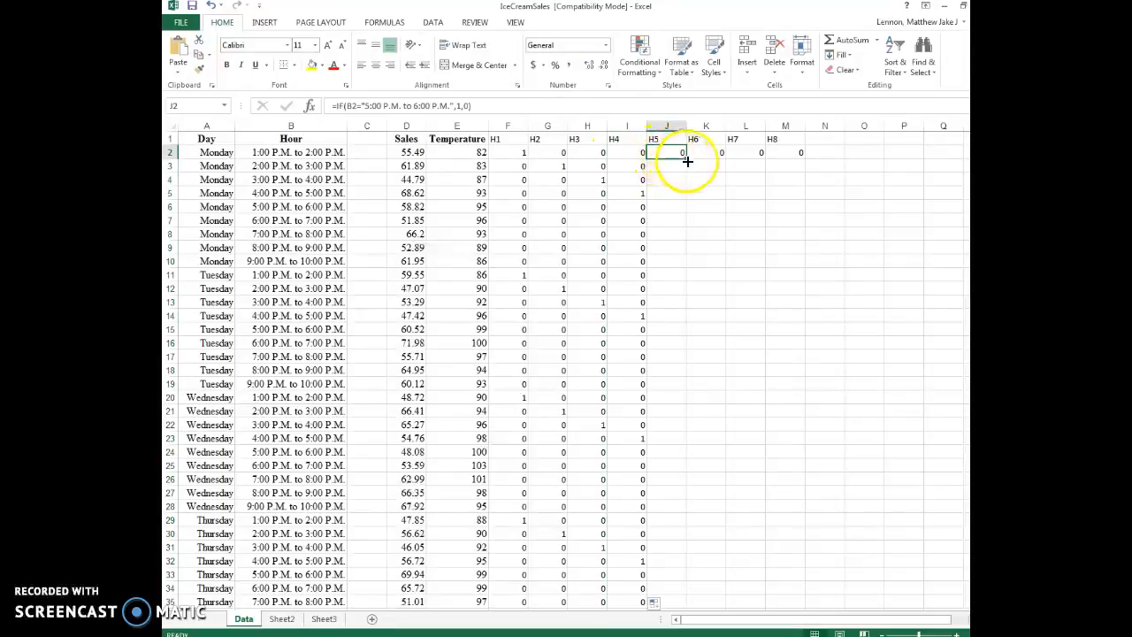
click(706, 152)
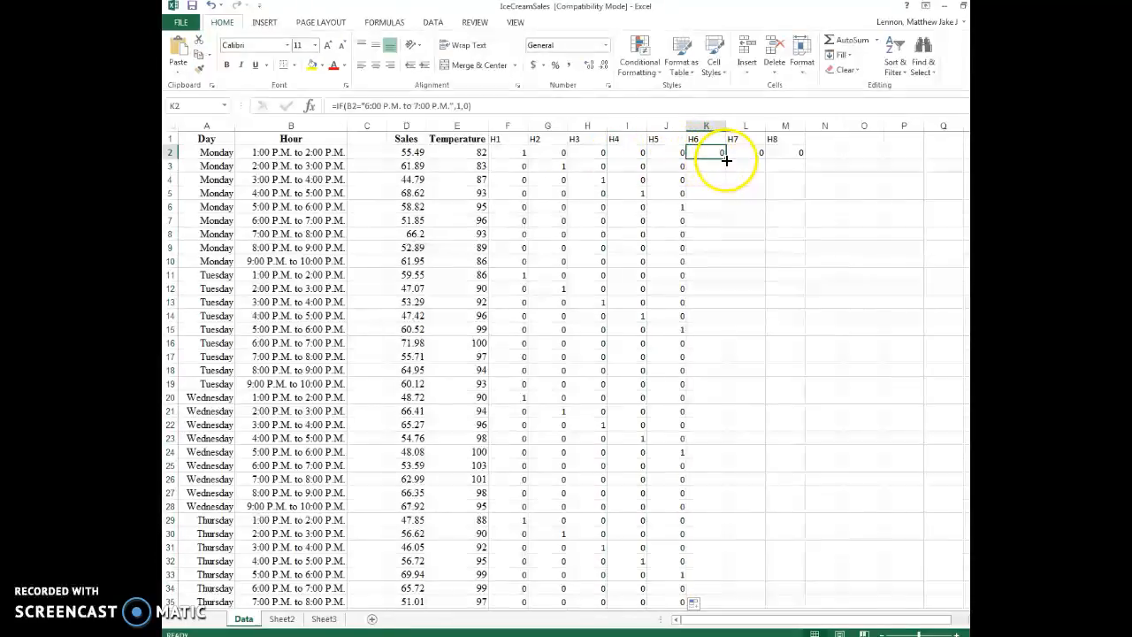
click(746, 152)
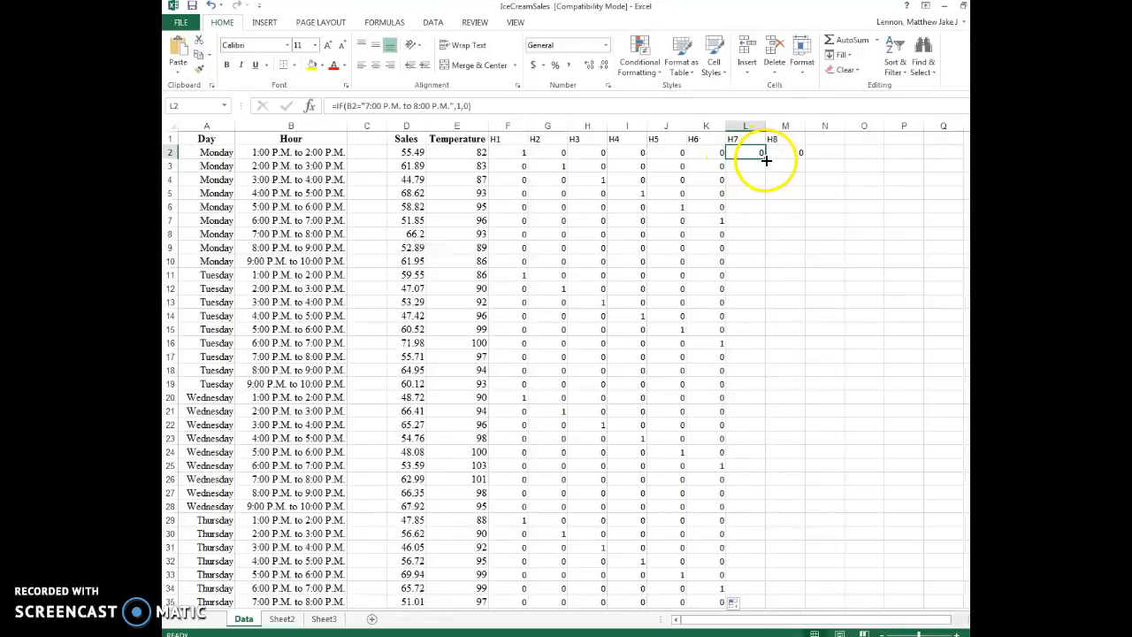
click(786, 153)
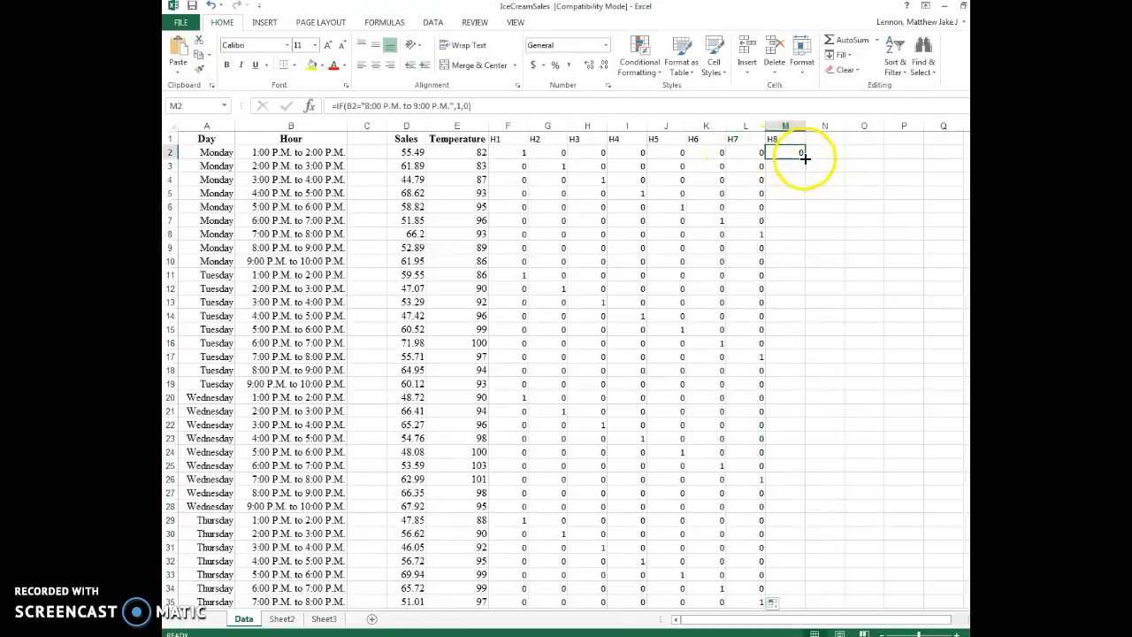
click(786, 138)
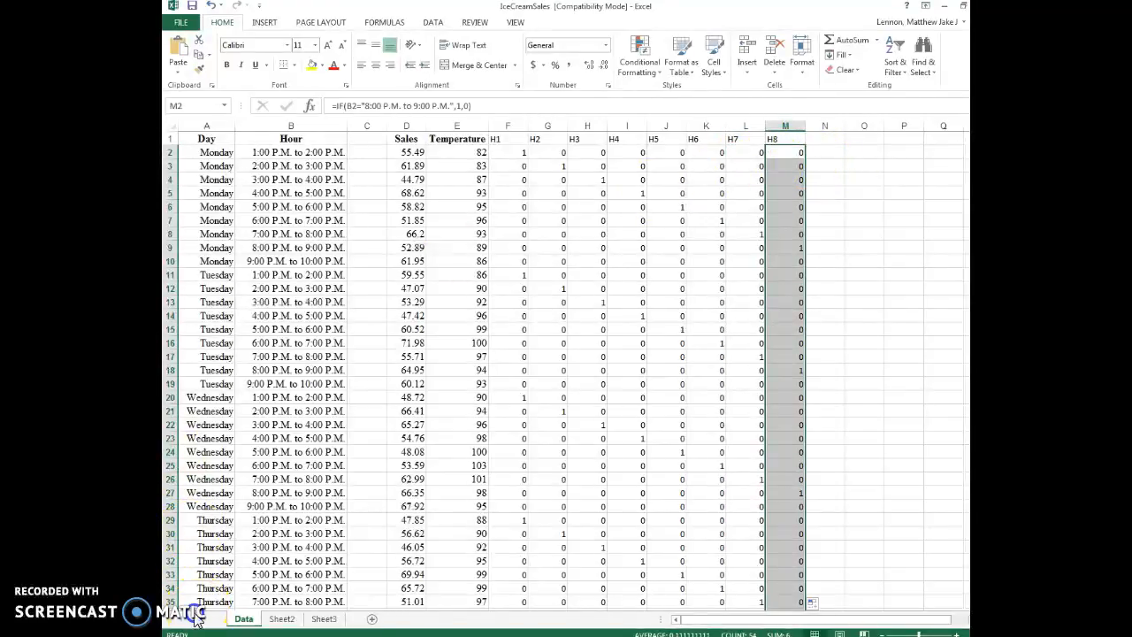
mouse_move(592, 152)
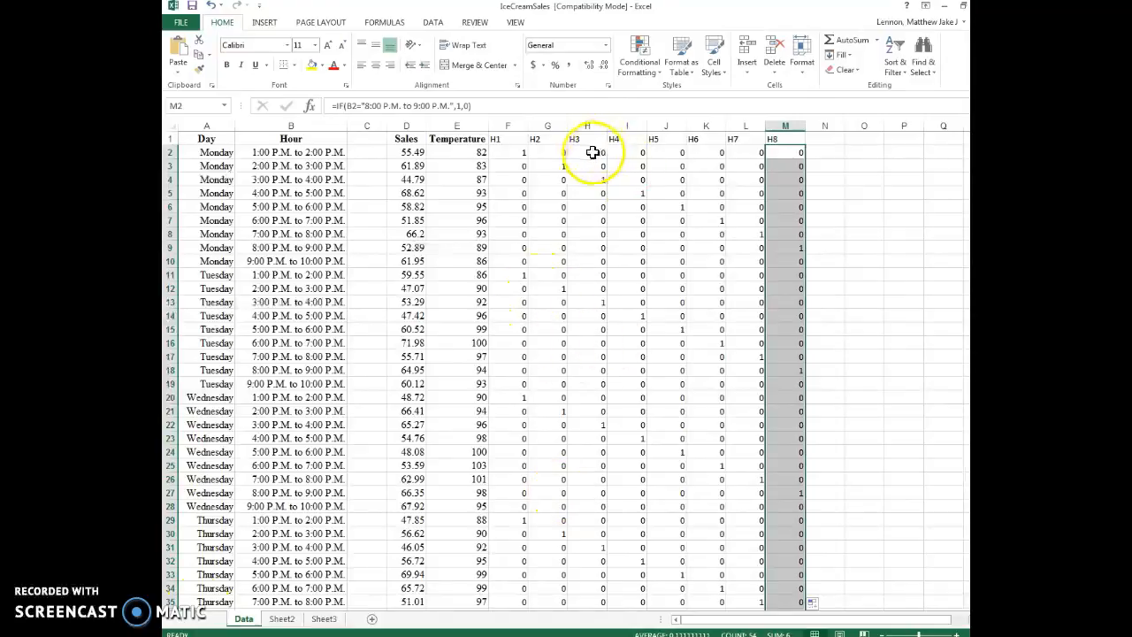
mouse_move(622, 296)
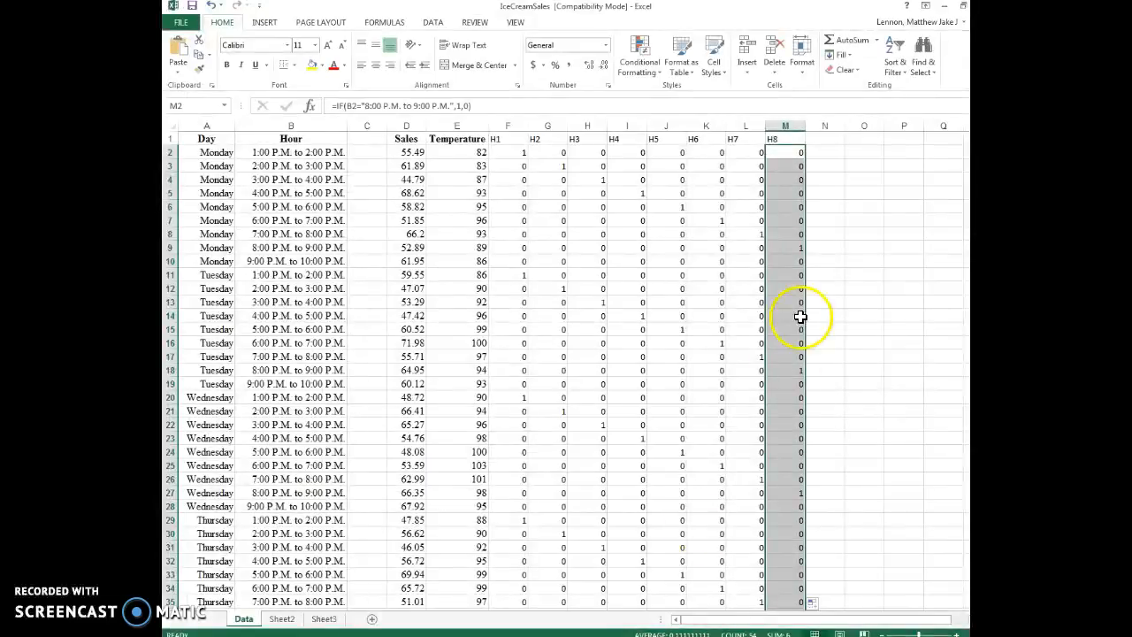
mouse_move(403, 35)
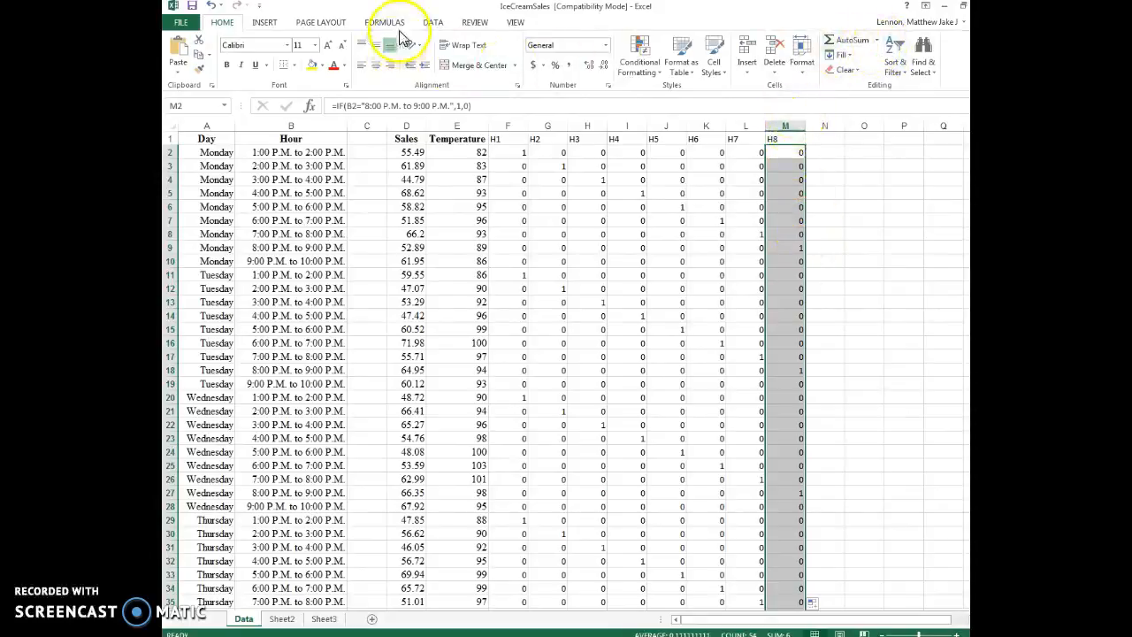
click(432, 21)
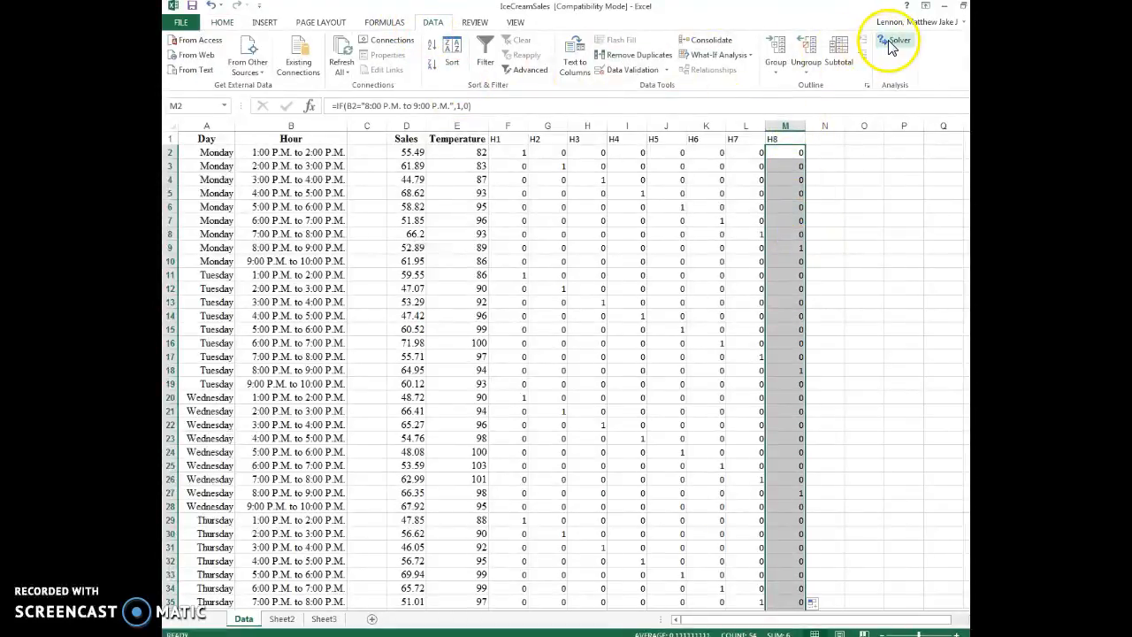
click(896, 39)
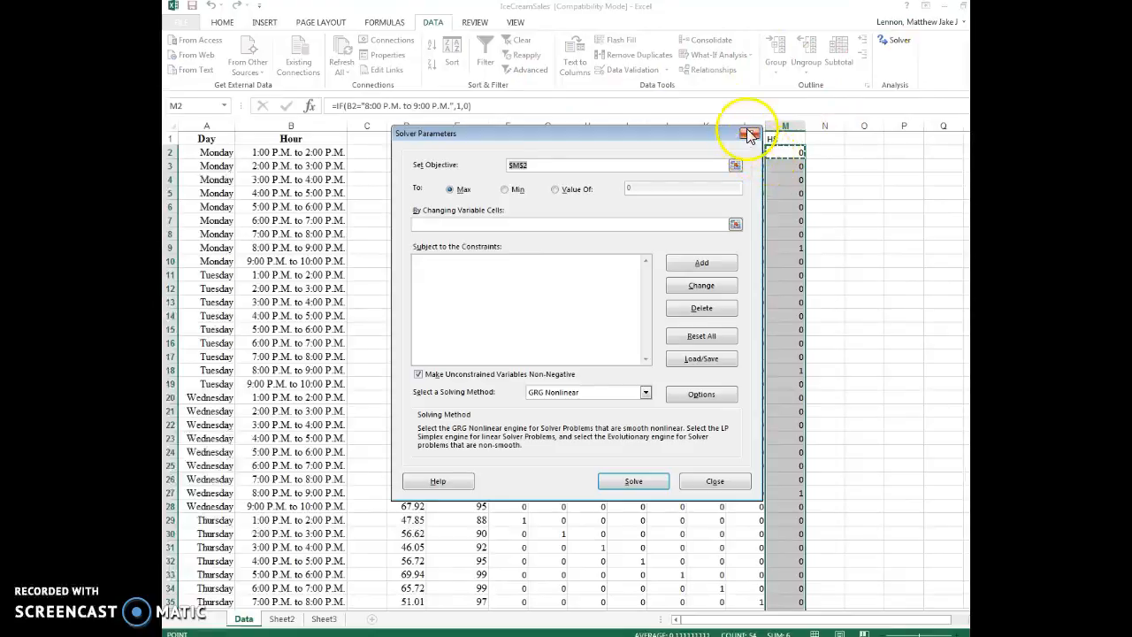
mouse_move(906, 92)
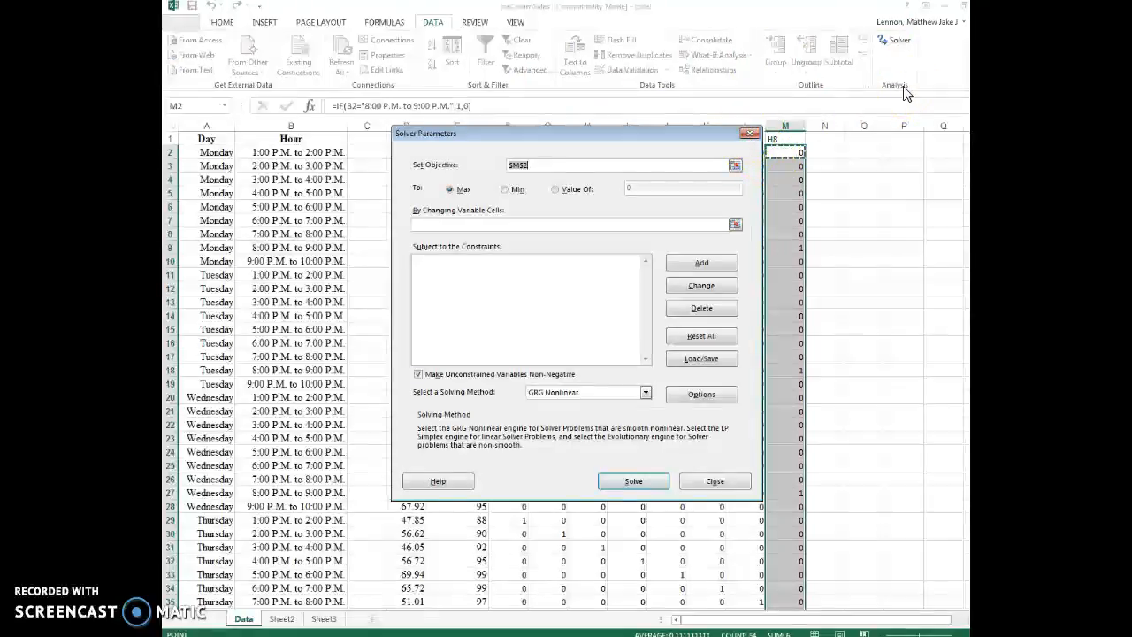
click(715, 481)
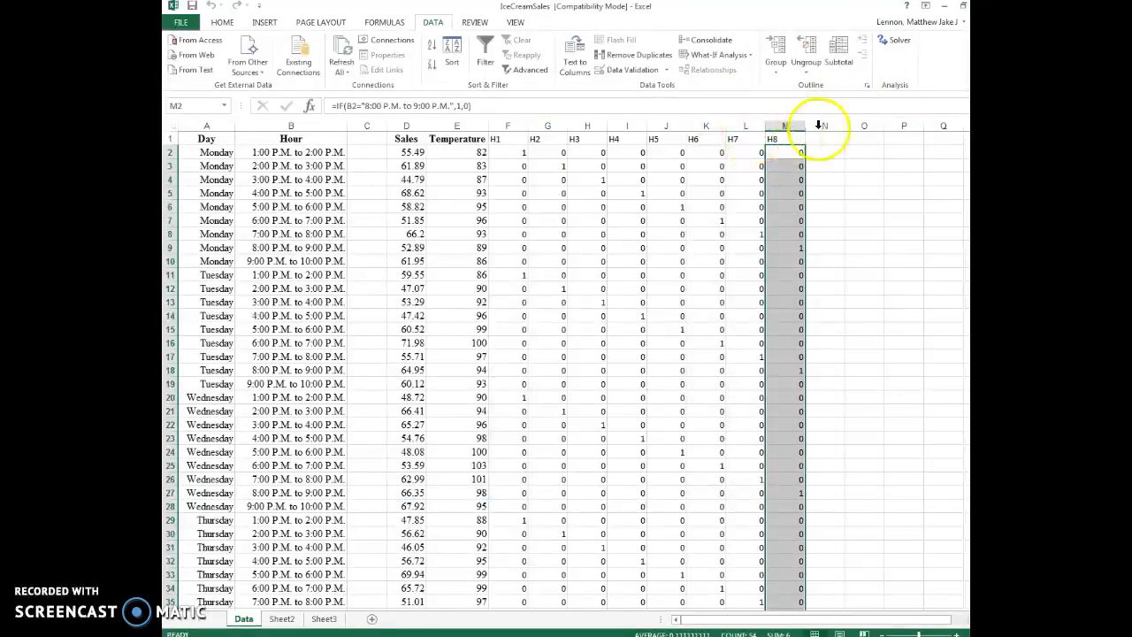
click(383, 22)
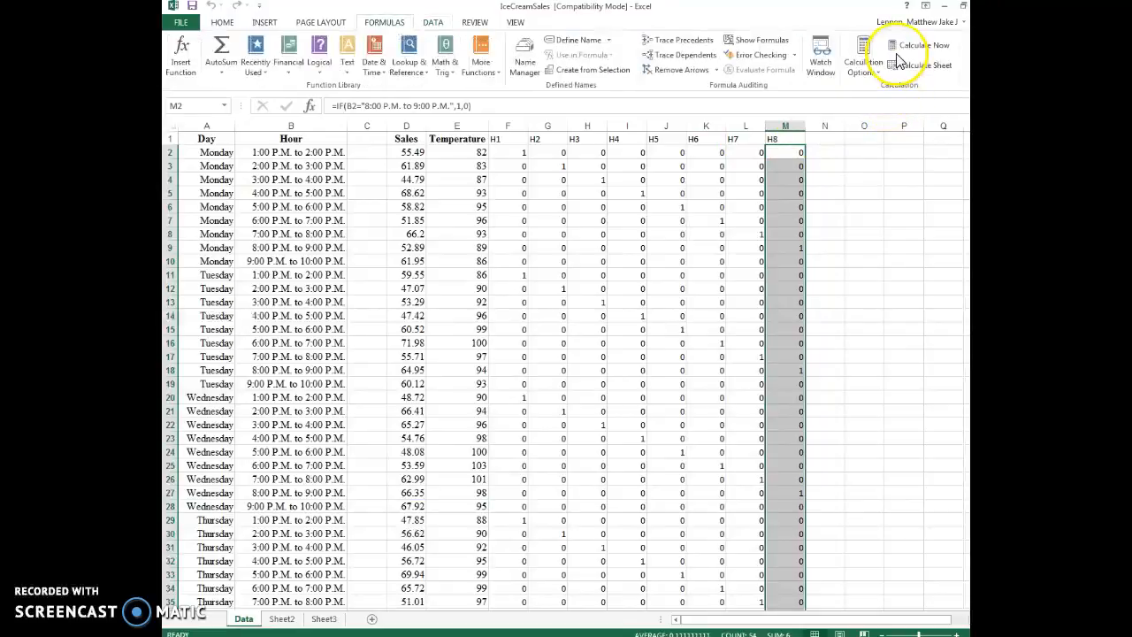
click(432, 21)
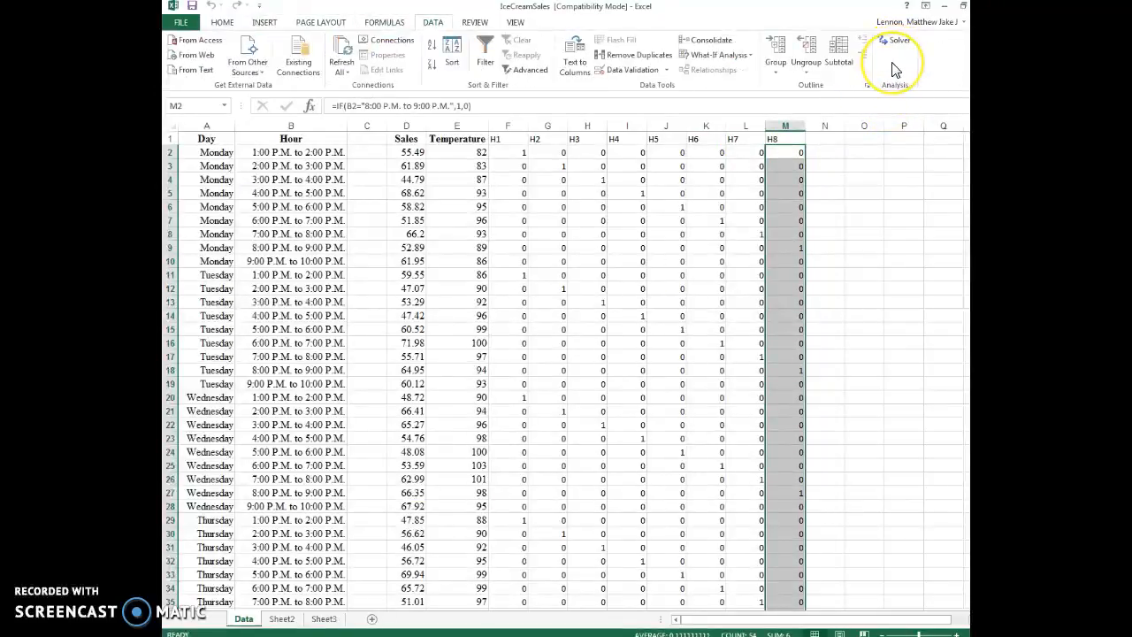
click(320, 22)
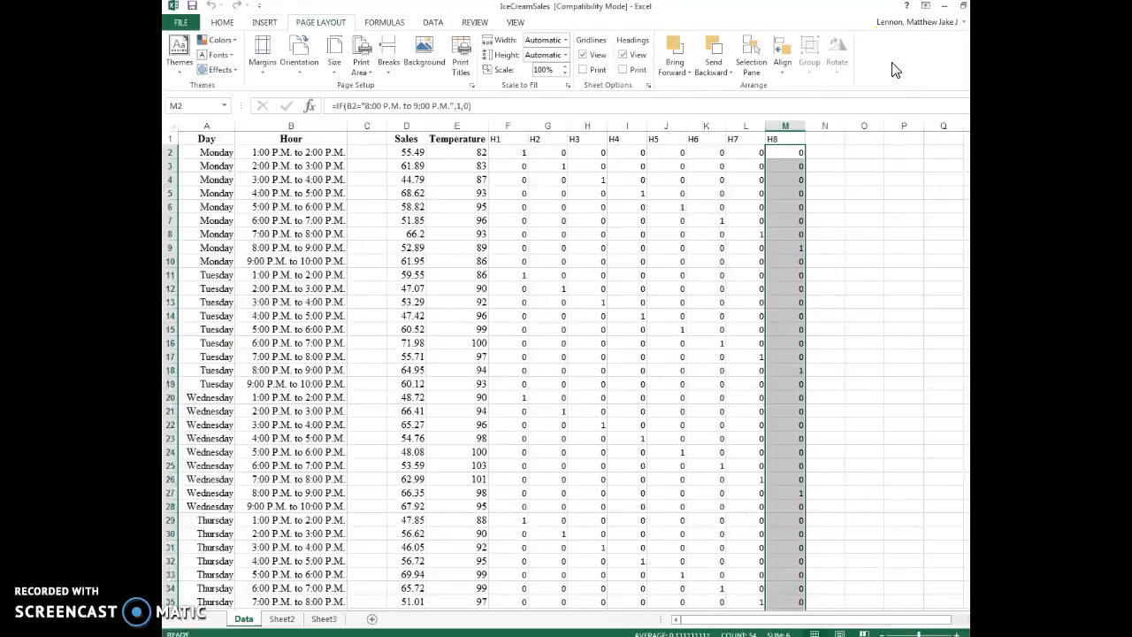
click(263, 21)
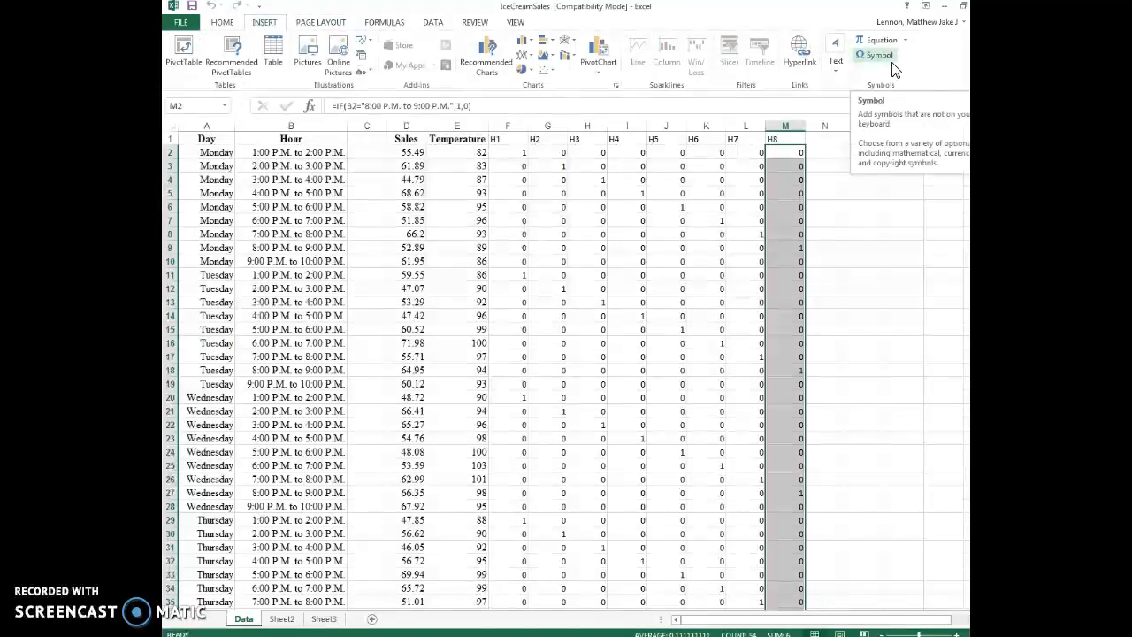
click(863, 166)
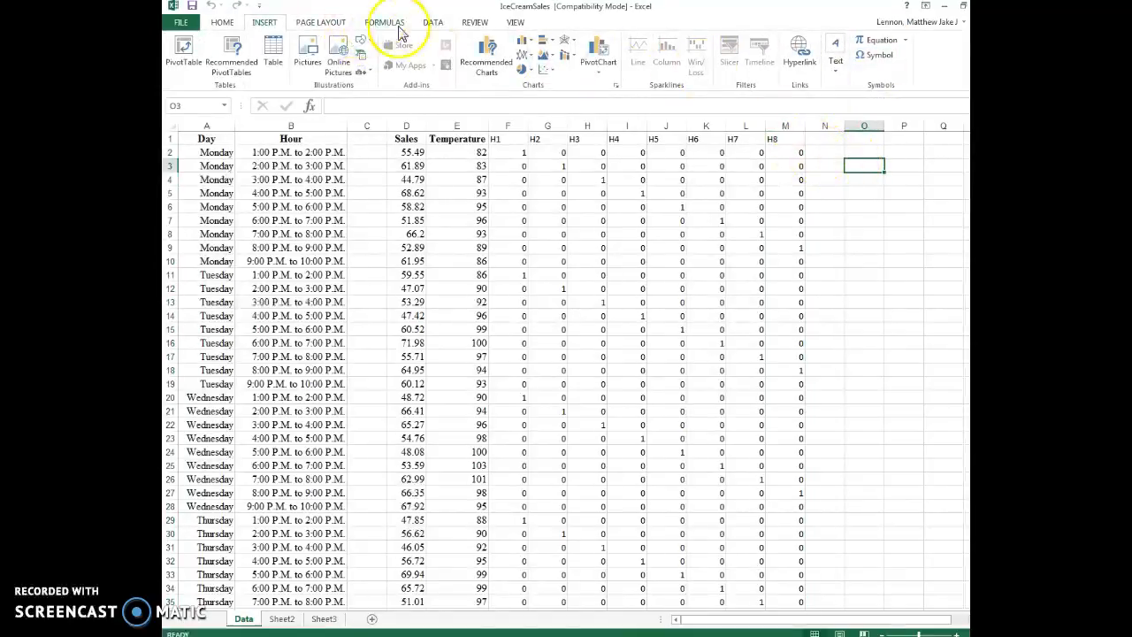
click(432, 22)
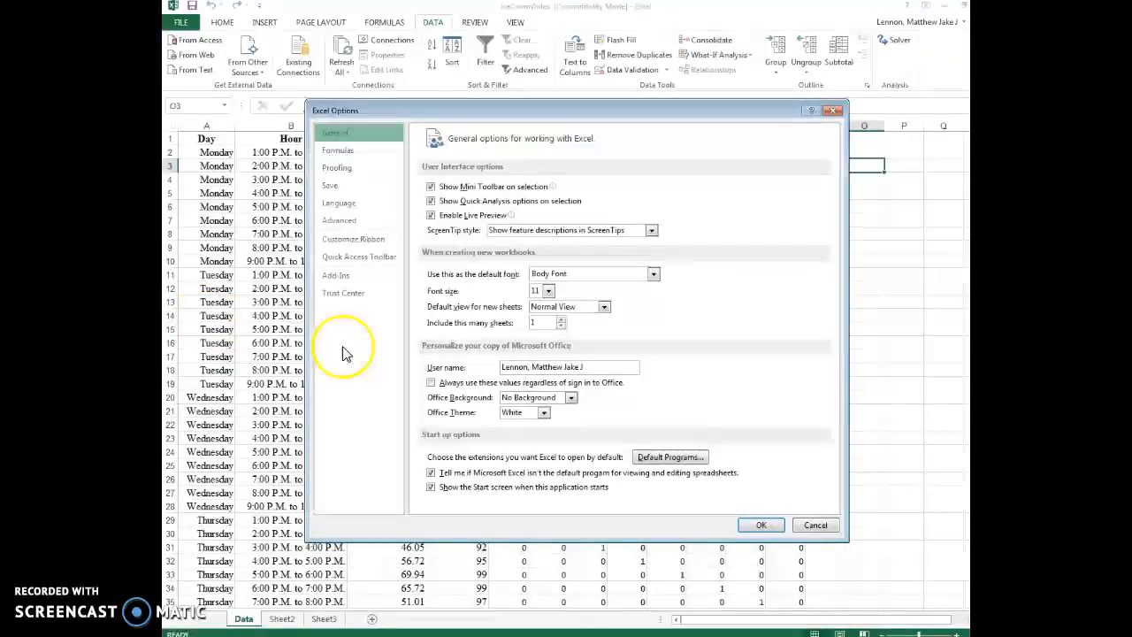
Enable the Analysis ToolPak in the Excel Add-ins dialog
click(336, 276)
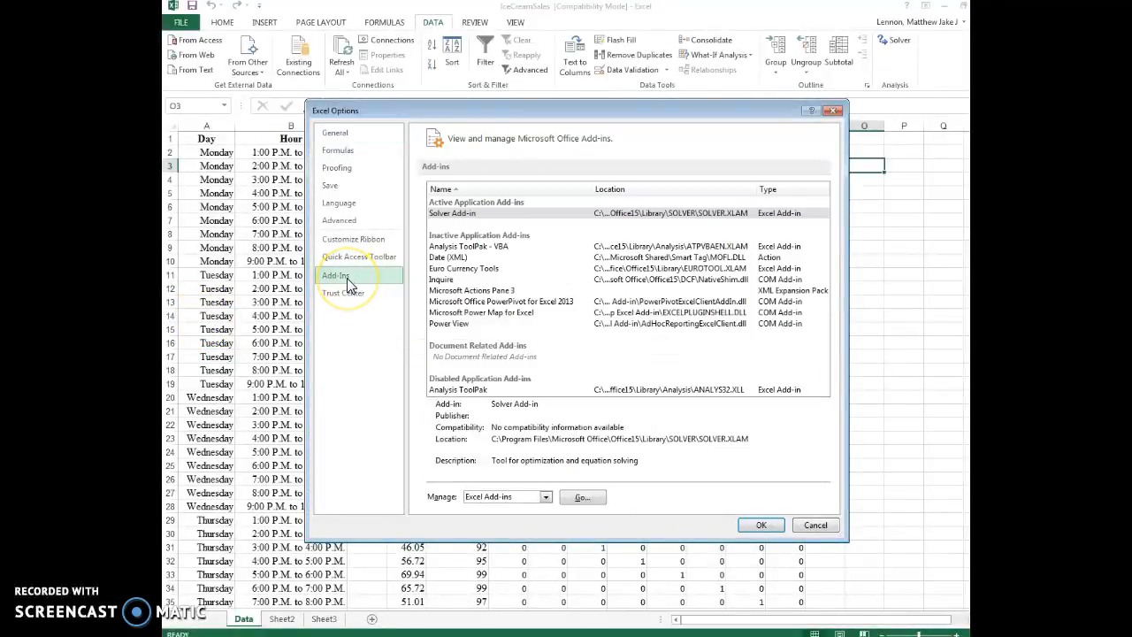
click(582, 496)
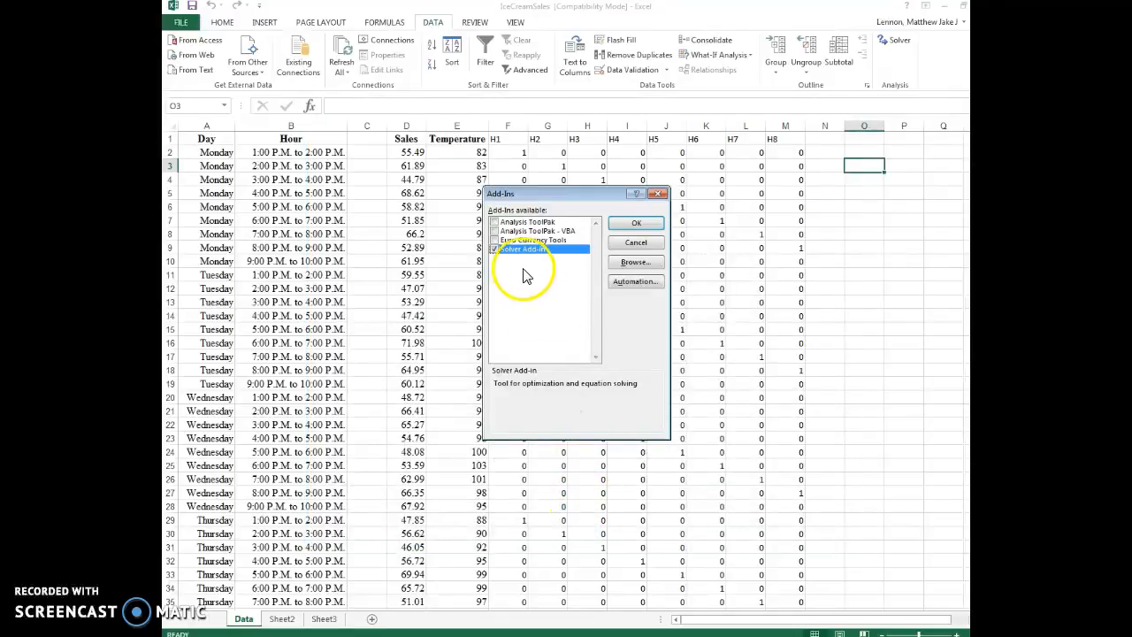
click(527, 221)
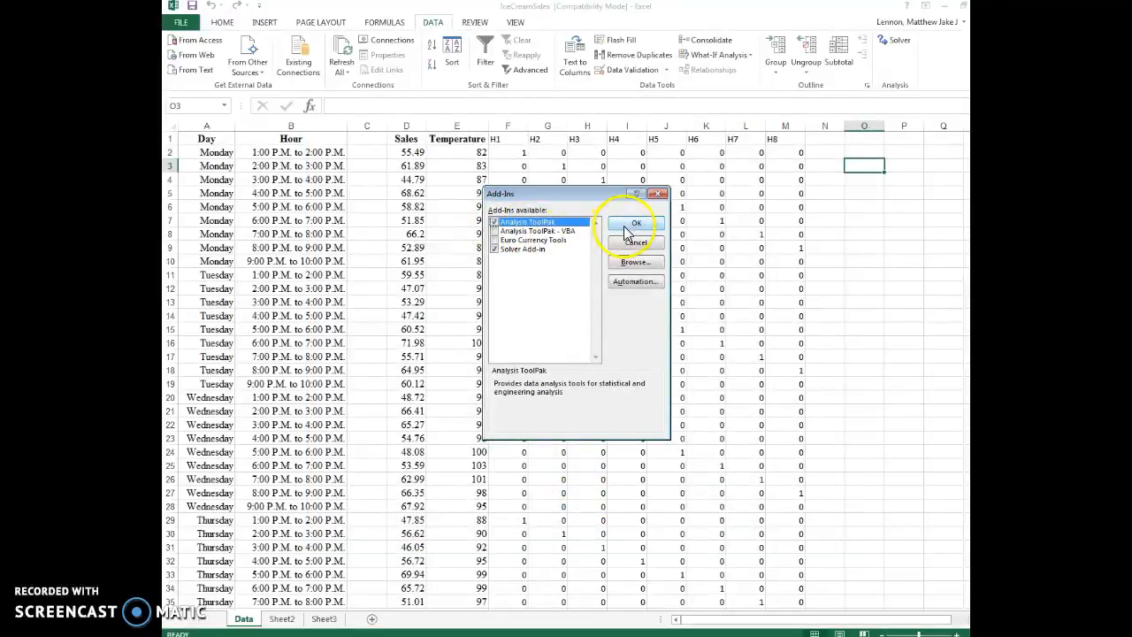
click(633, 222)
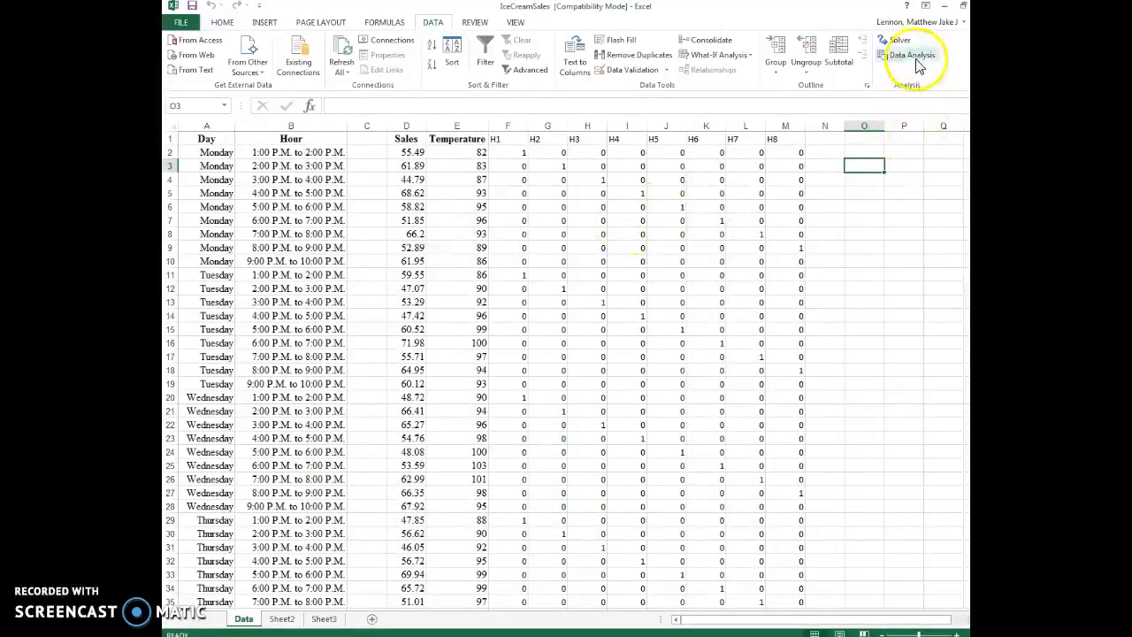
Run Data Analysis Regression with Sales as Y and Temperature through H8 as X on a new sheet
click(911, 53)
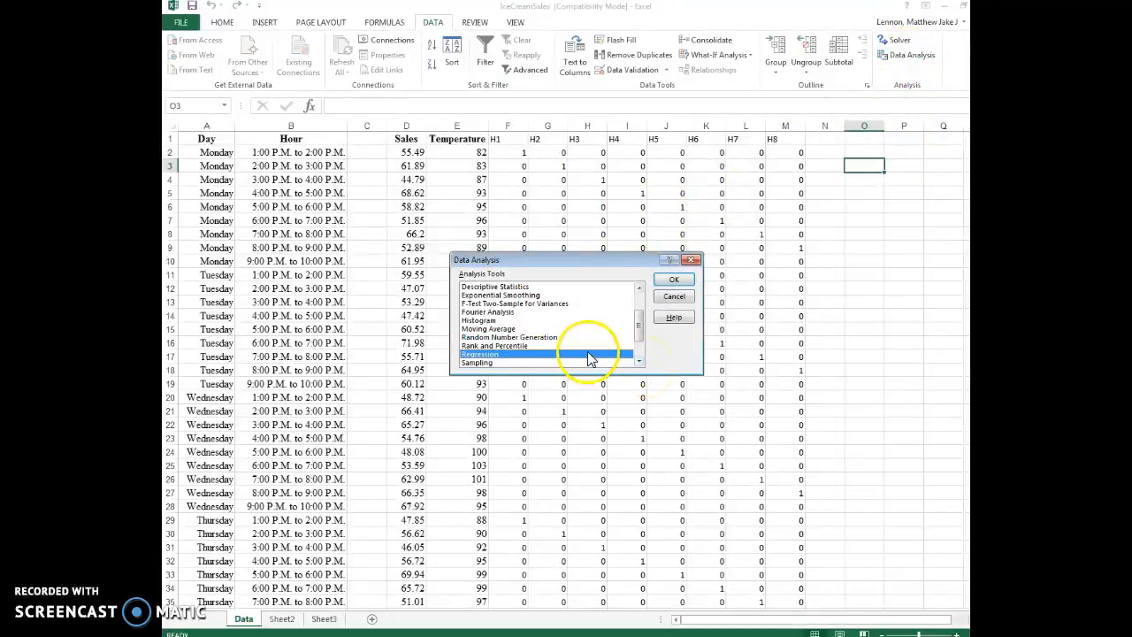
click(672, 280)
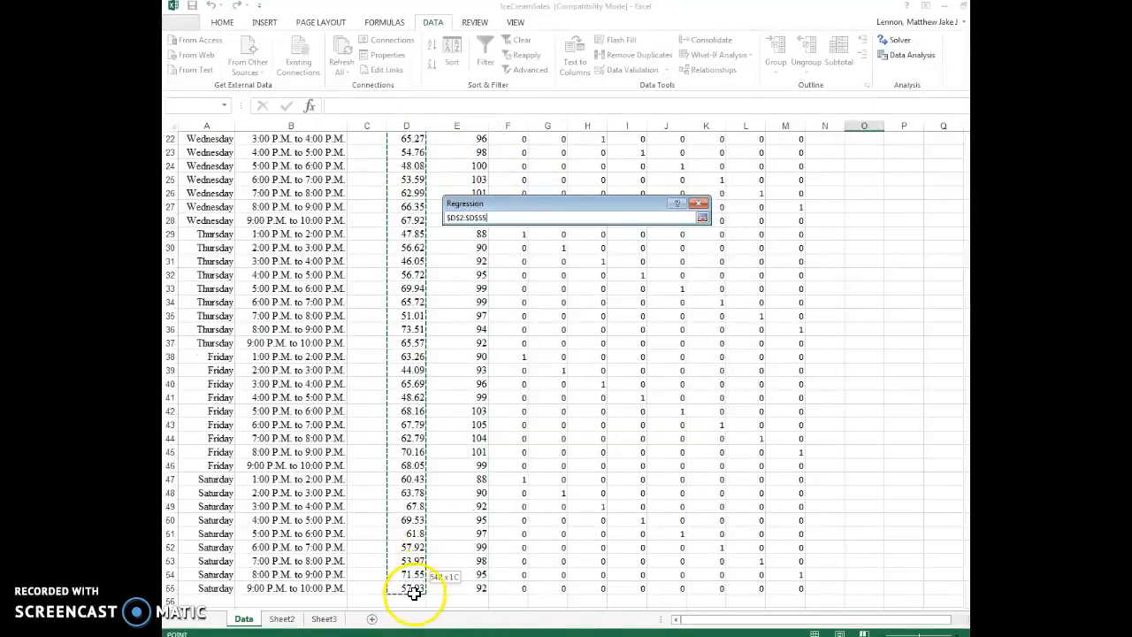
click(701, 217)
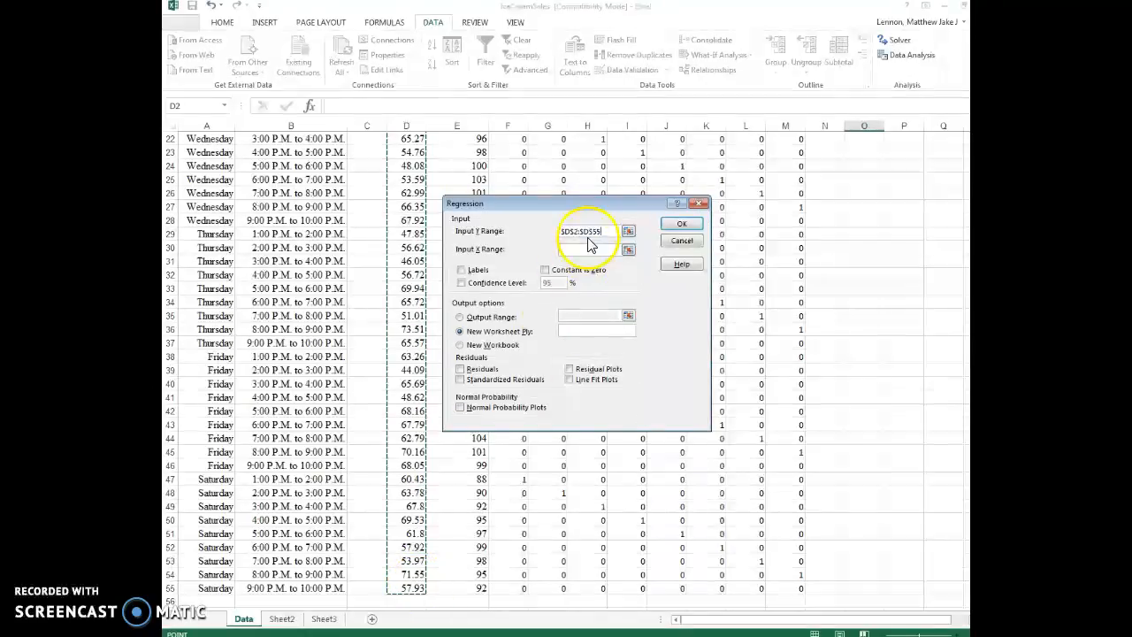
click(587, 248)
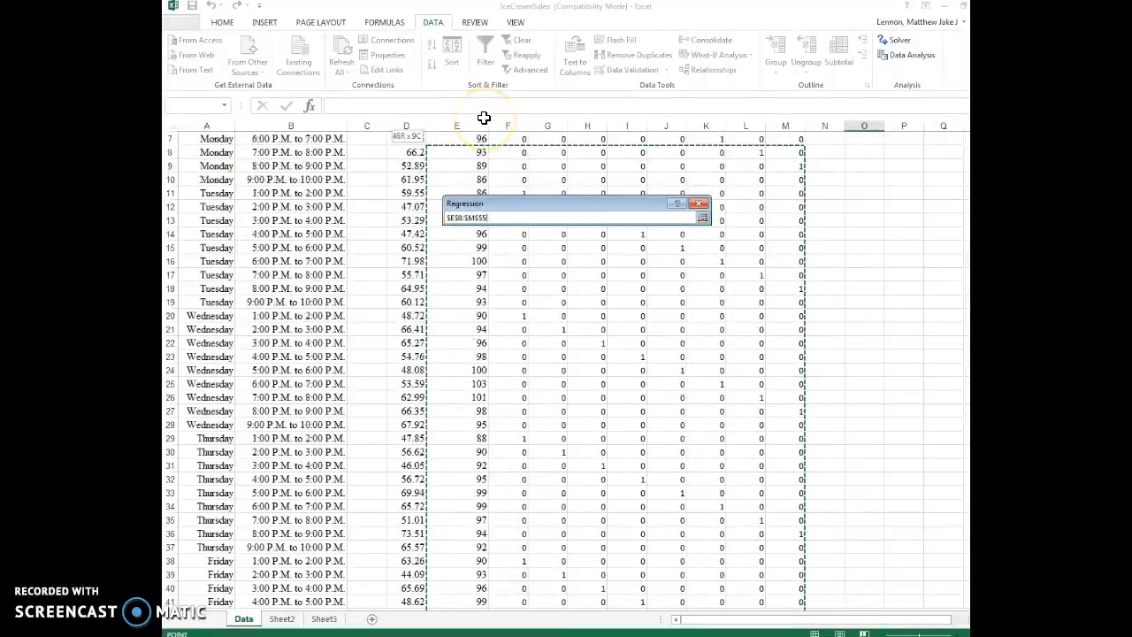
click(700, 217)
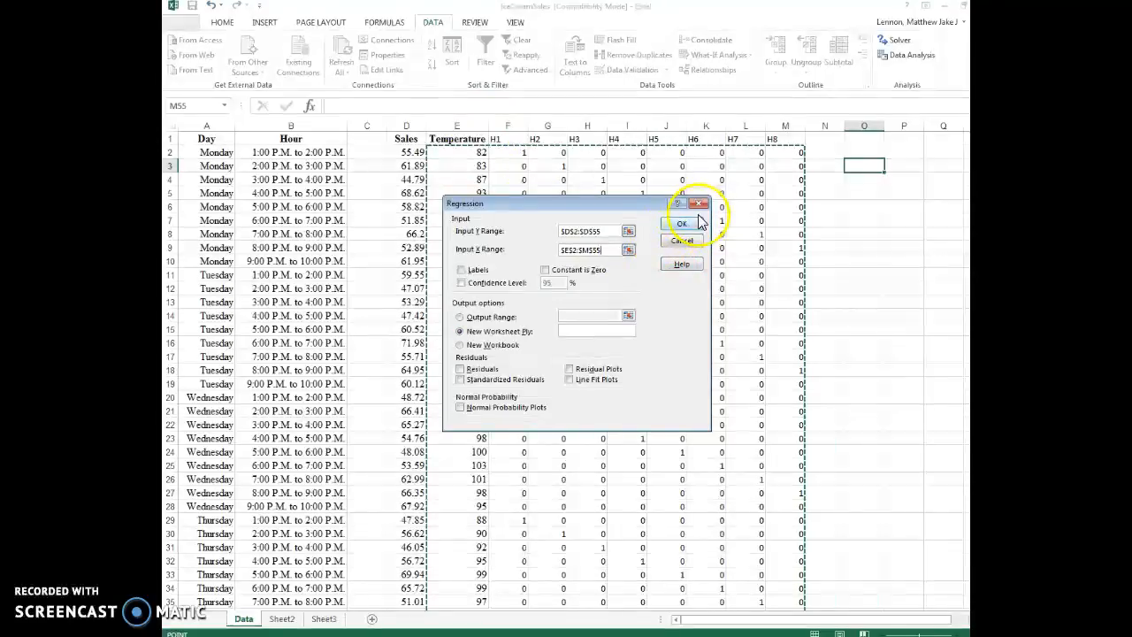
click(681, 223)
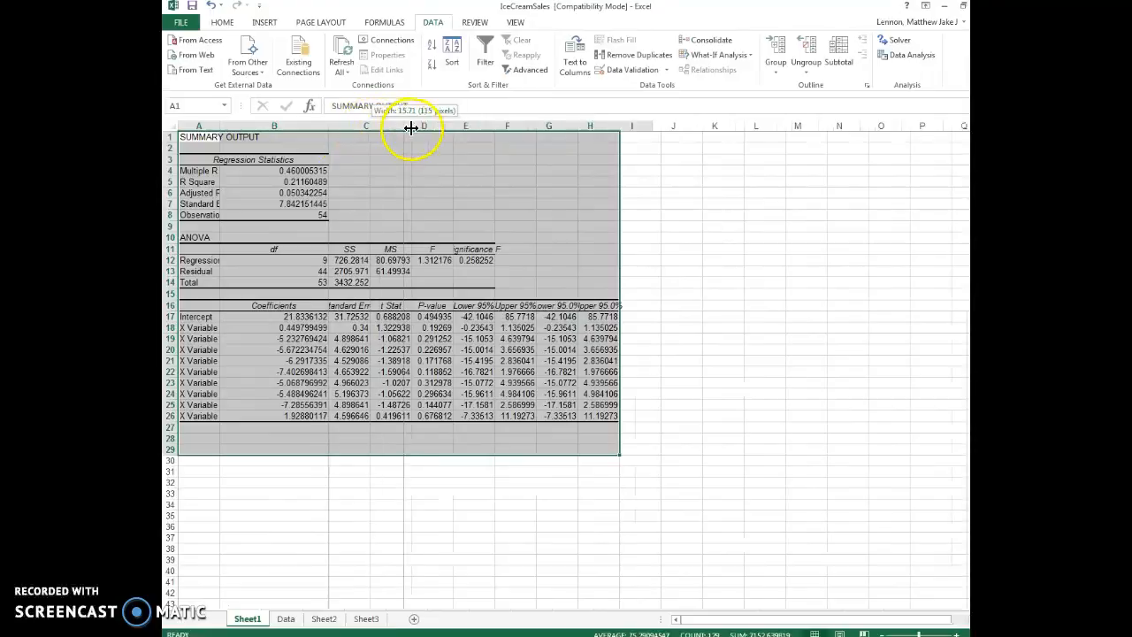
Enter the intercept 21.834, temperature .450 and first hour coefficients into part (c)
drag(411, 125, 433, 126)
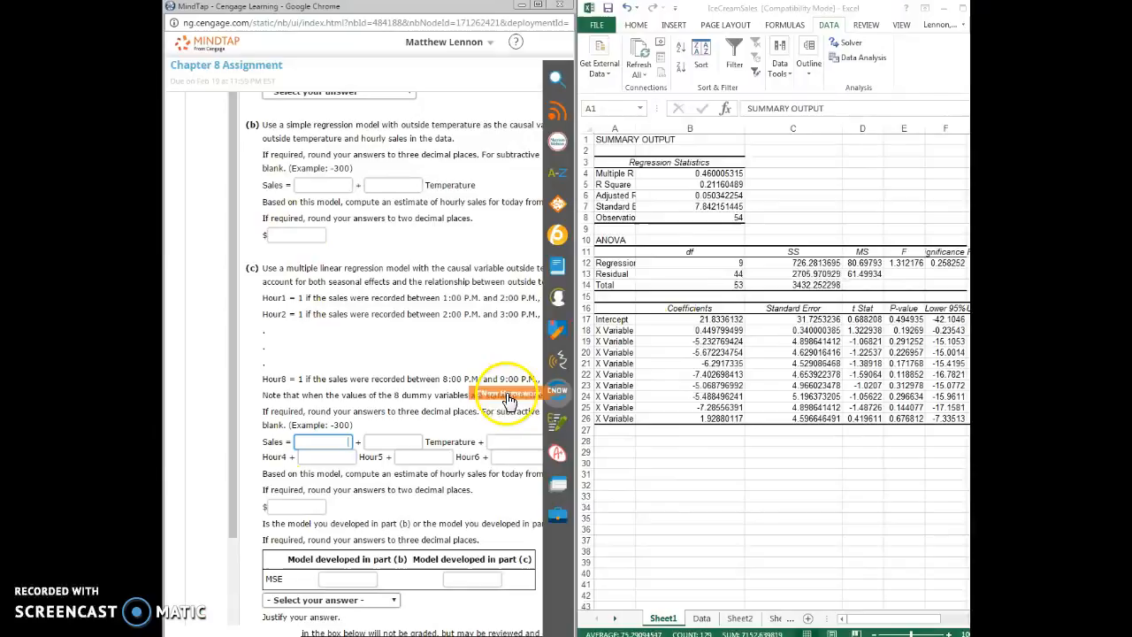
mouse_move(428, 425)
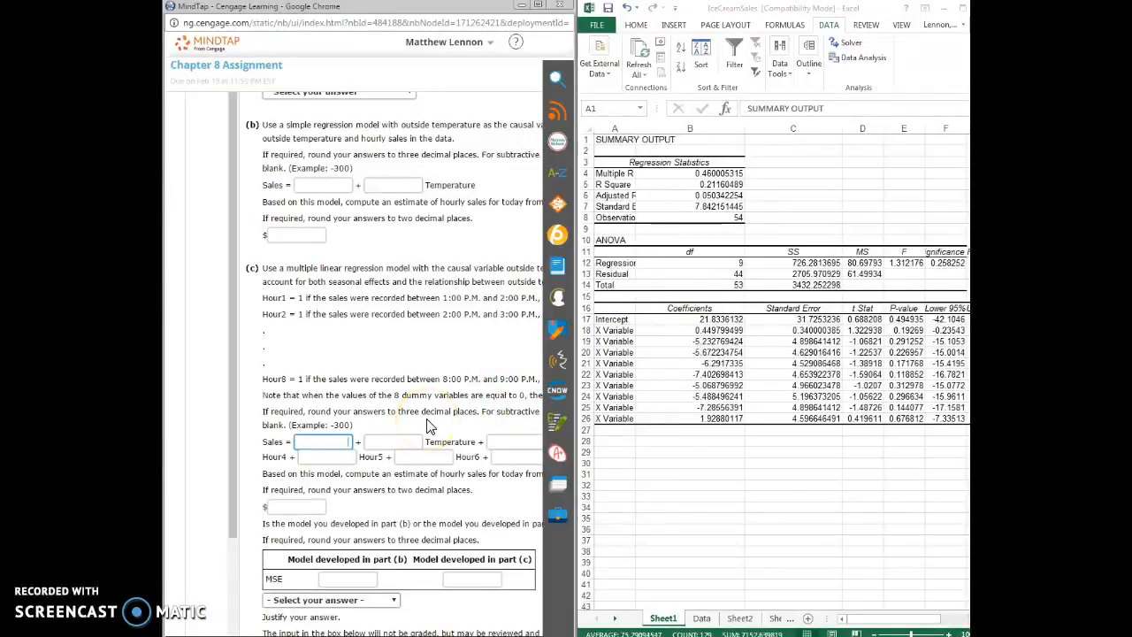
text(21.834)
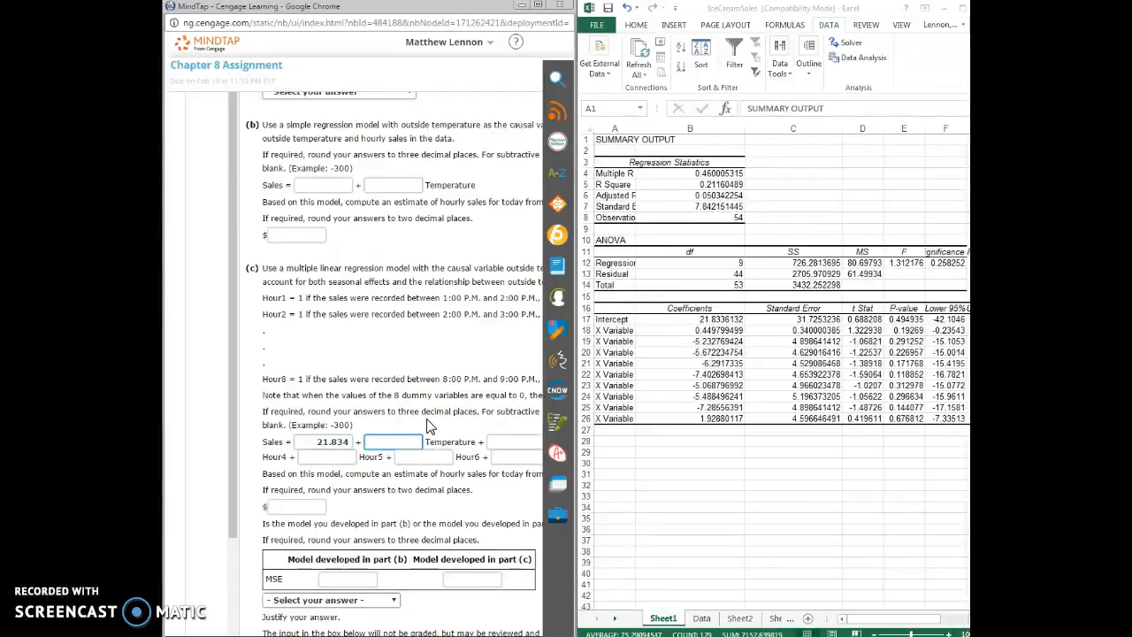
text(.450)
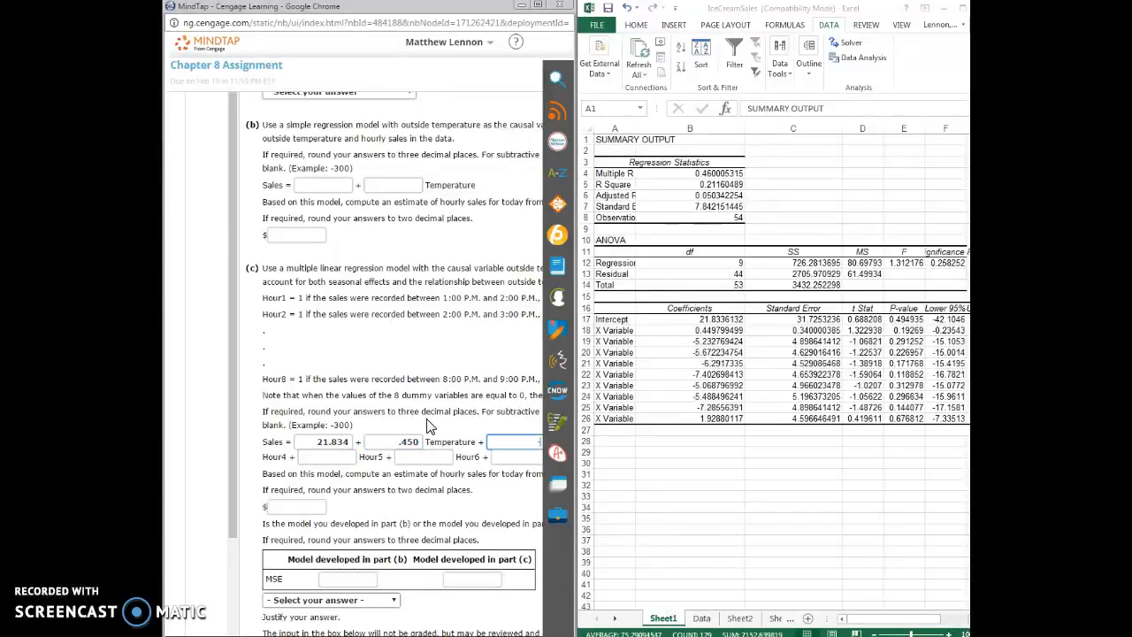
text(-5.233)
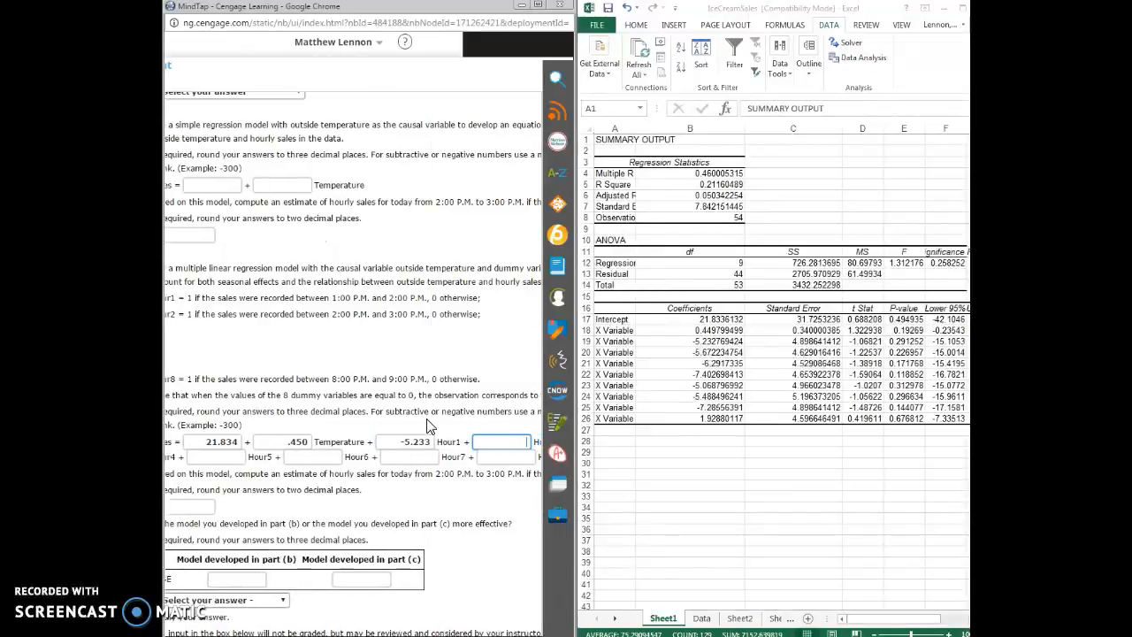
text(-5.672)
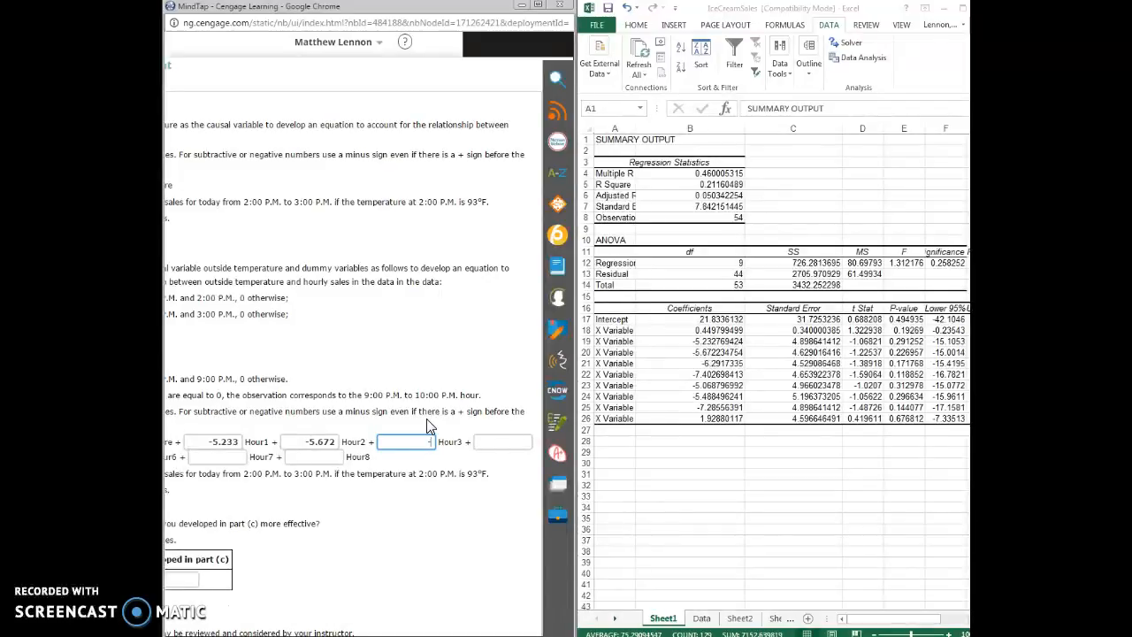
text(-6.292)
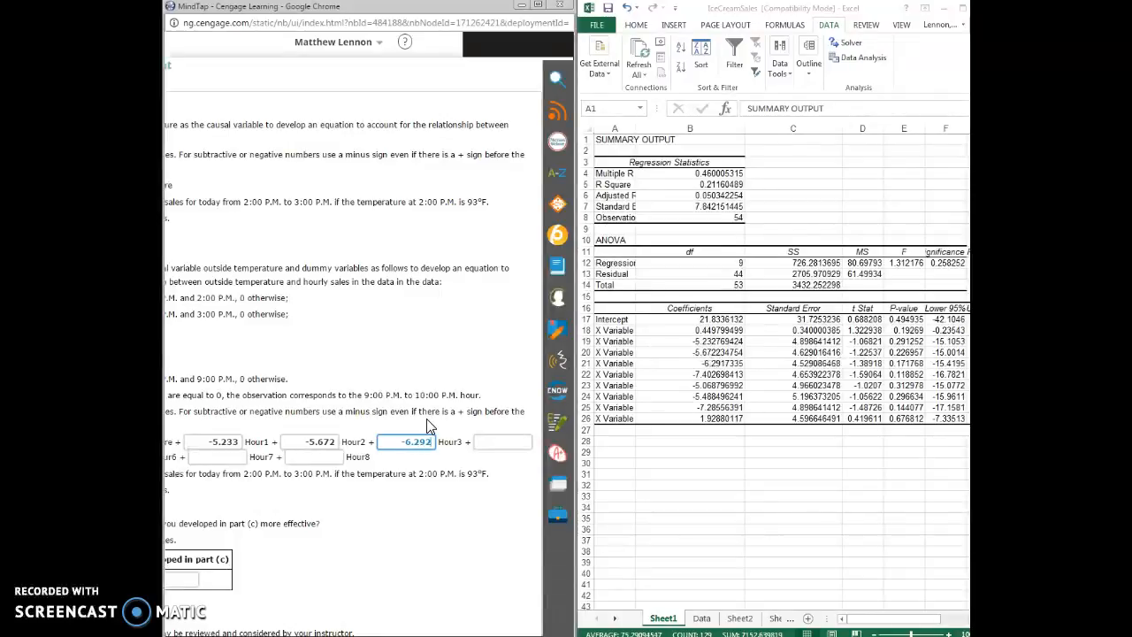
Enter the remaining hour coefficients (-7.4, -5, -5, -5.488, -7.) into part (c)
click(503, 443)
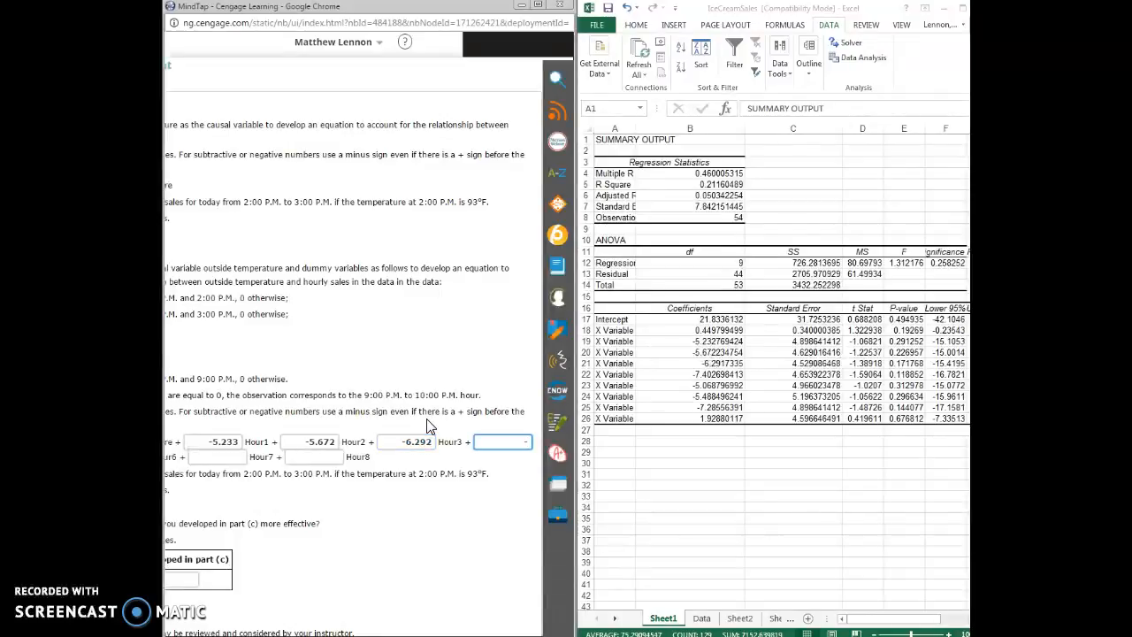
text(-7.4)
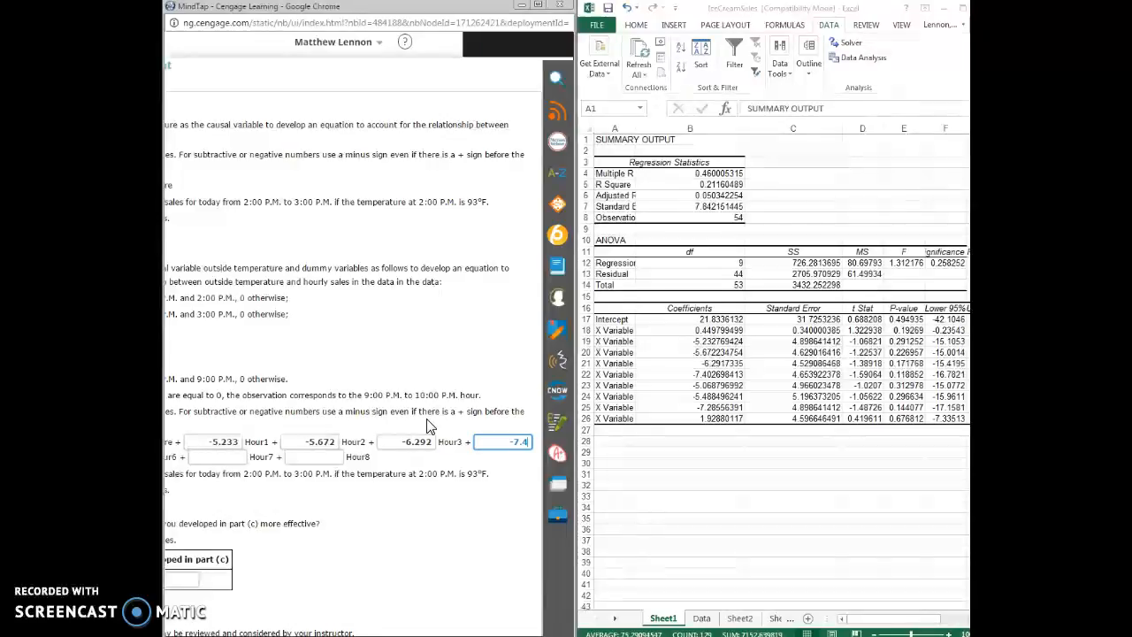
scroll(up, 3)
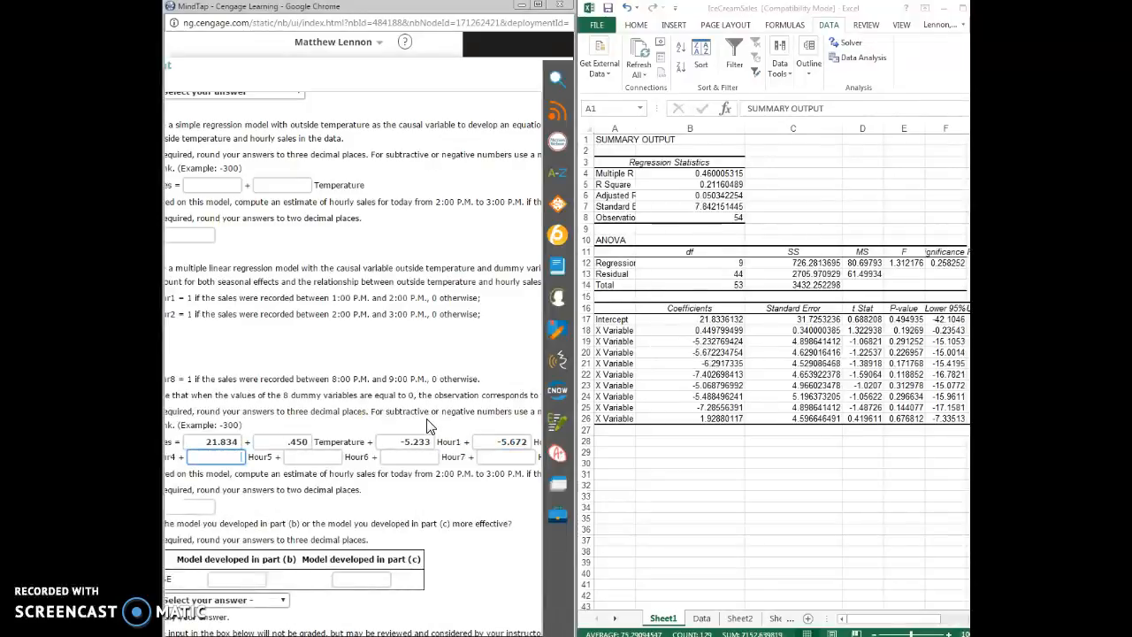
text(-5.069)
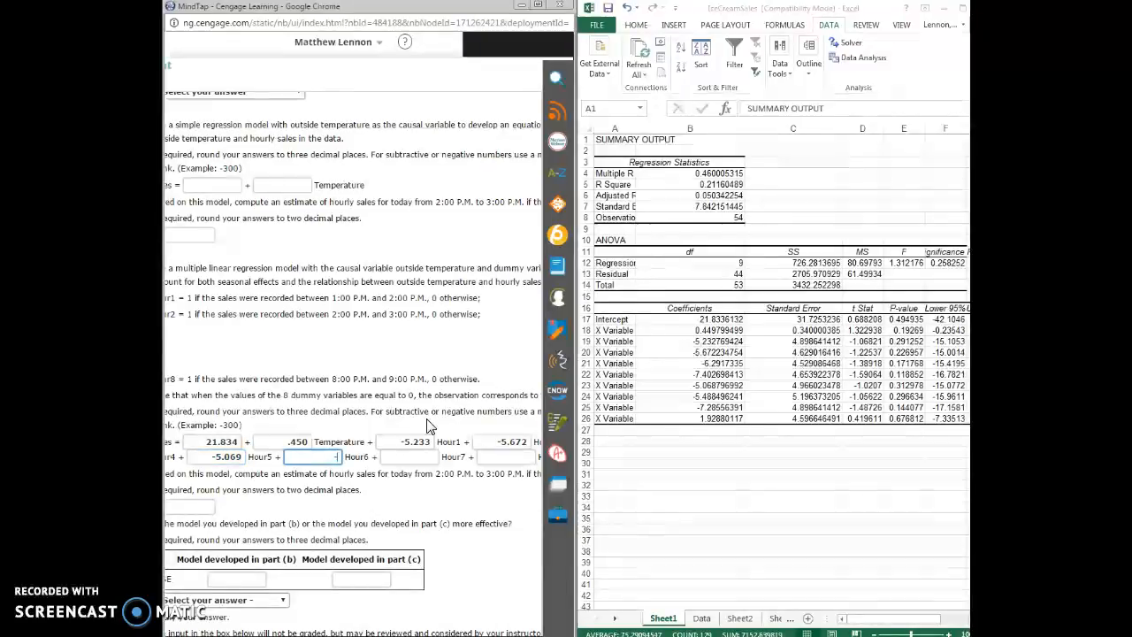
text(-5)
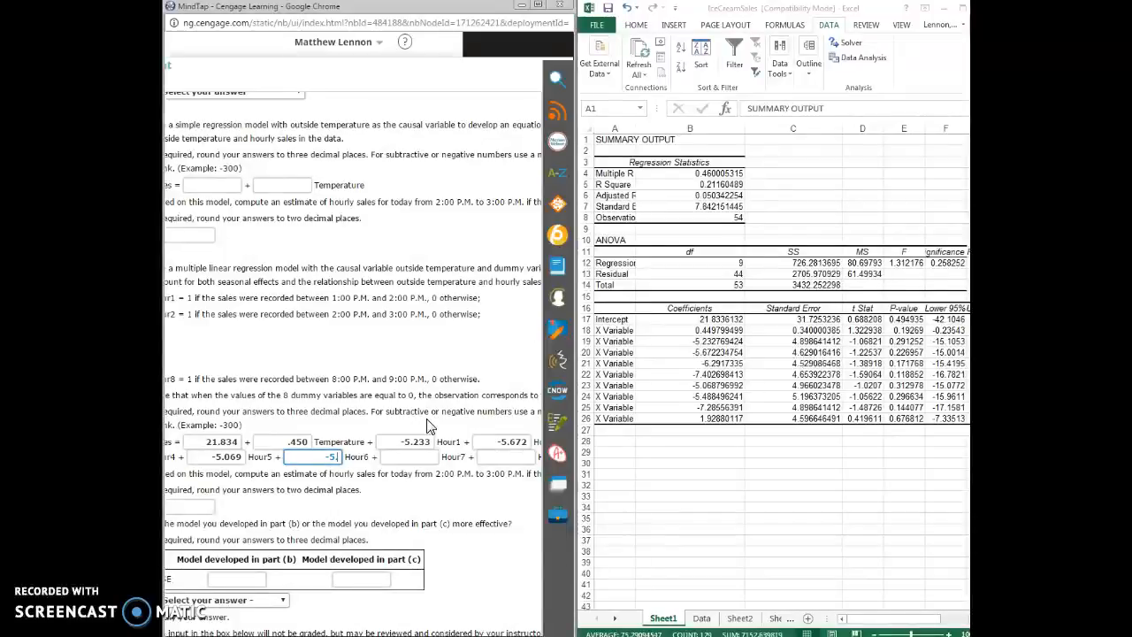
text(-5.488)
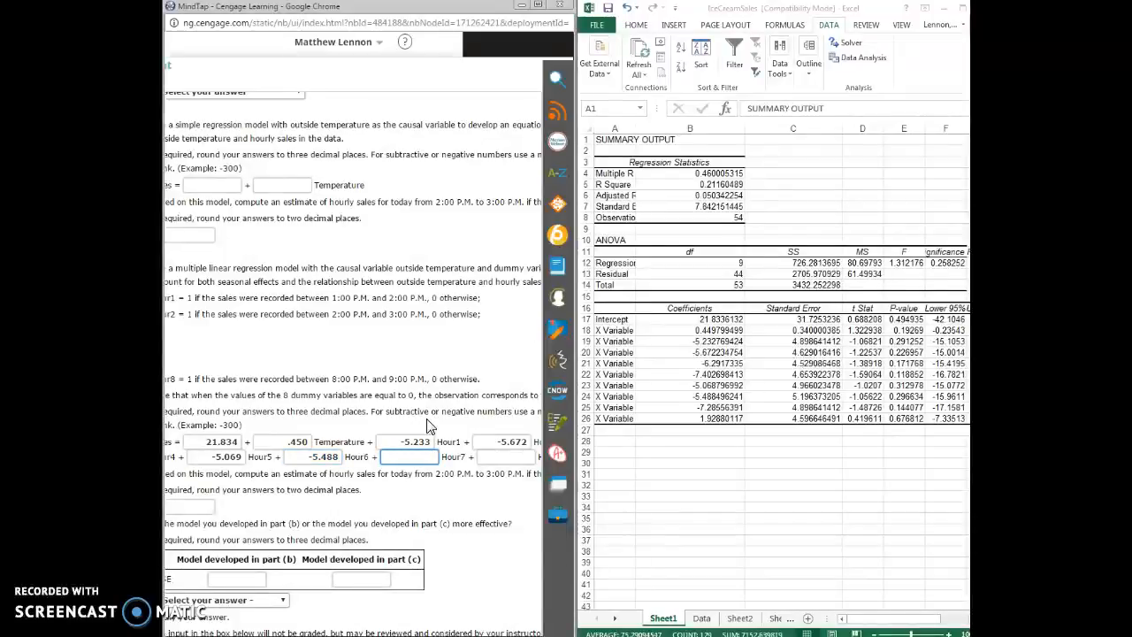
text(-7.286)
click(503, 456)
text(1.929)
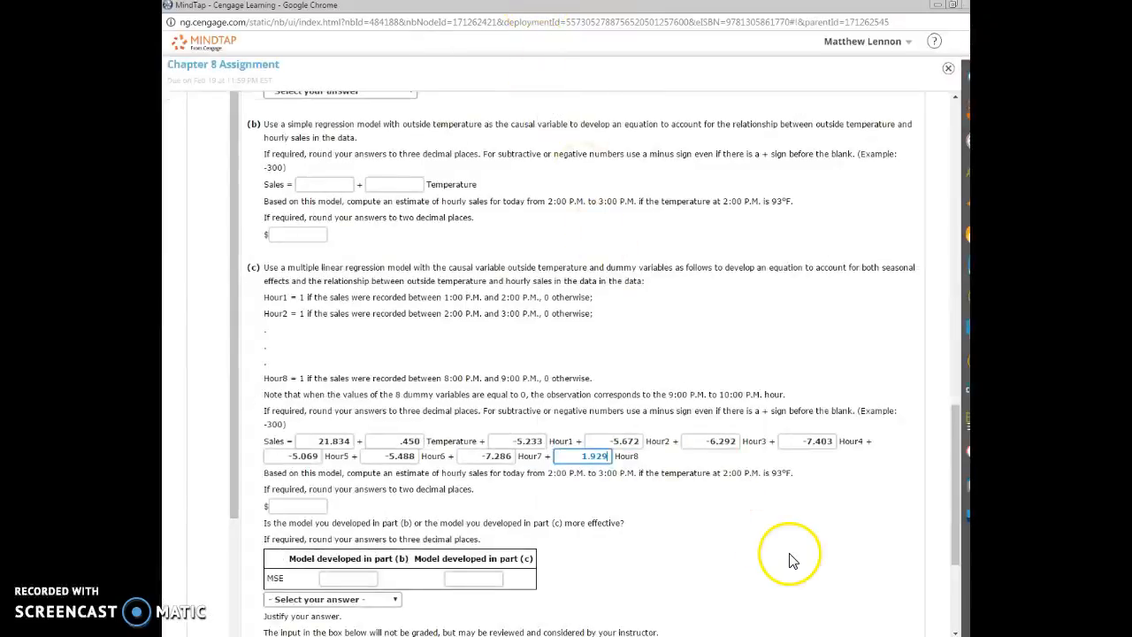
Submit the answers with Check My Work and review the part (c) coefficient checkmarks
scroll(down, 3)
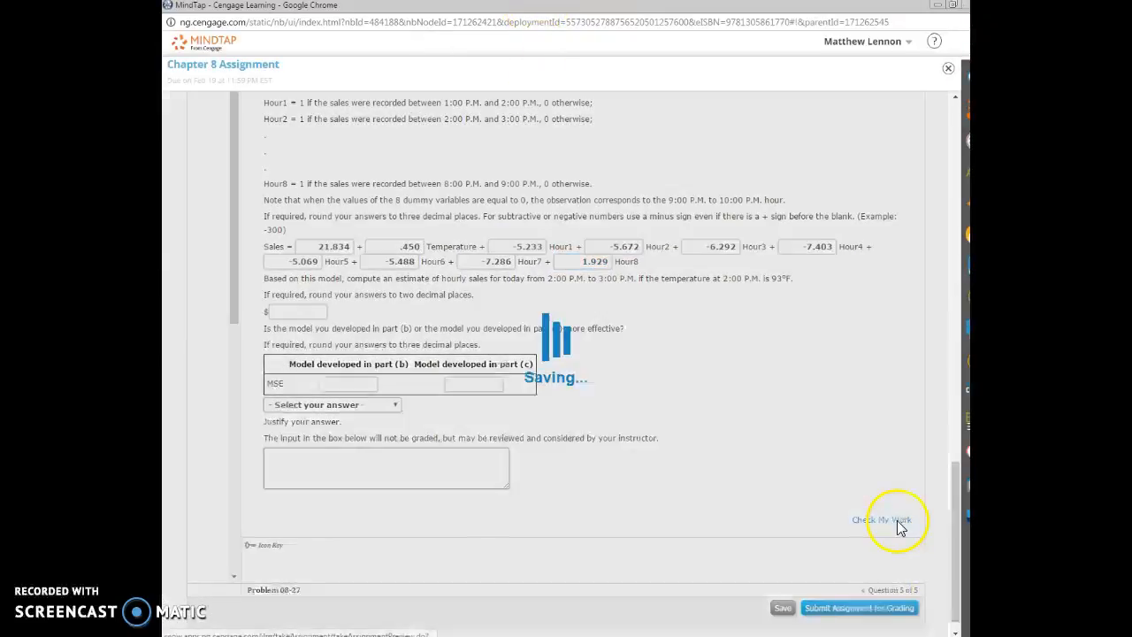
click(881, 520)
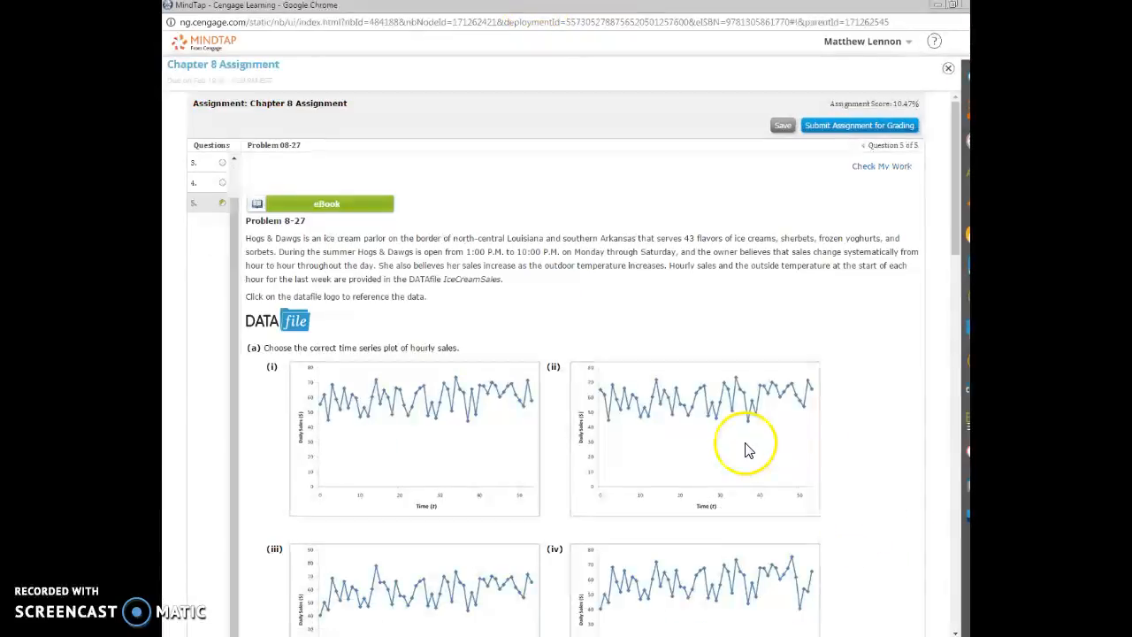
scroll(down, 3)
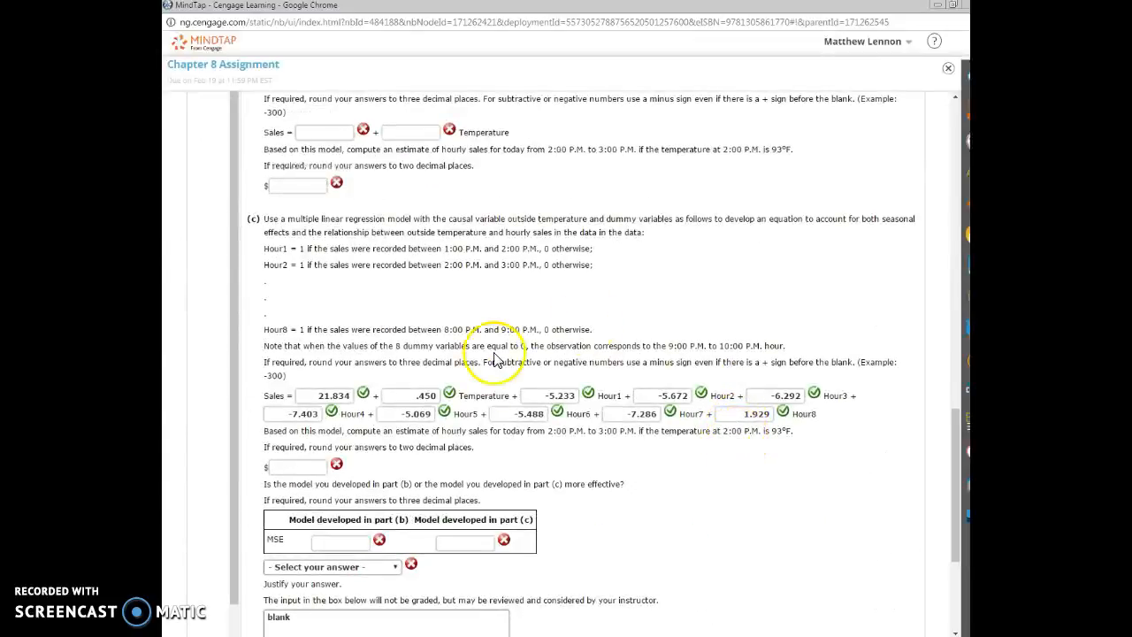
scroll(down, 3)
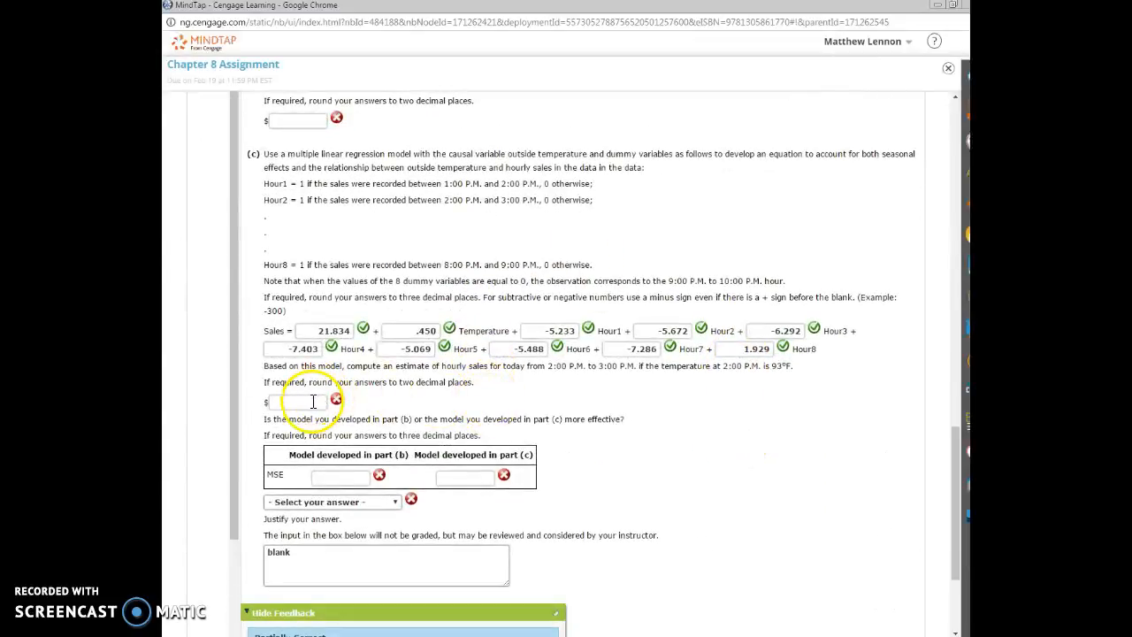
mouse_move(593, 364)
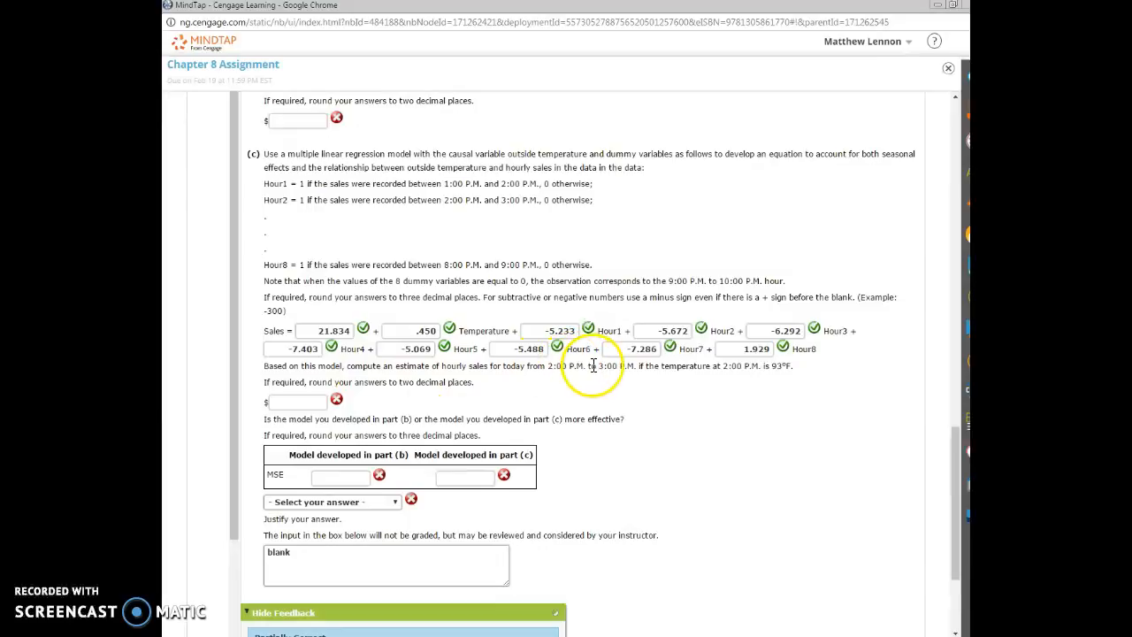
mouse_move(705, 382)
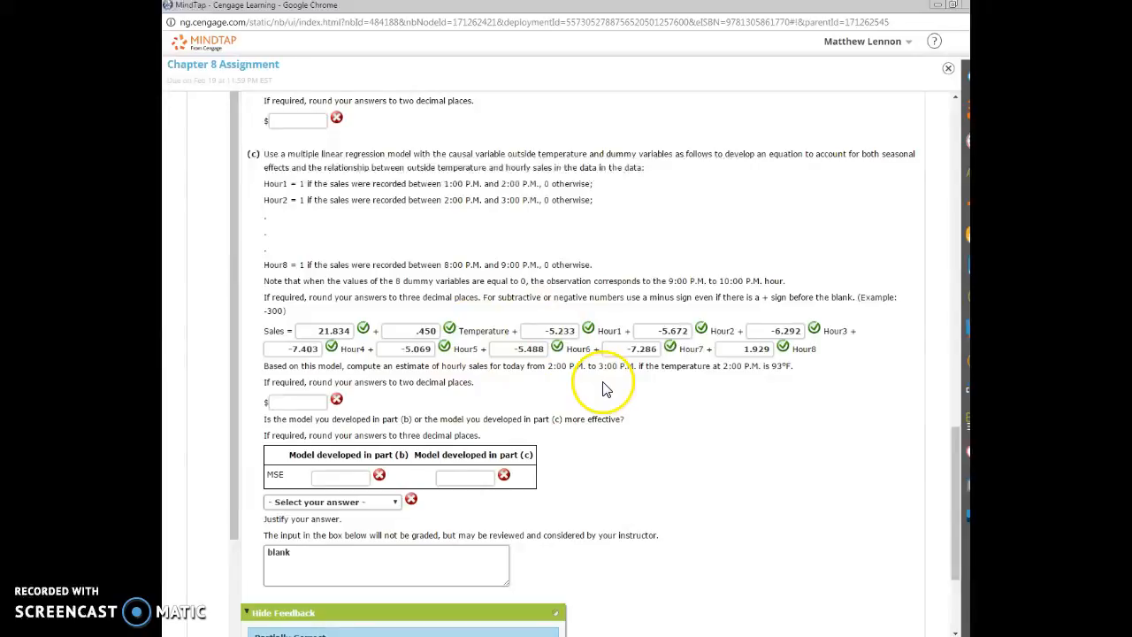
mouse_move(327, 323)
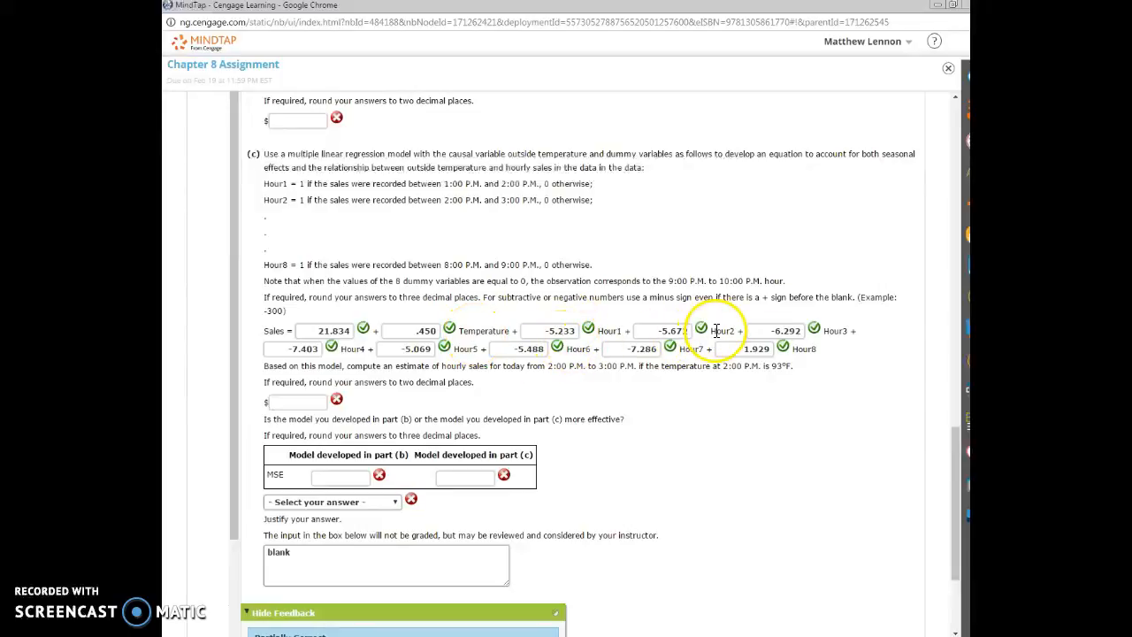
mouse_move(669, 339)
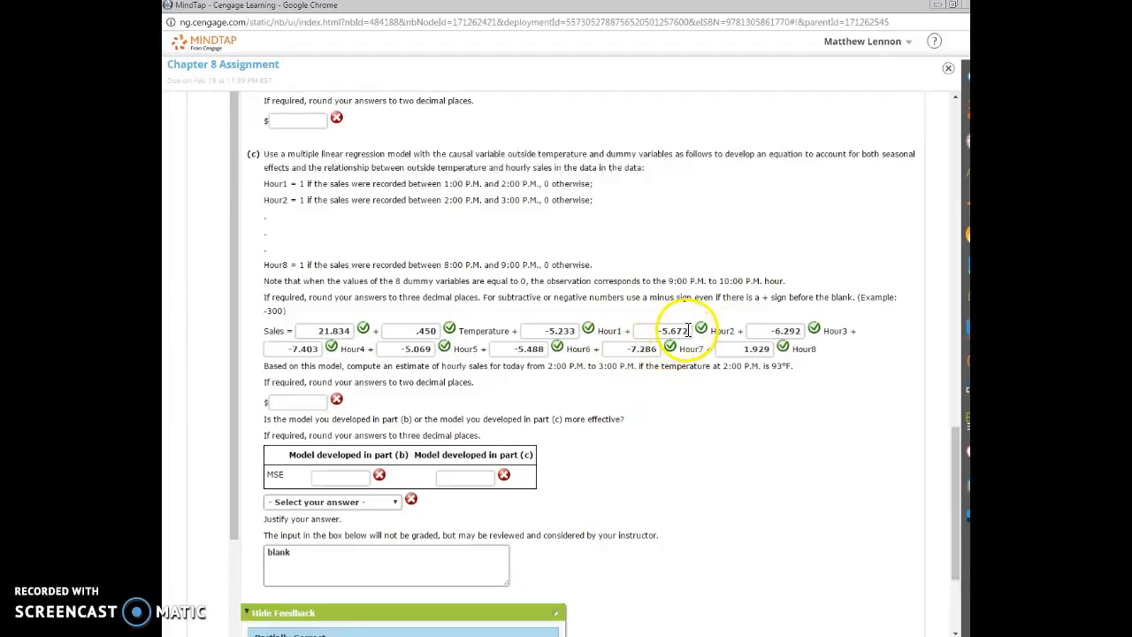
mouse_move(675, 601)
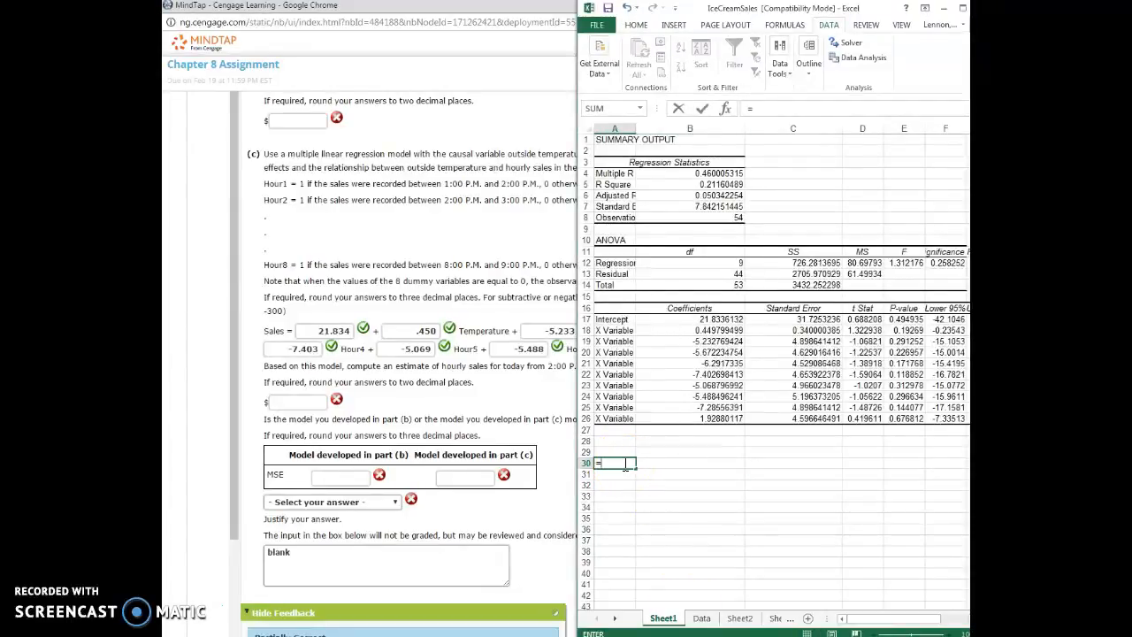
Enter a formula =B17+93*B18+Hour2 coefficient estimating 2:00–3:00 P.M. sales at 93°F
click(705, 319)
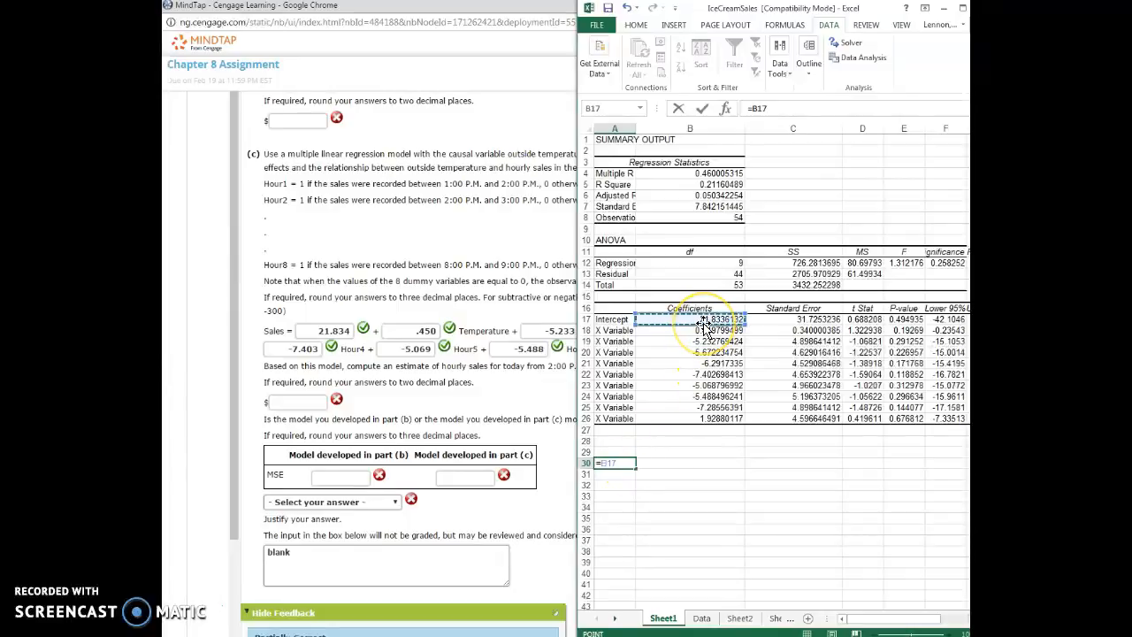
text(+93*)
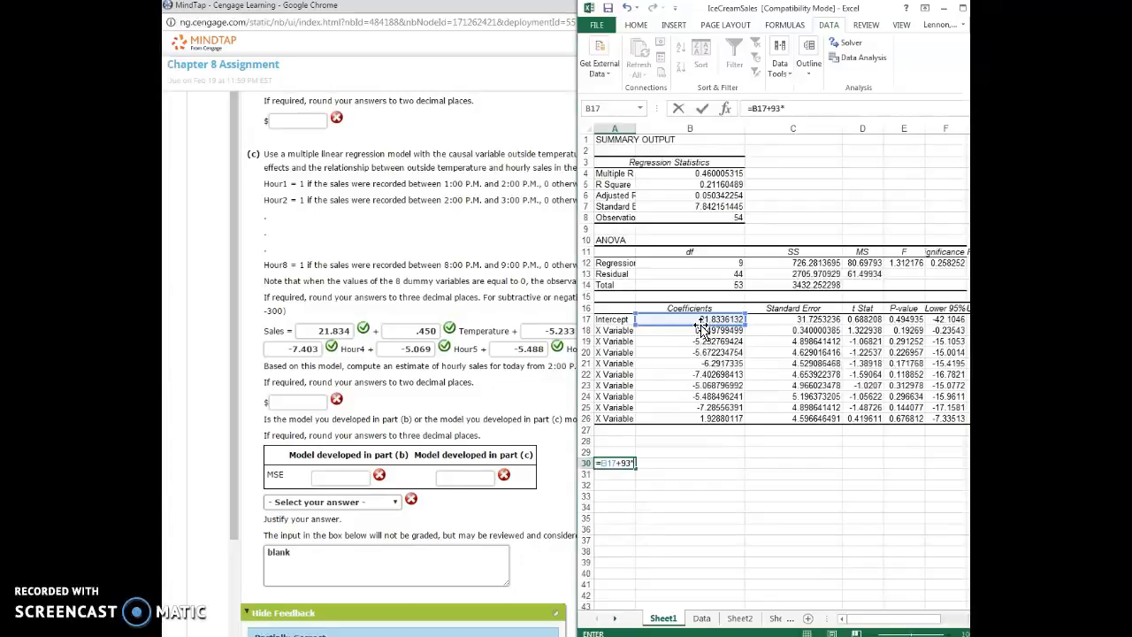
click(690, 331)
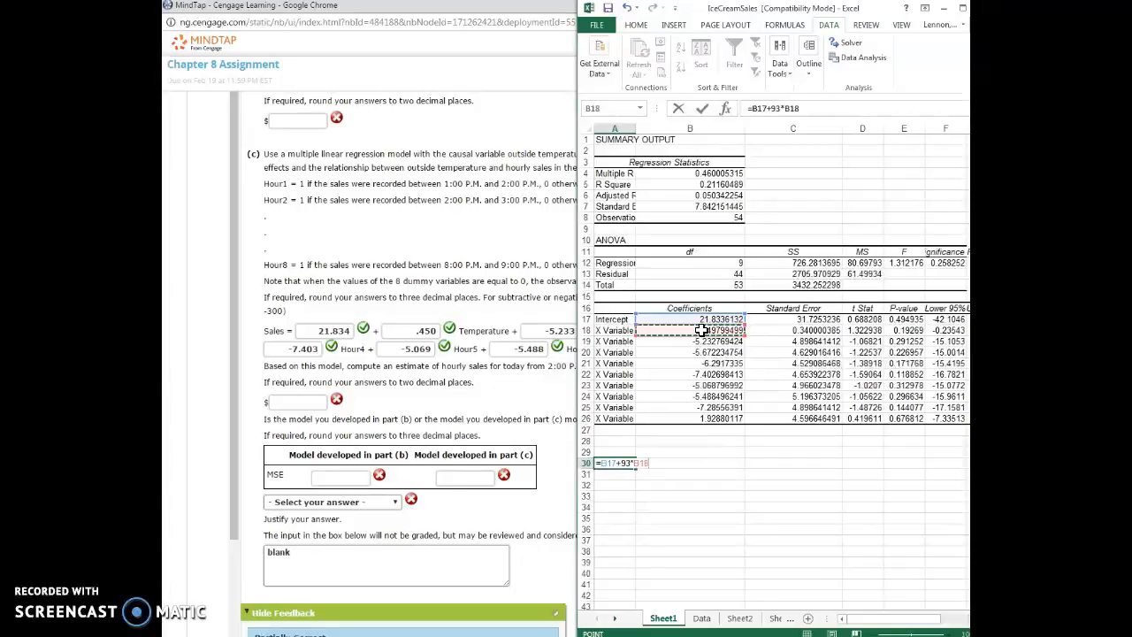
text(+)
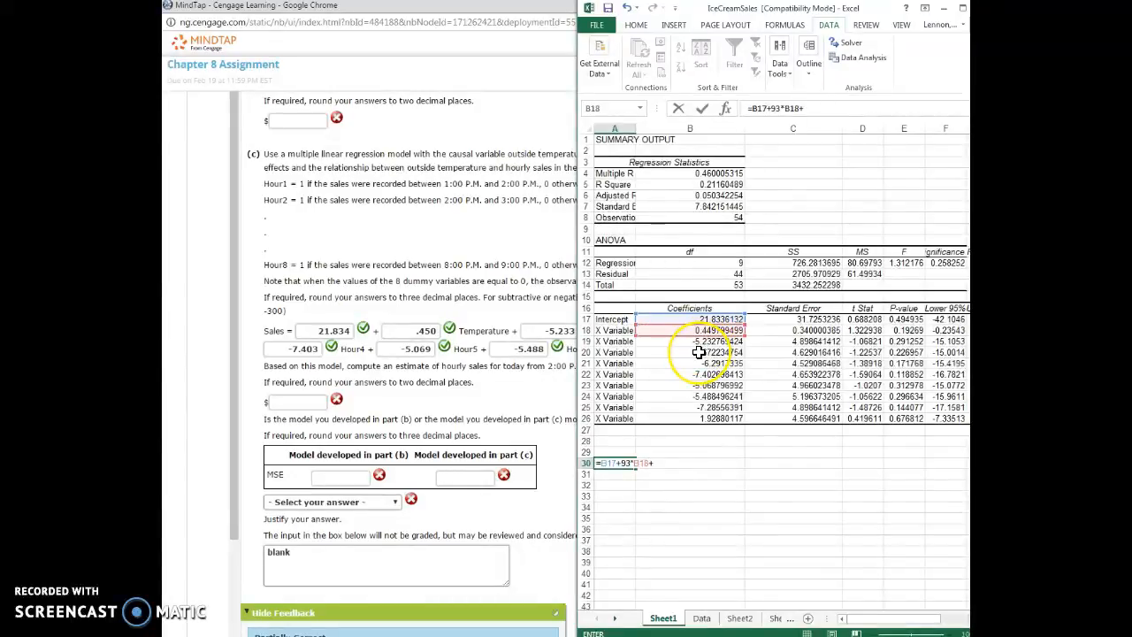
key(Return)
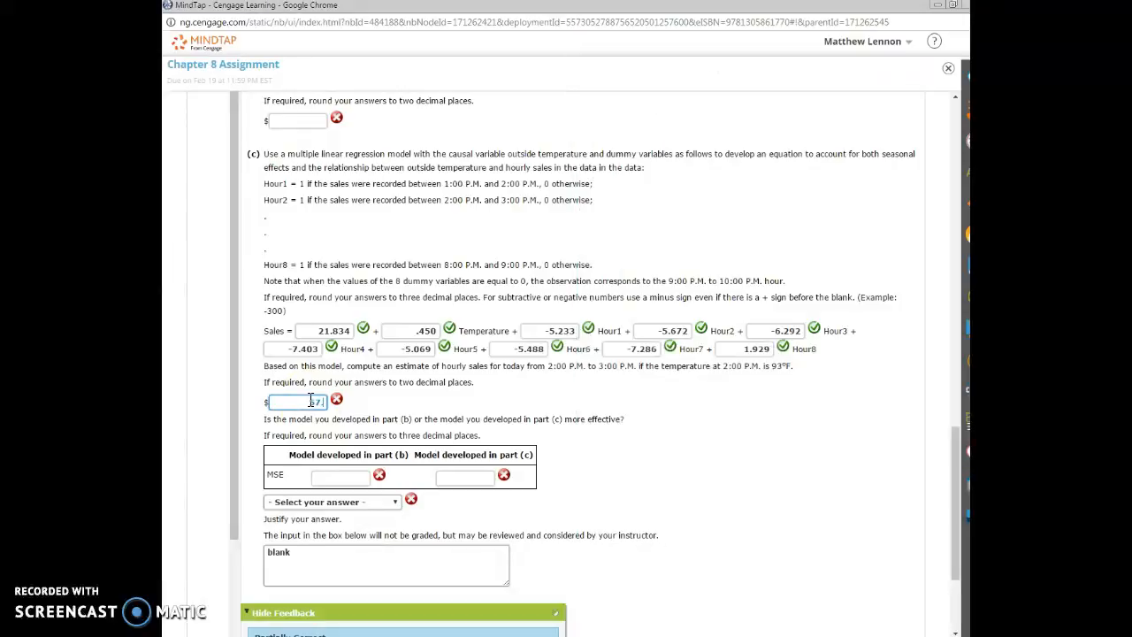
Confirm the 57.99 part (c) sales estimate shows a green checkmark in MindTap
scroll(down, 3)
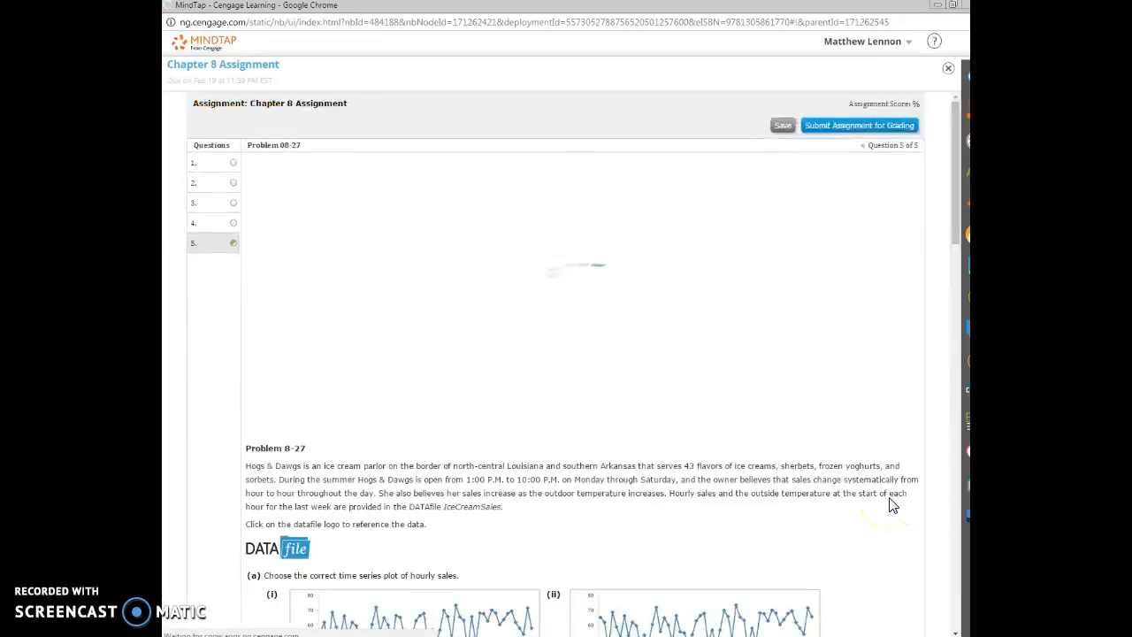
scroll(down, 3)
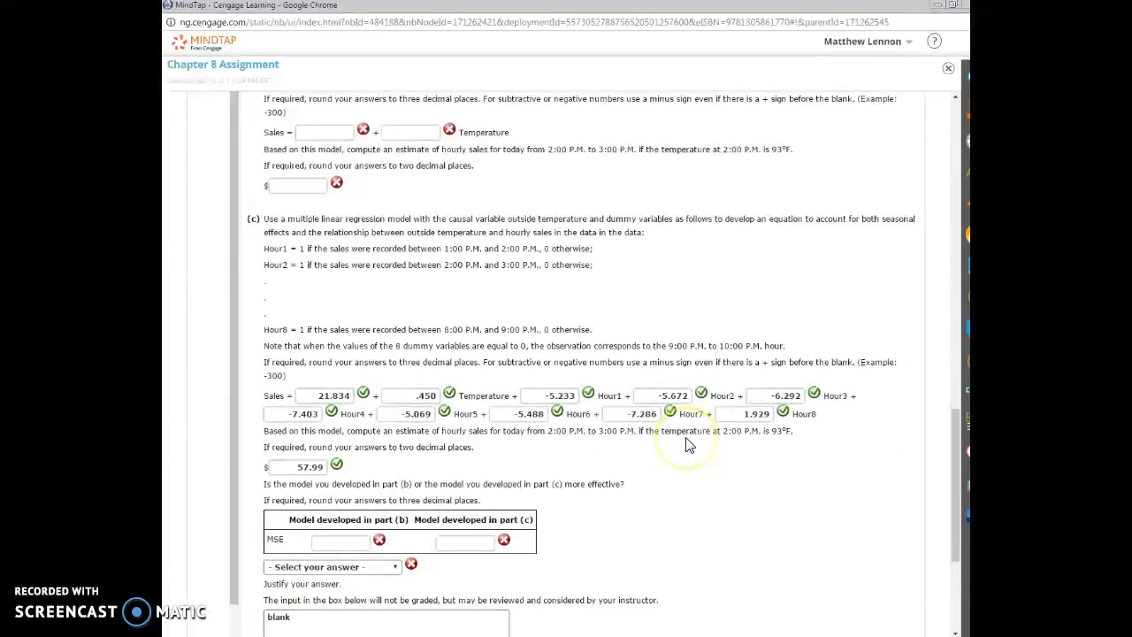
scroll(down, 3)
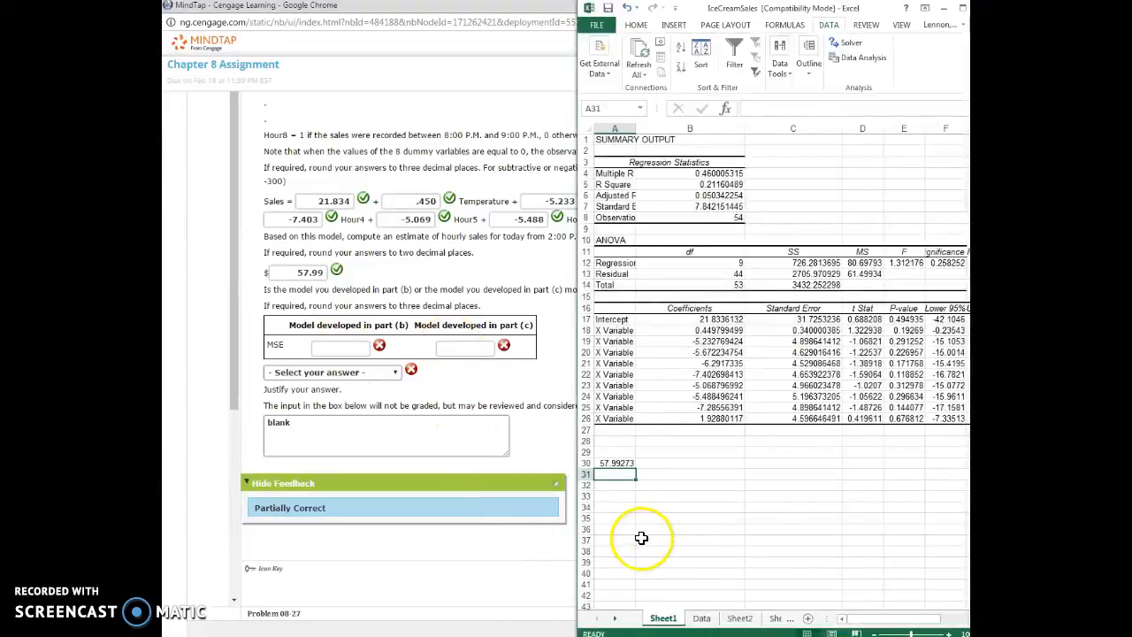
mouse_move(626, 553)
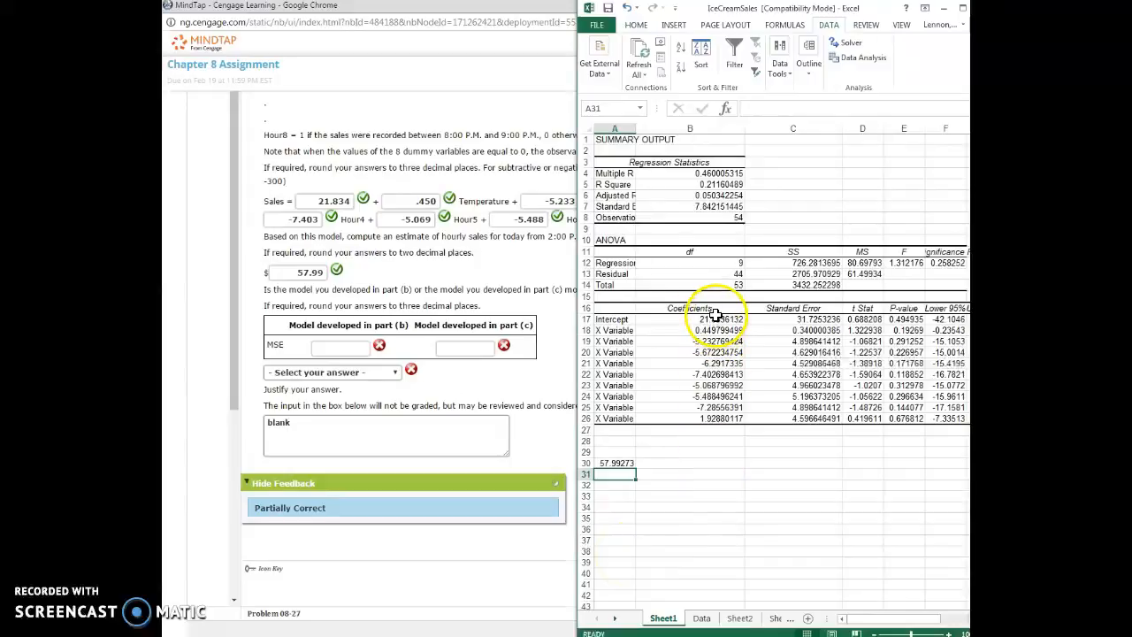
Copy the A16:B26 coefficients table and switch to the Data sheet
drag(690, 318, 690, 418)
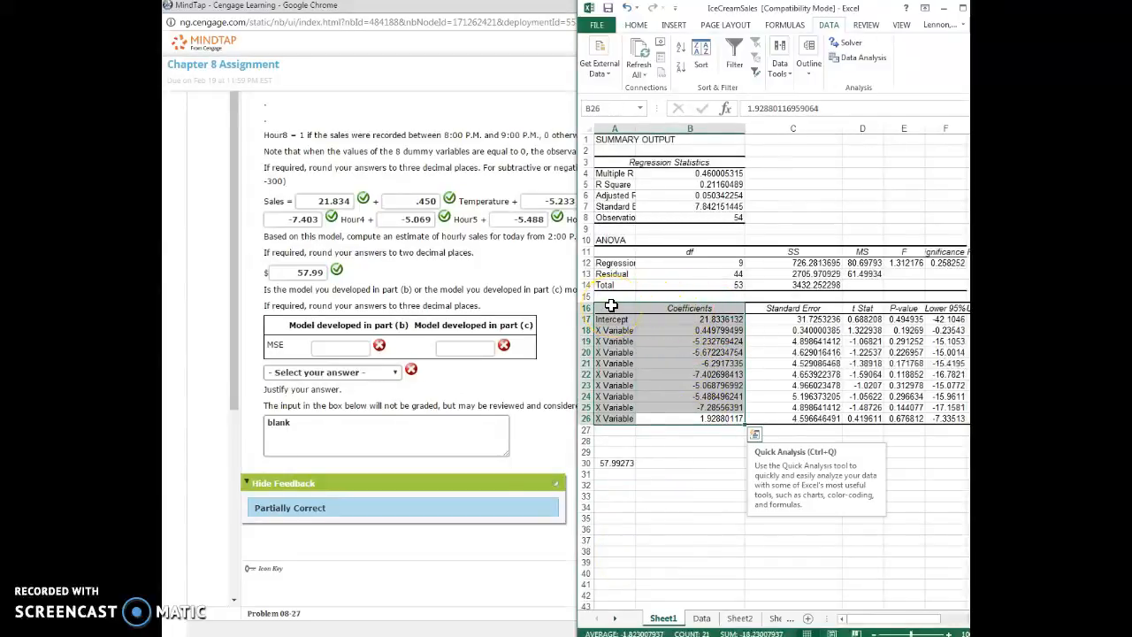
click(700, 618)
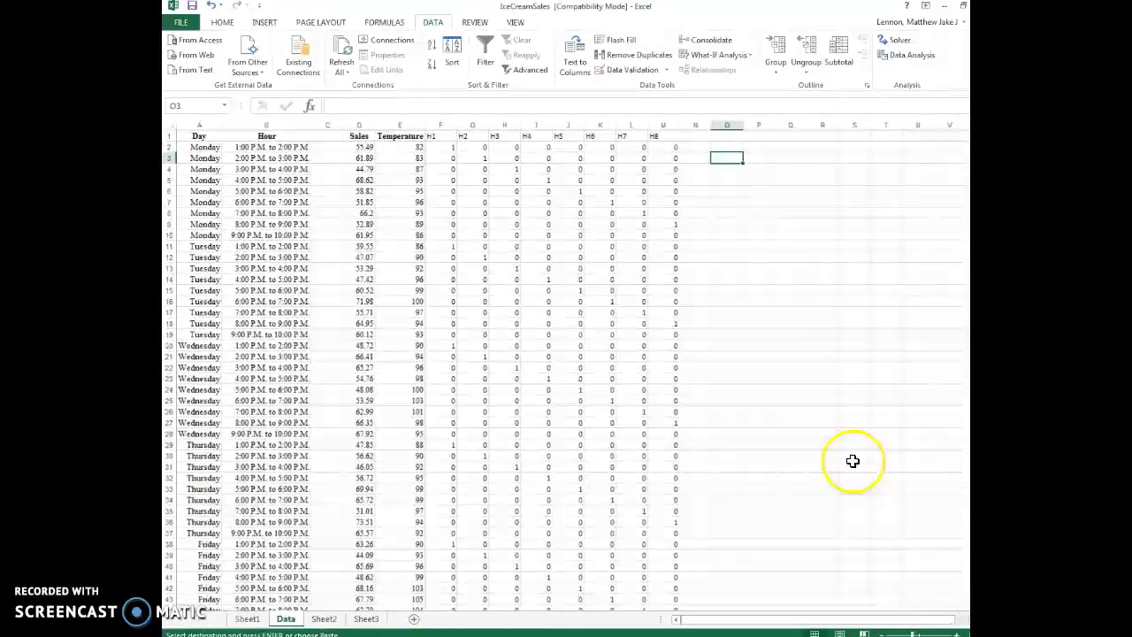
mouse_move(817, 137)
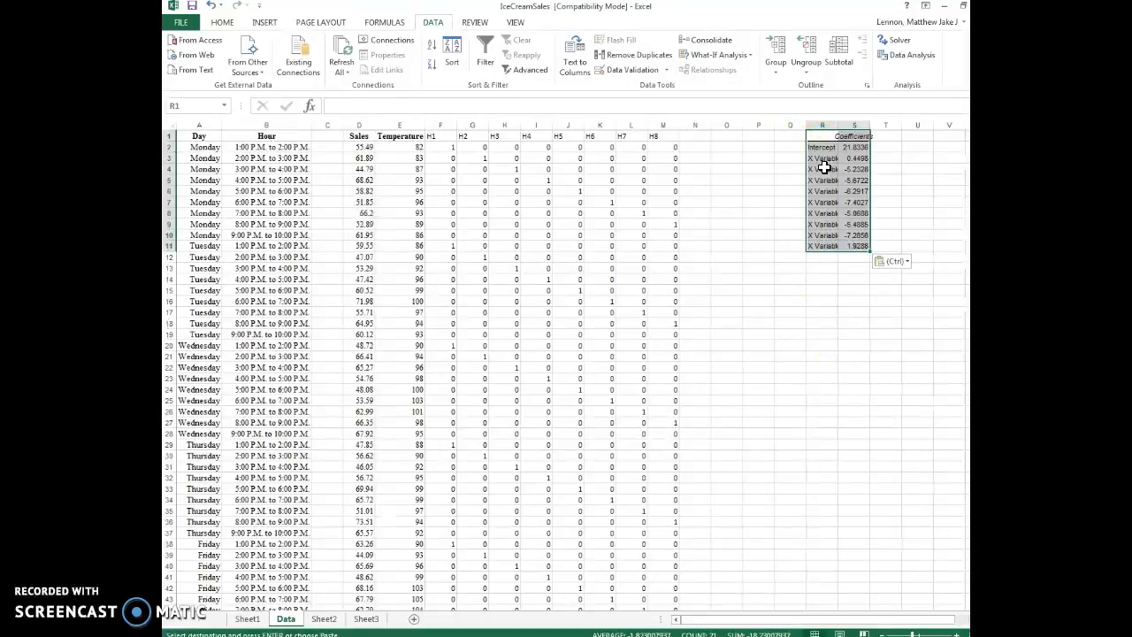
mouse_move(705, 142)
text(For)
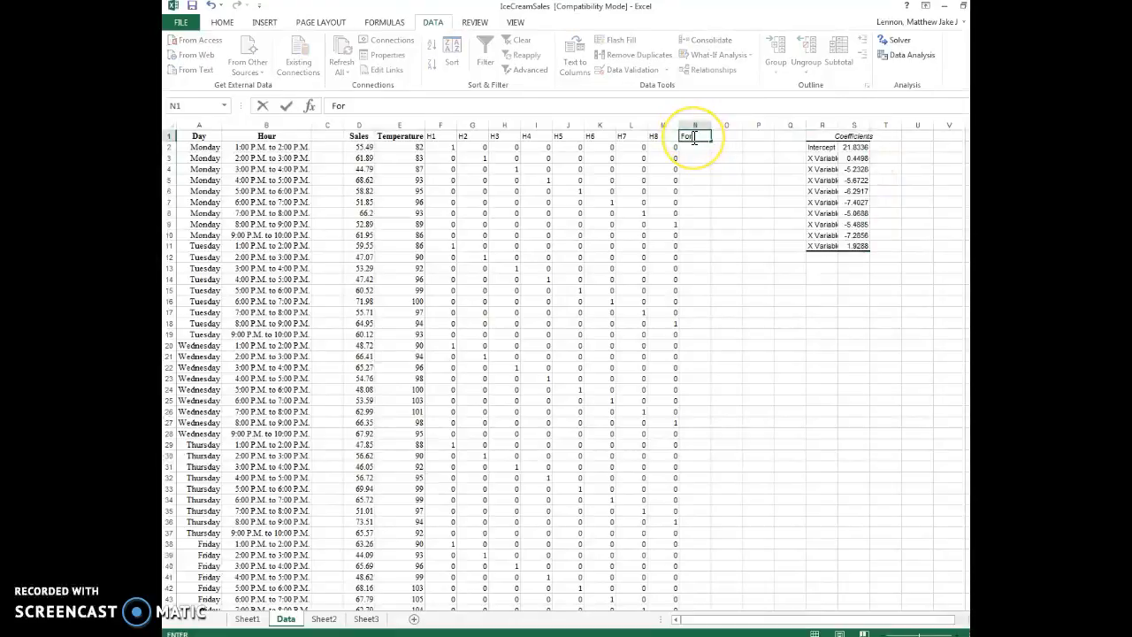
Label column N 'Forecast' and select the first data row for the forecast formula
text(ecasty)
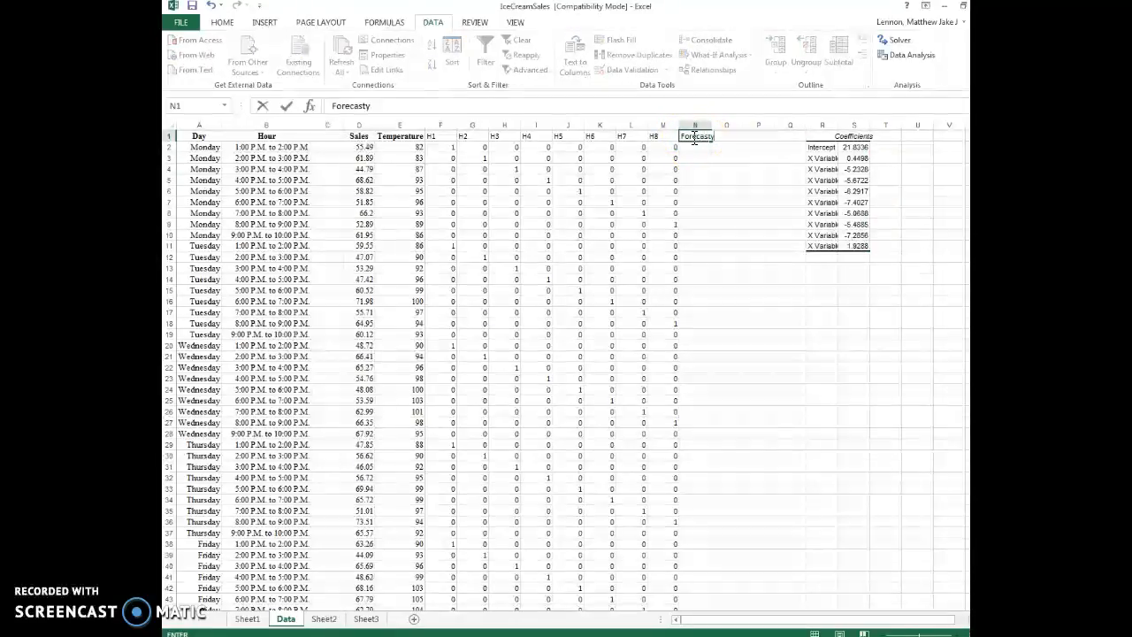
key(Backspace)
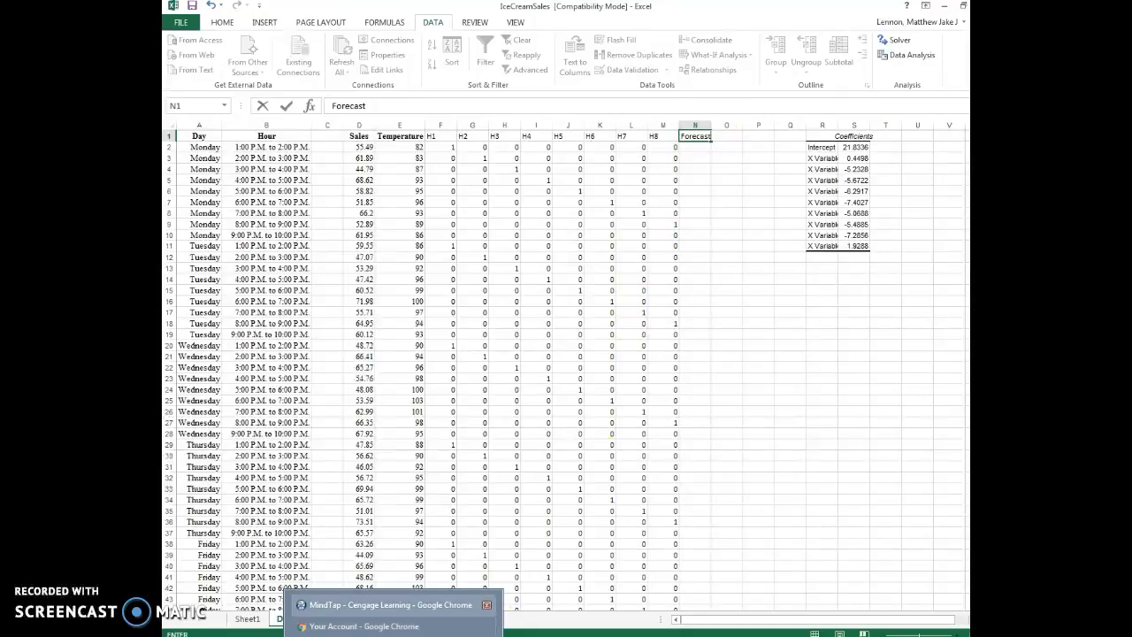
click(389, 605)
text(=S2)
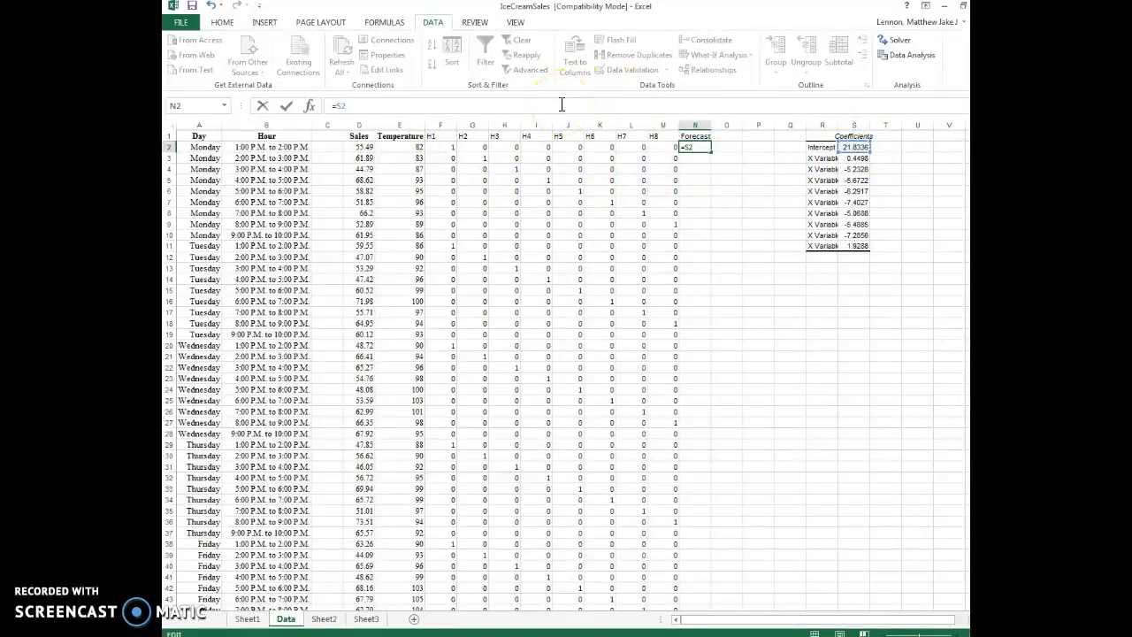
mouse_move(871, 173)
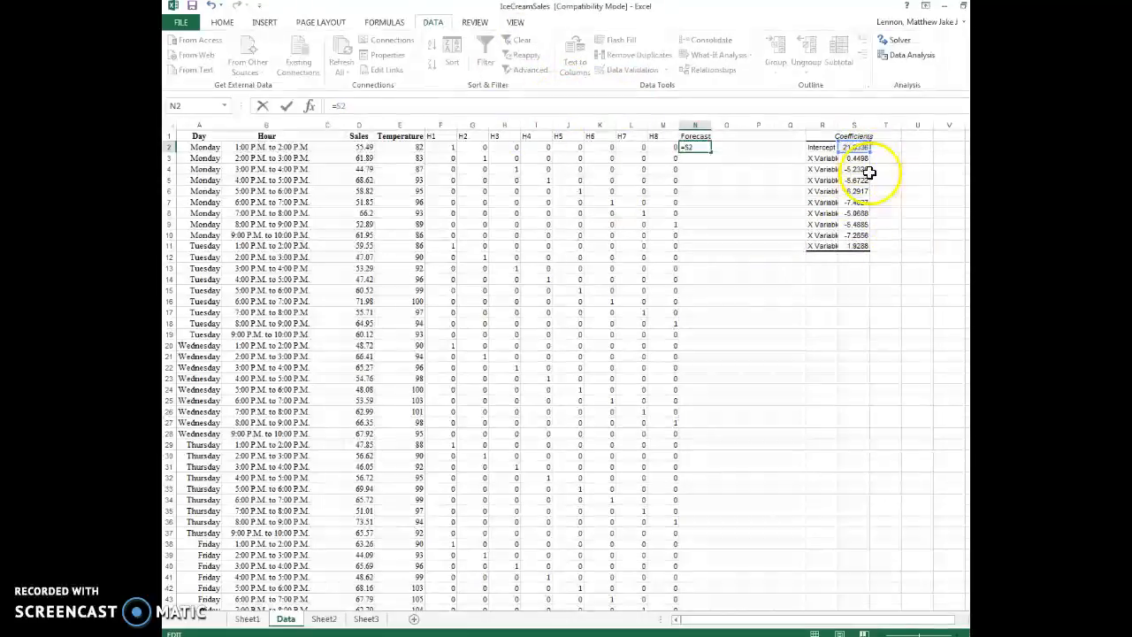
mouse_move(835, 186)
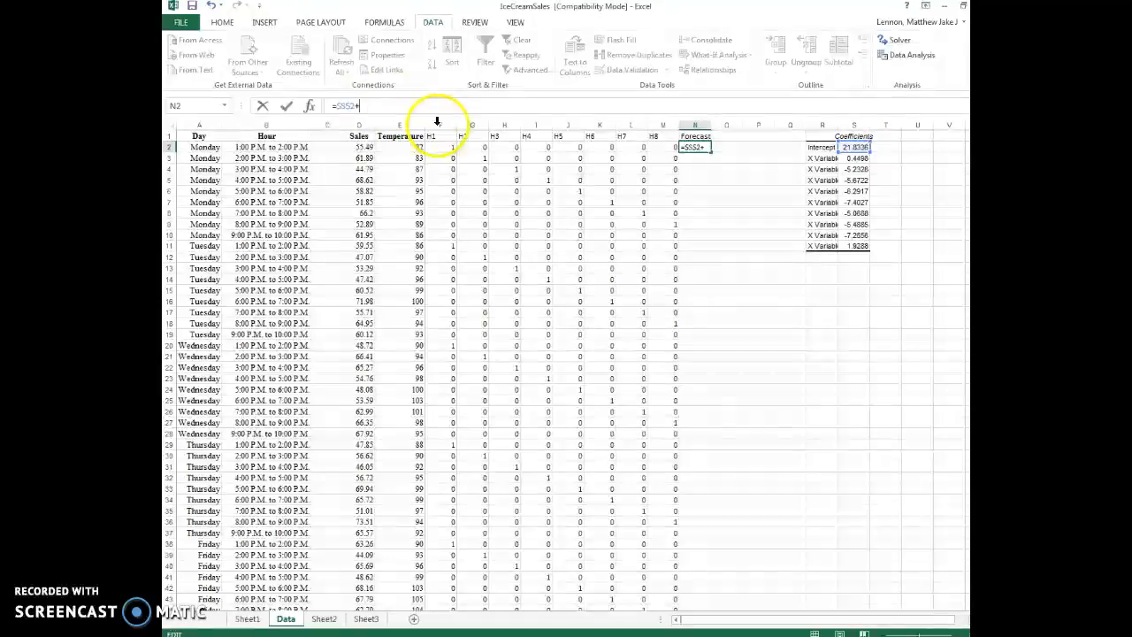
Start the row-2 forecast as =$S$2+$S$3*D2 with absolute coefficient references
click(855, 157)
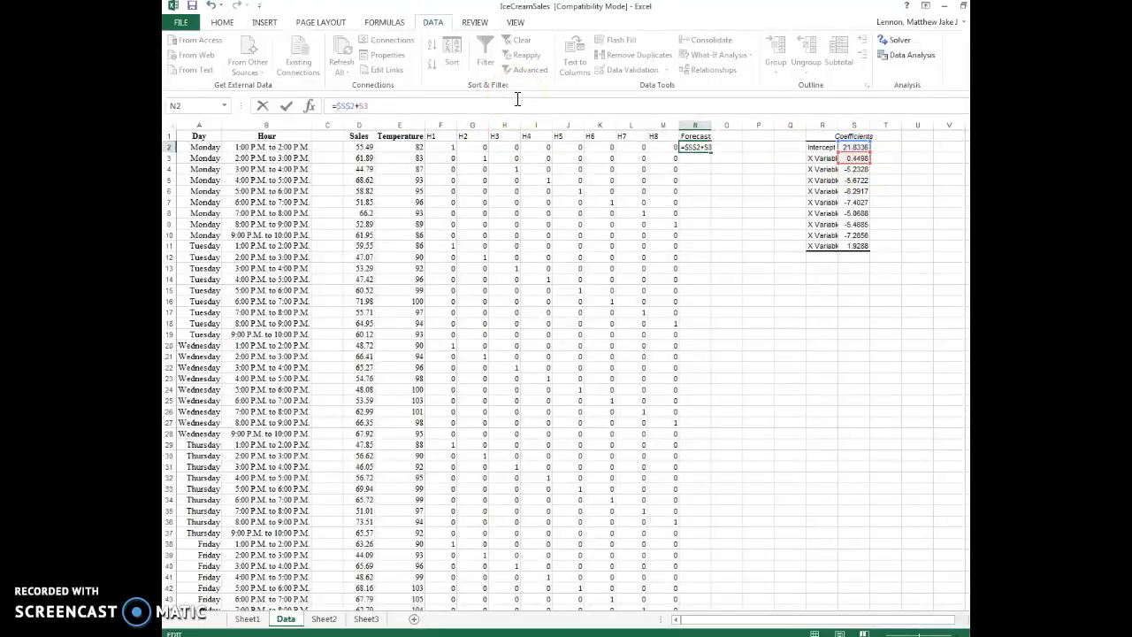
text($S$3)
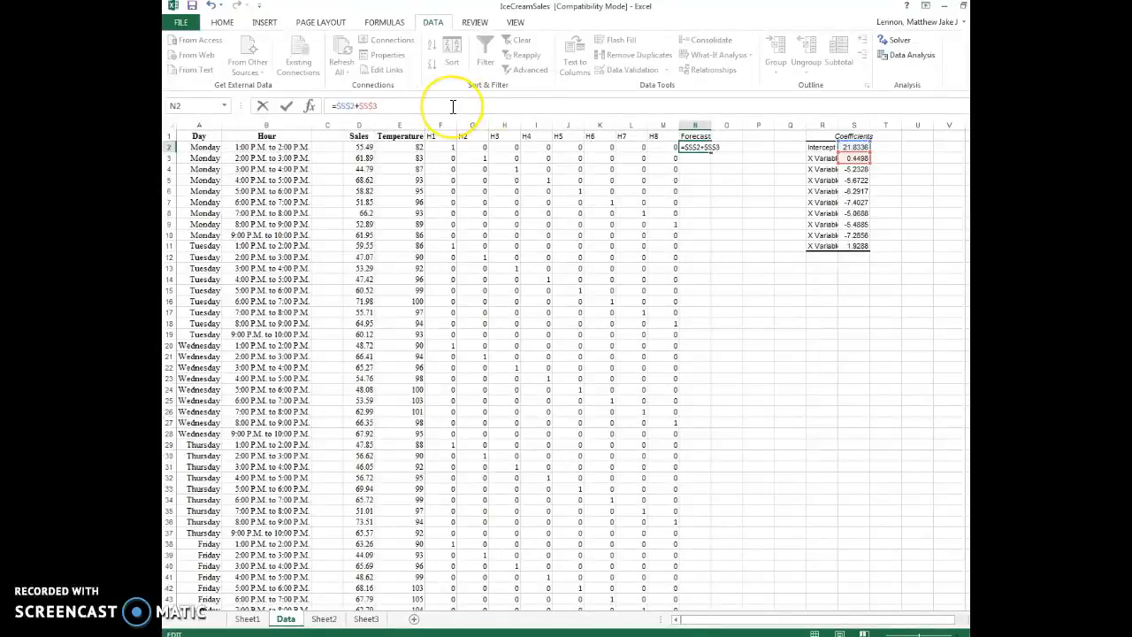
mouse_move(451, 106)
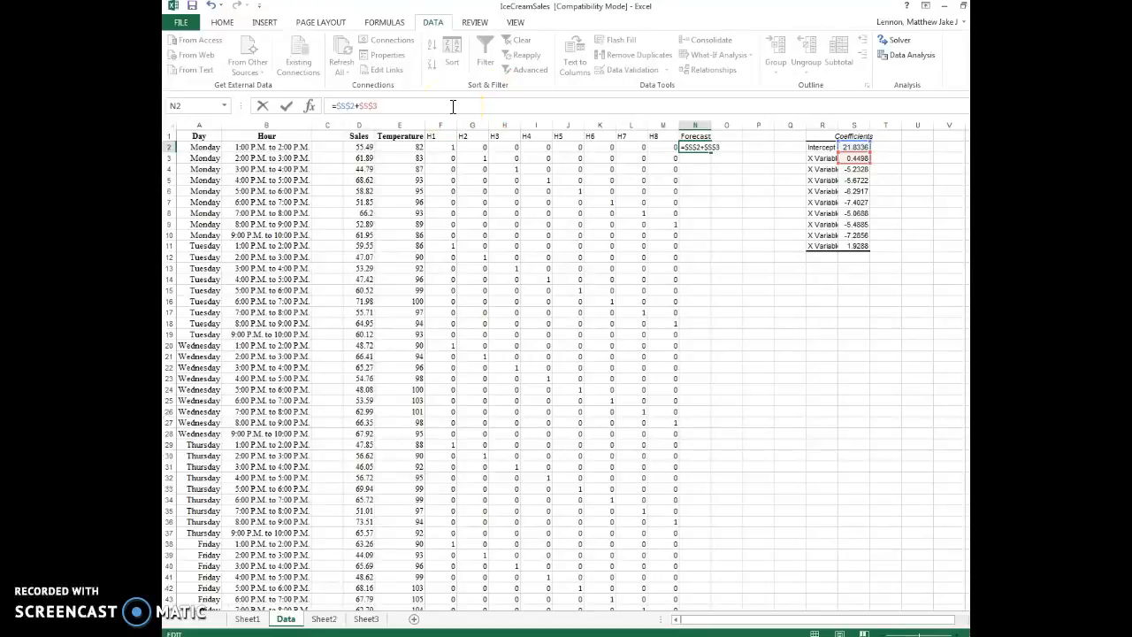
click(432, 147)
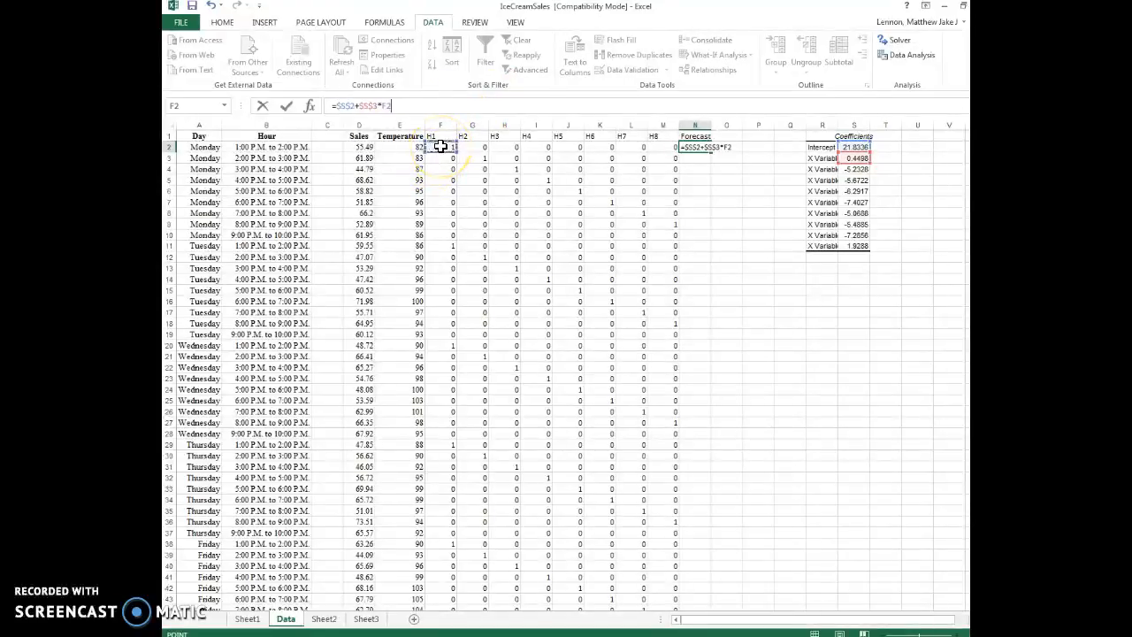
Add +$S$4*E2, +$S$5*F2, +$S$6*G2 and further hour-dummy terms to the N2 formula
text(+)
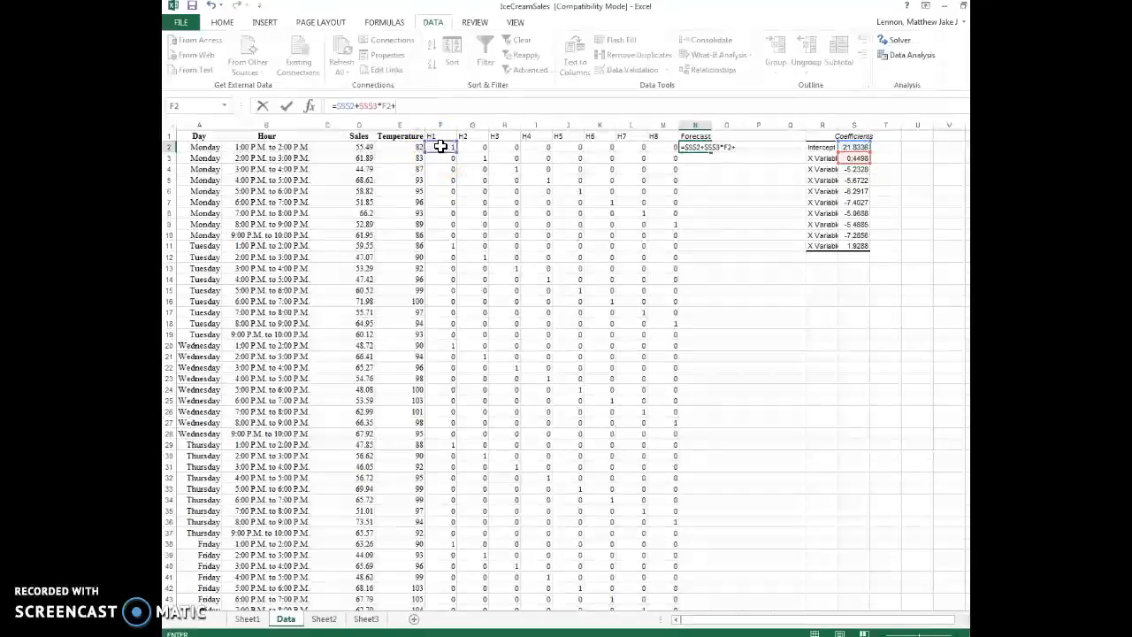
text($S$)
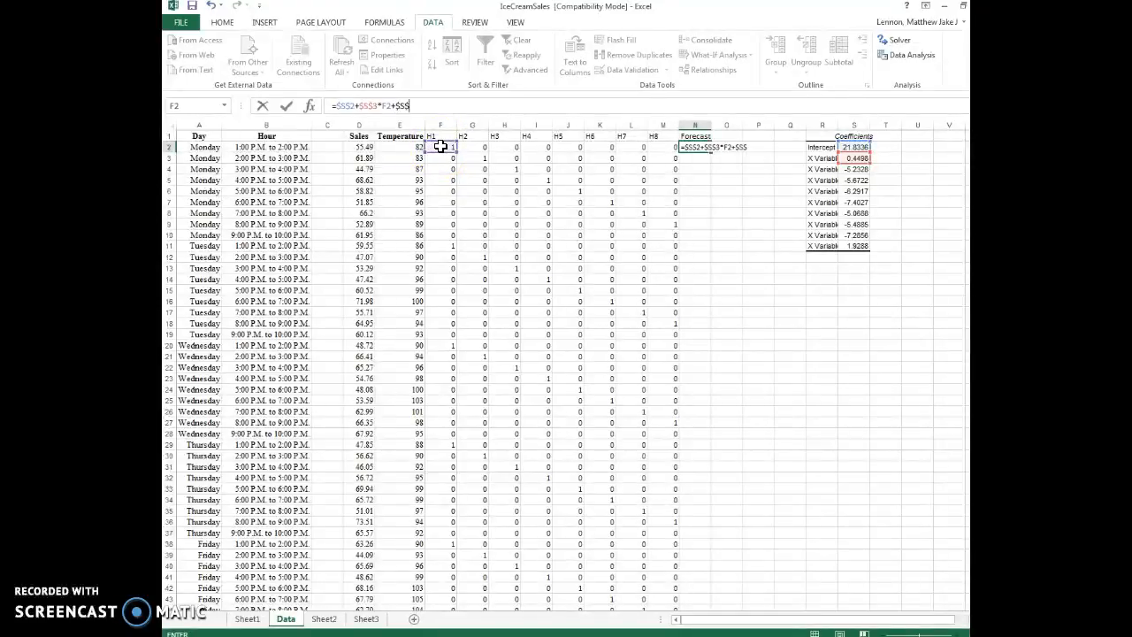
text(4)
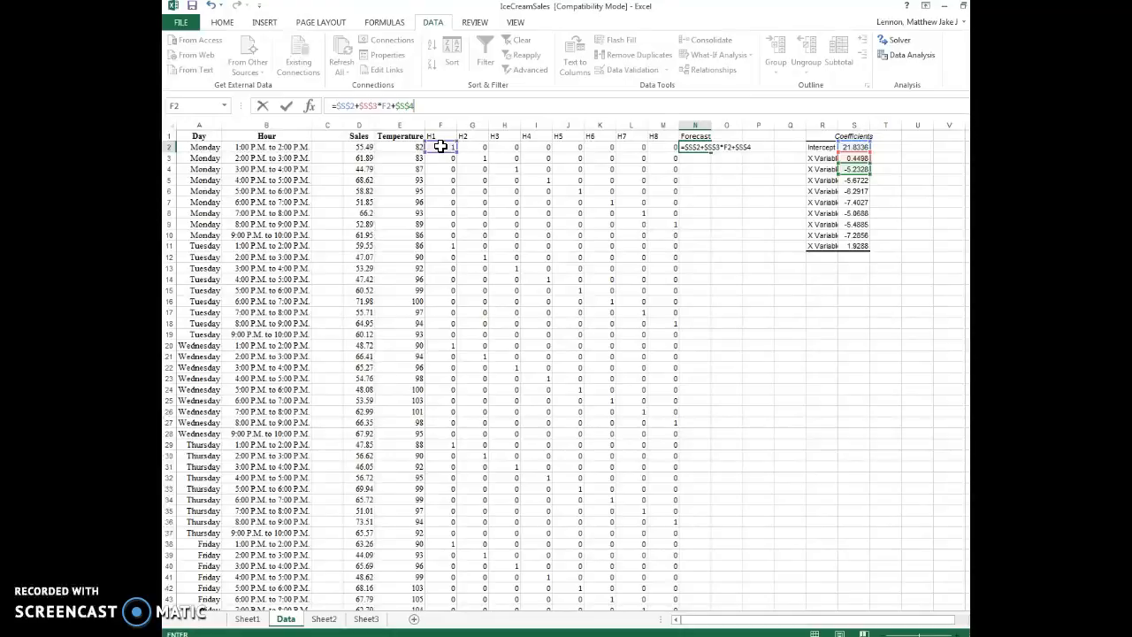
text(*)
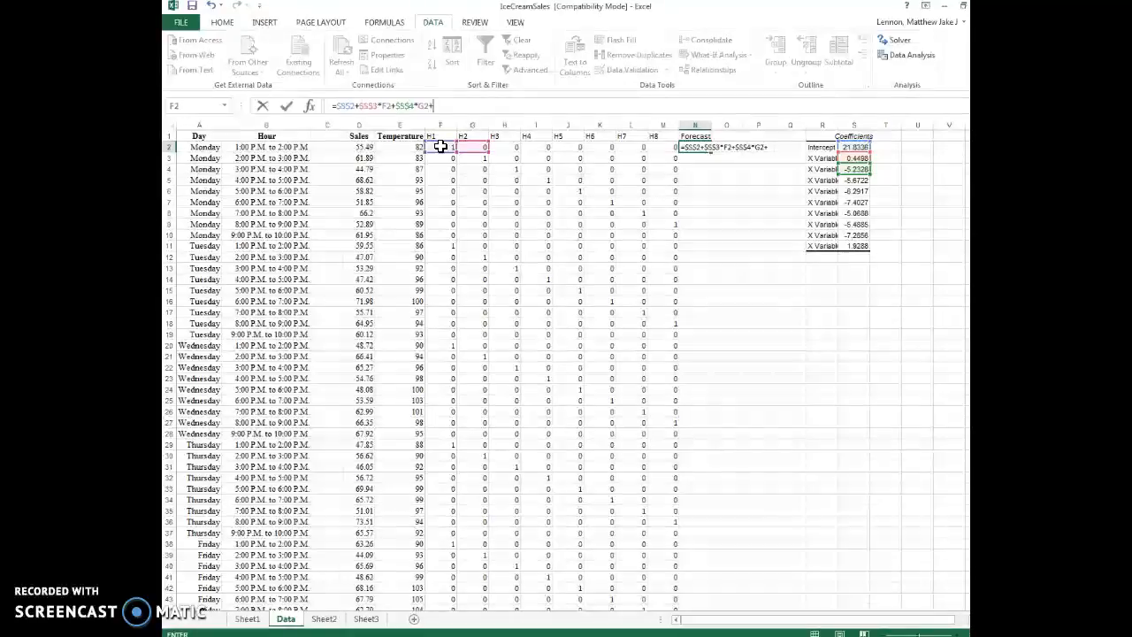
text($S$5*H2)
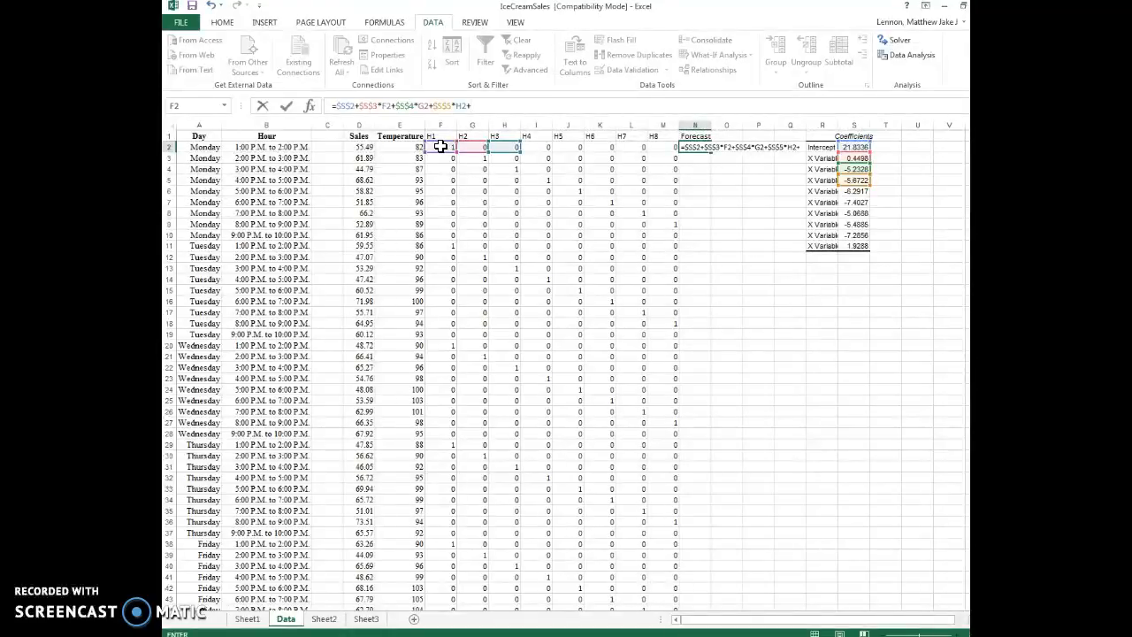
text(+$SS6)
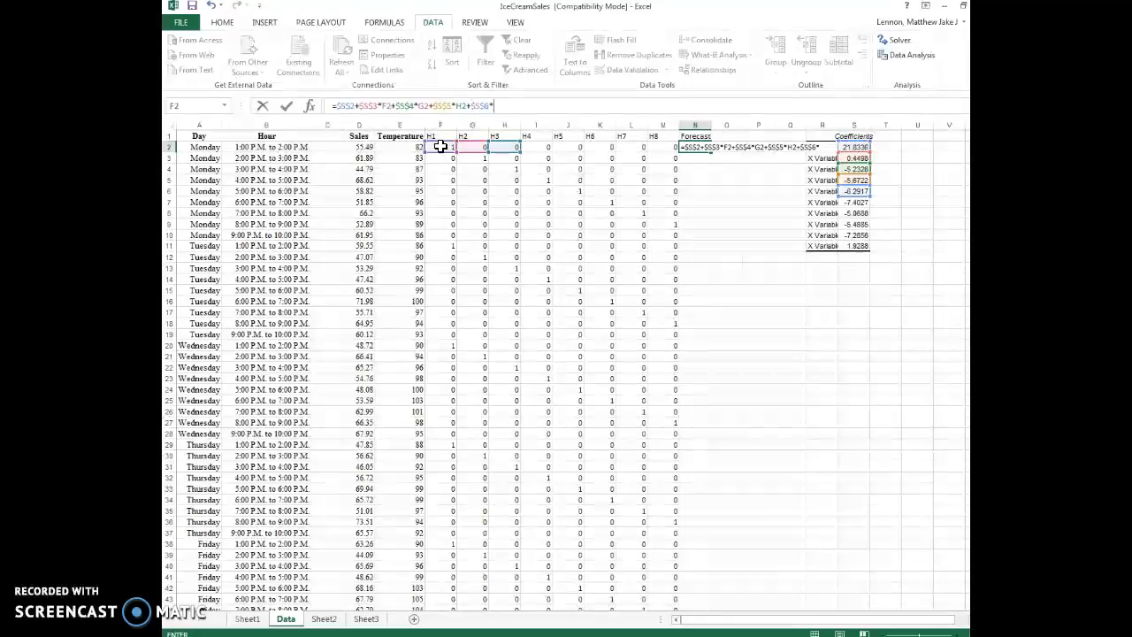
text(I2+$S$)
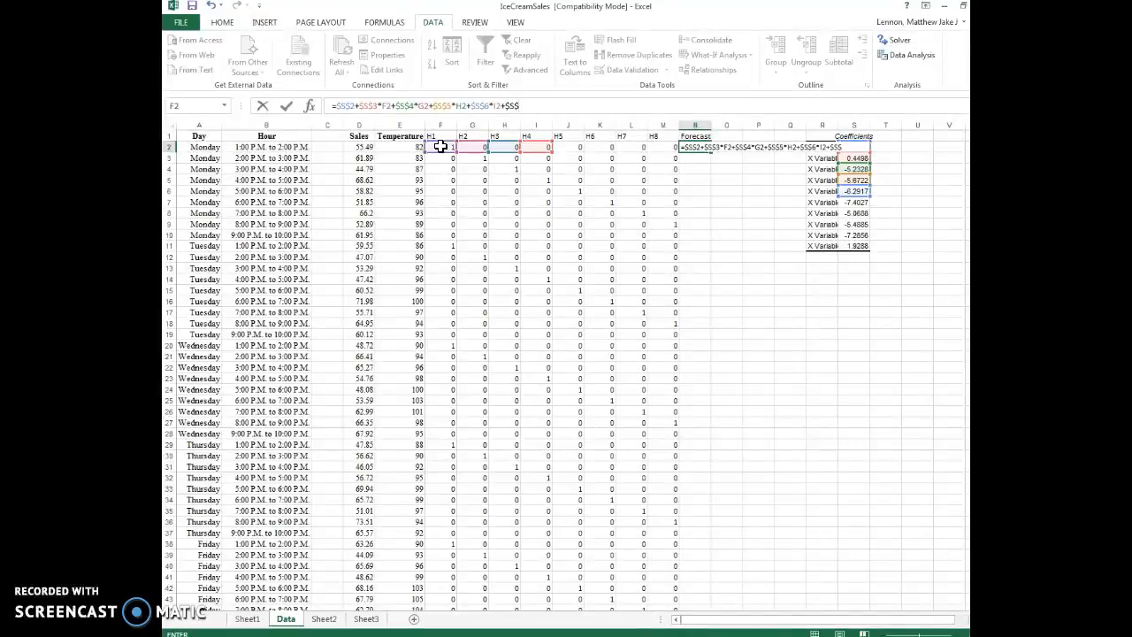
text(7*J2+$S$8*K2+$S$9)
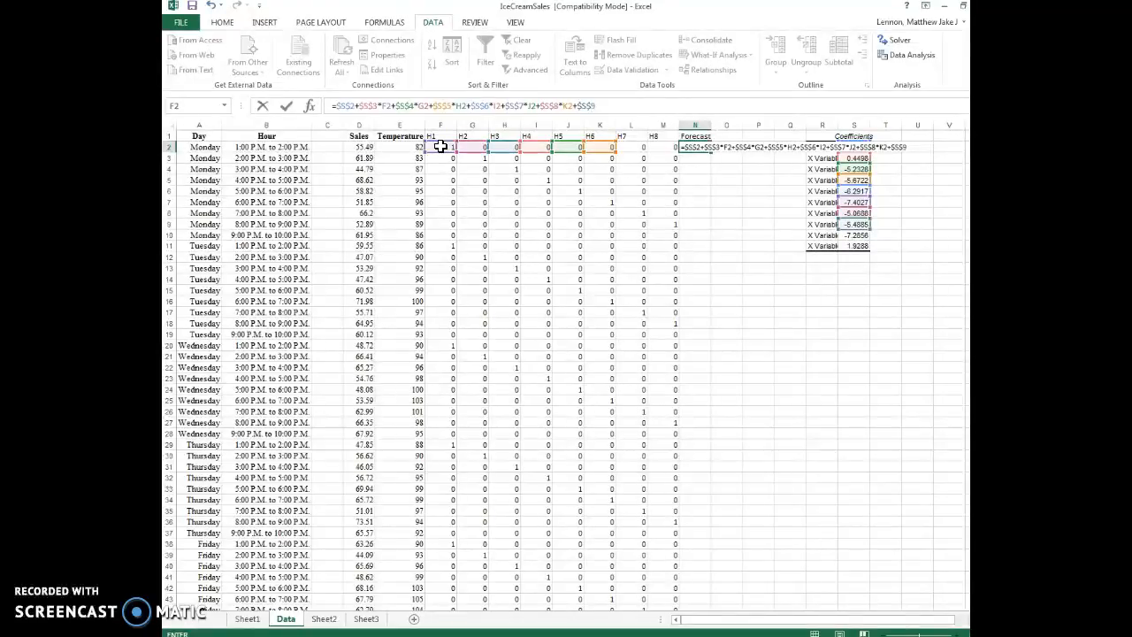
text(L2)
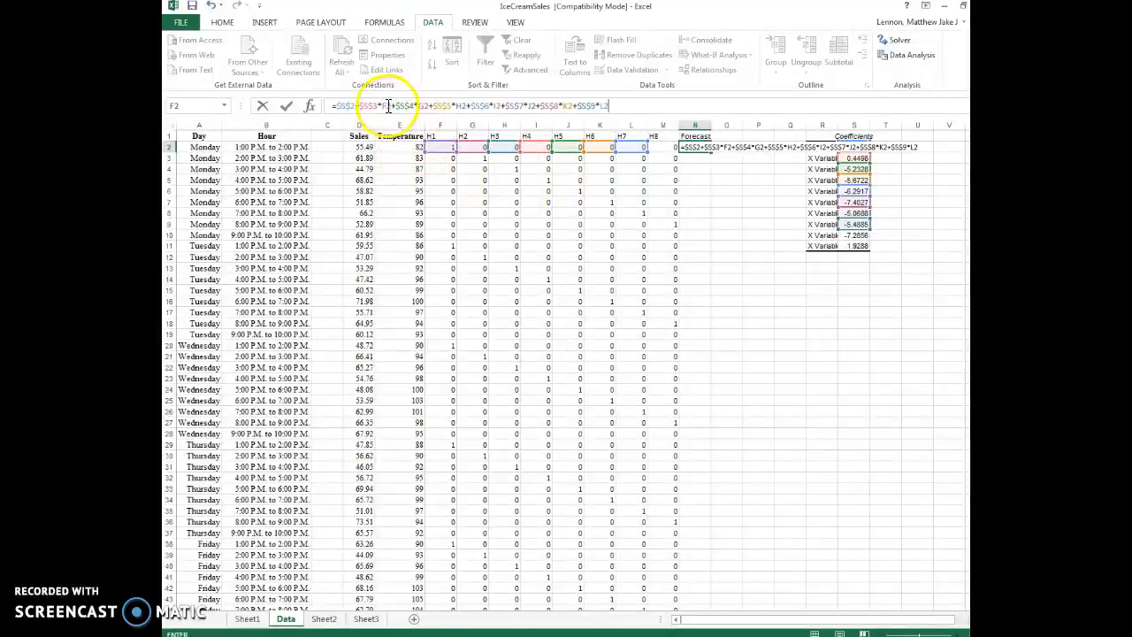
click(423, 106)
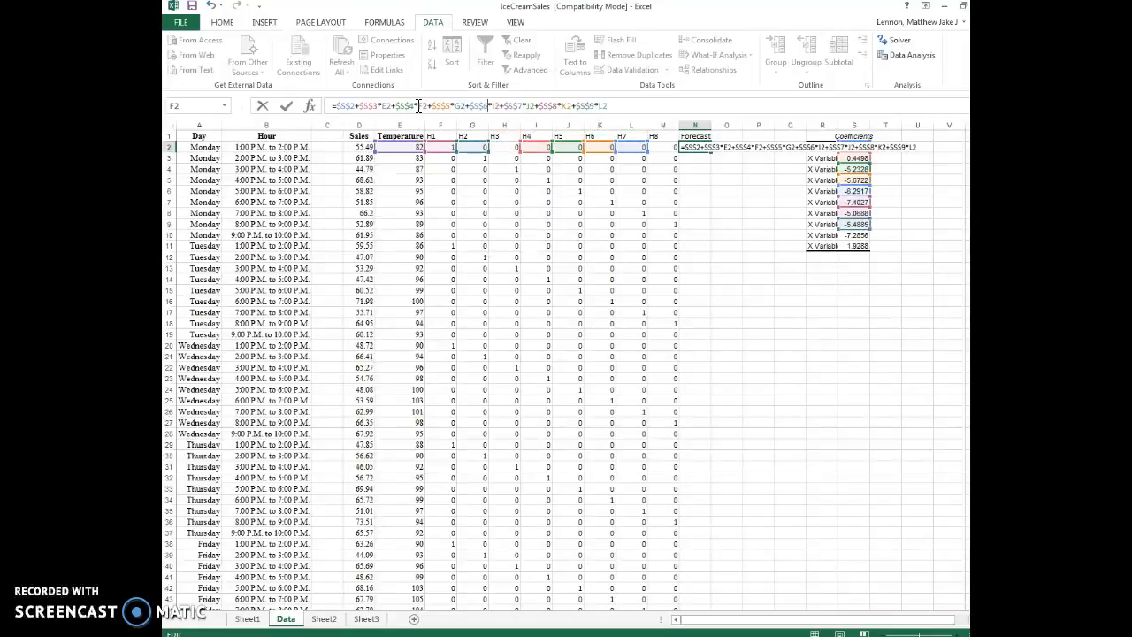
Finish the remaining coefficient terms through *M2 and fill the Forecast column down every row
text(H)
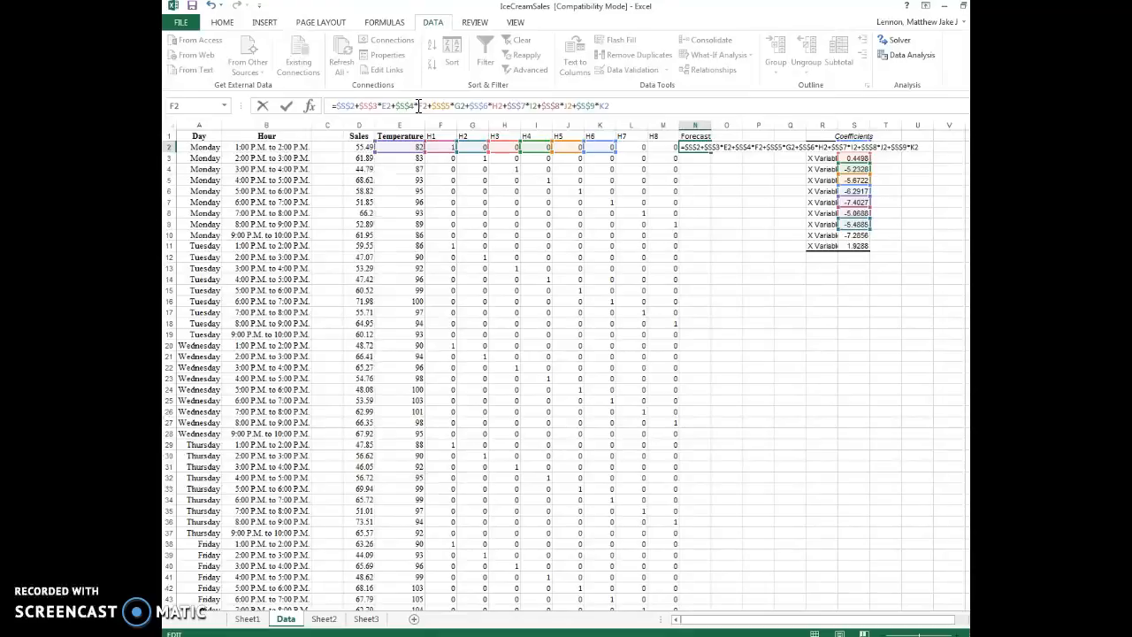
text(+$S$10*L2+$S$11)
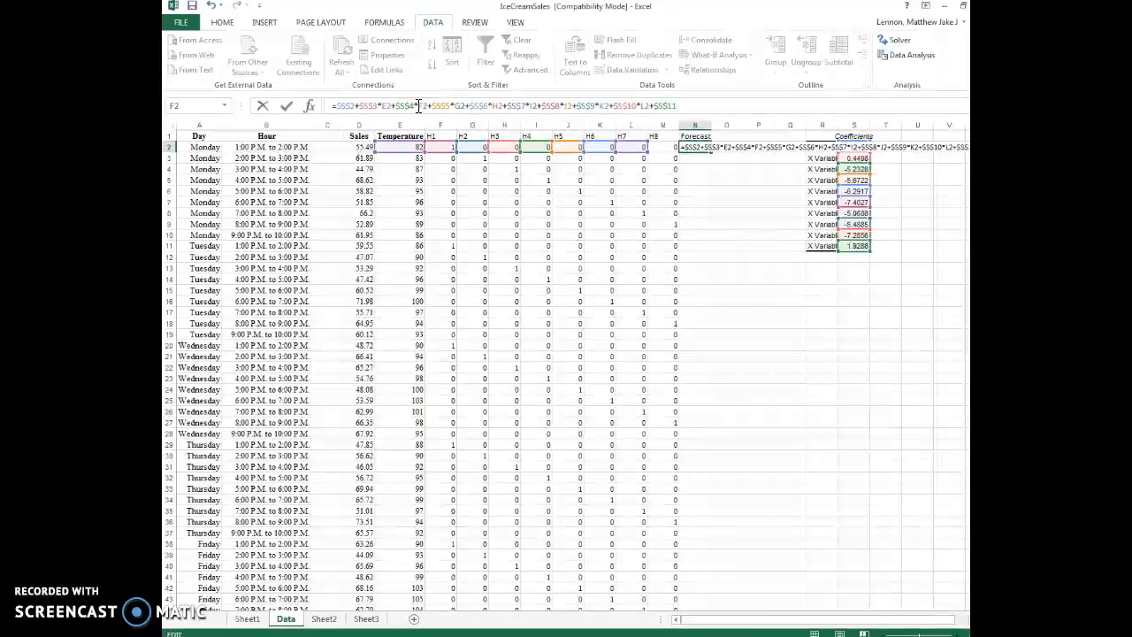
text(*M)
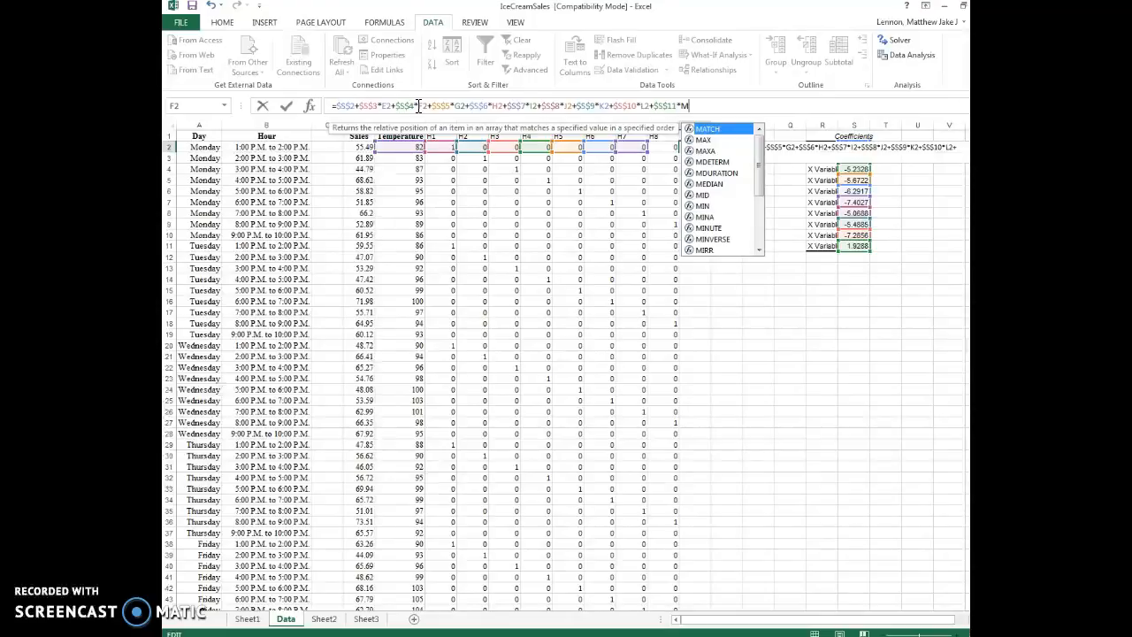
key(Return)
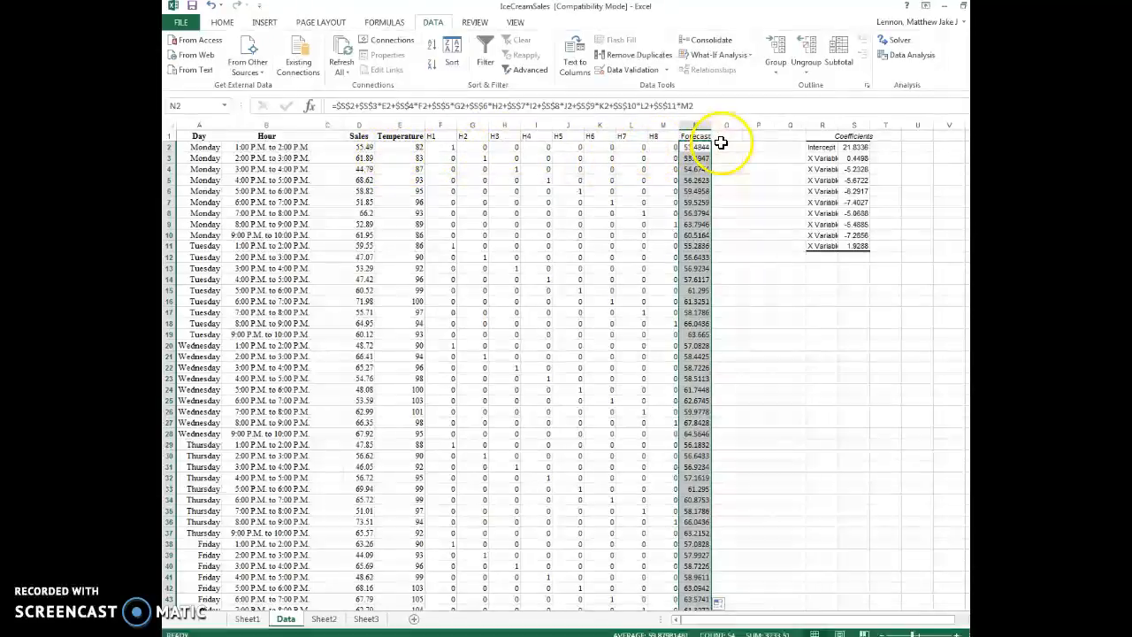
Add an Error column in O with =B2-N2 for the first row
click(726, 134)
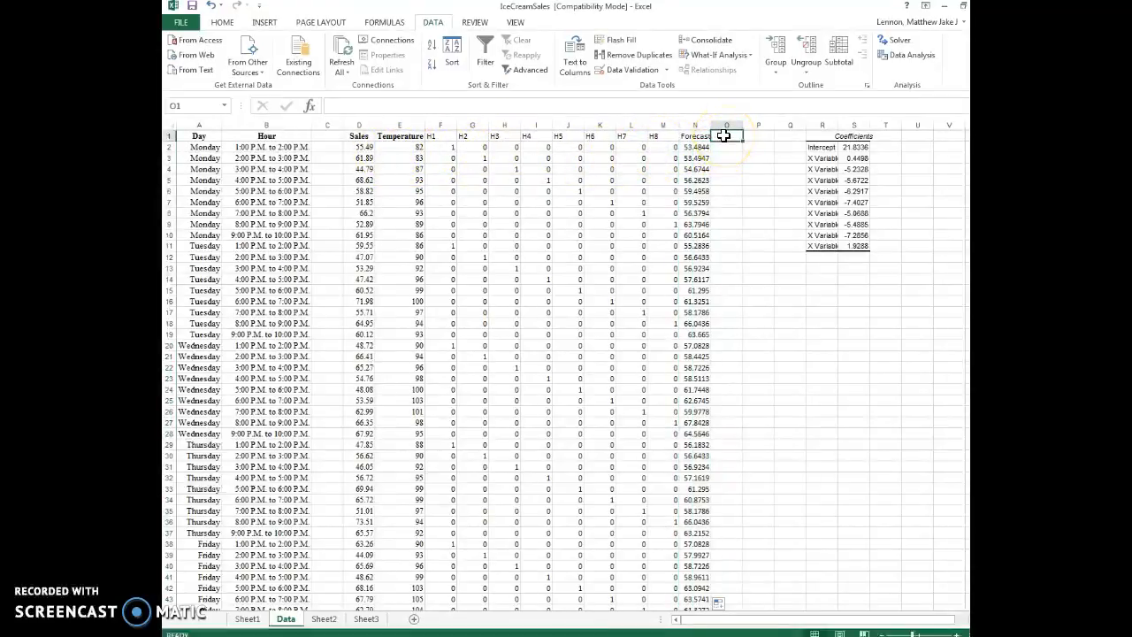
text(Error)
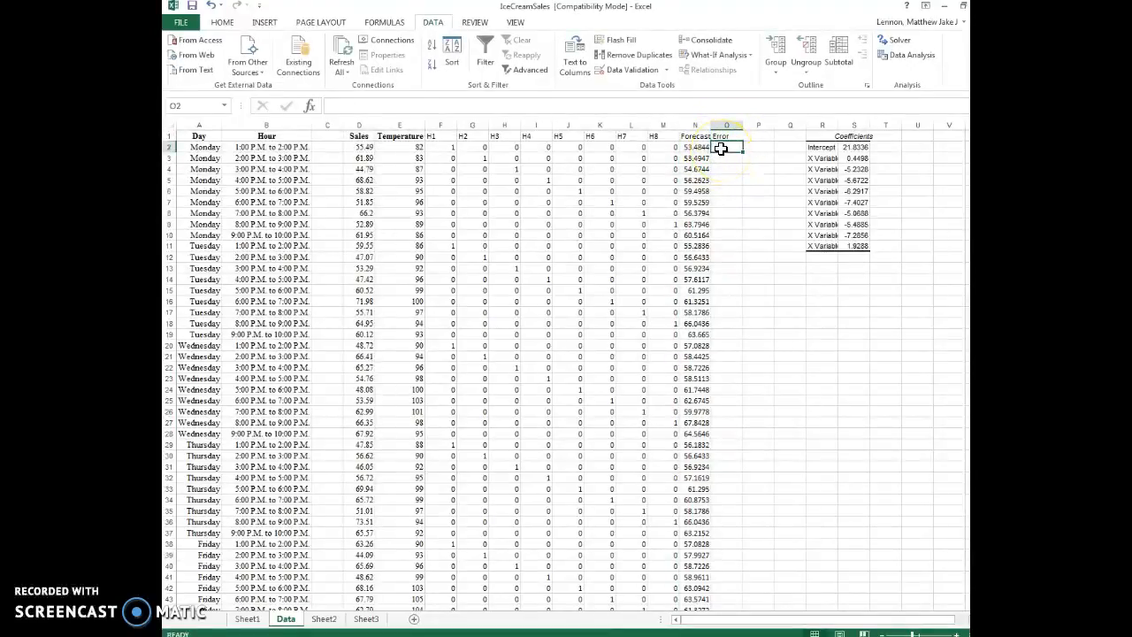
click(358, 147)
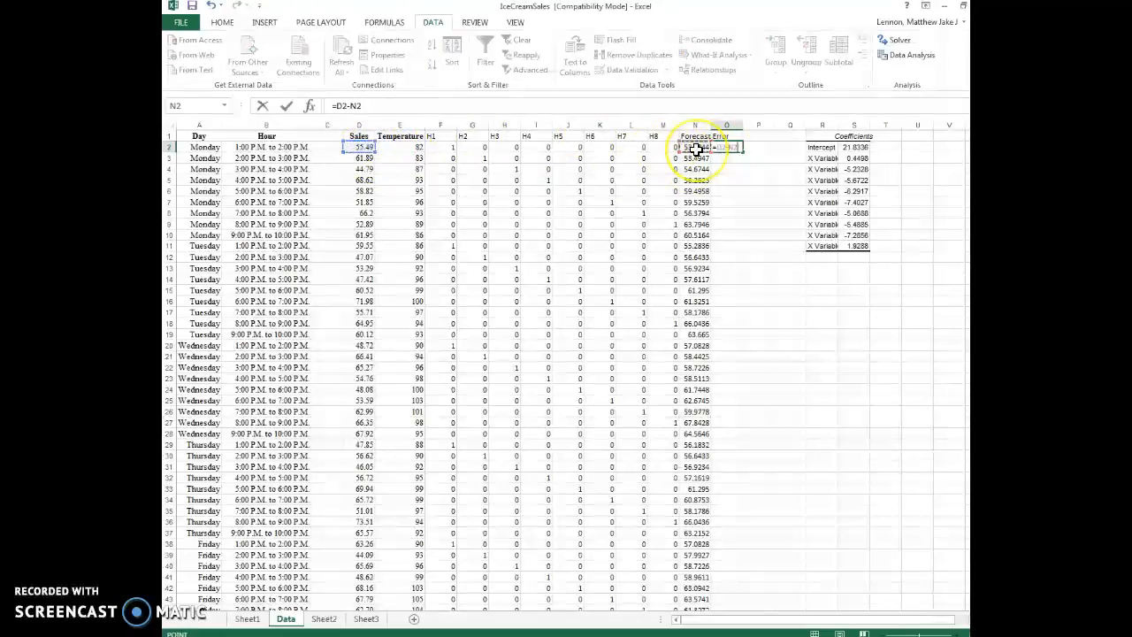
Add a Sq Error column in P with =O2^2 and fill both columns down
click(757, 137)
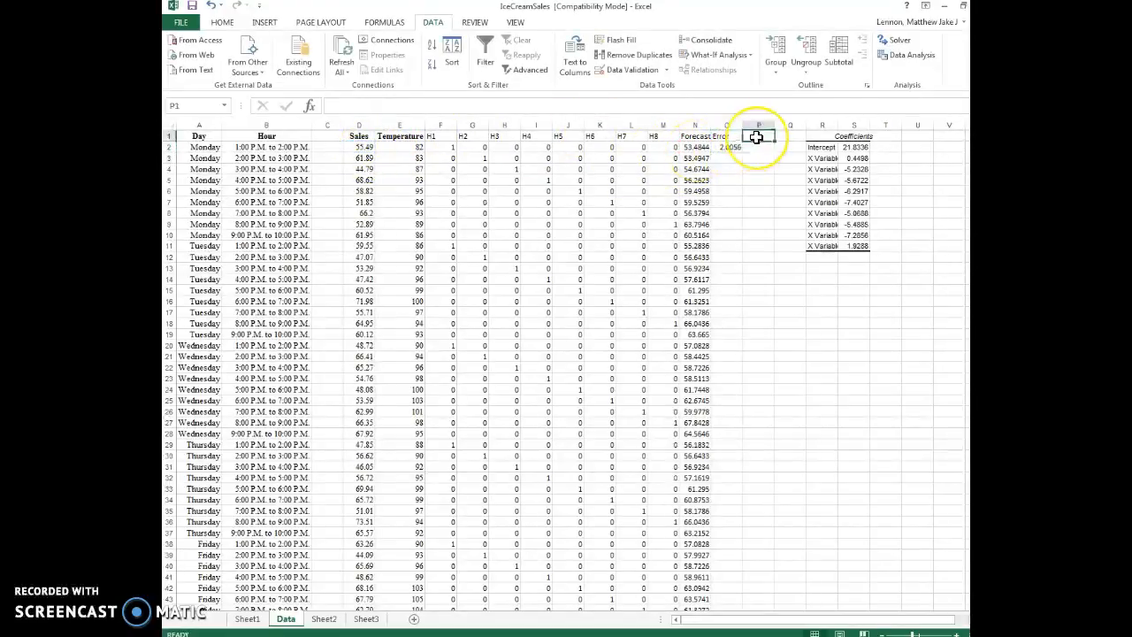
text(Sq Error)
click(759, 147)
text(=)
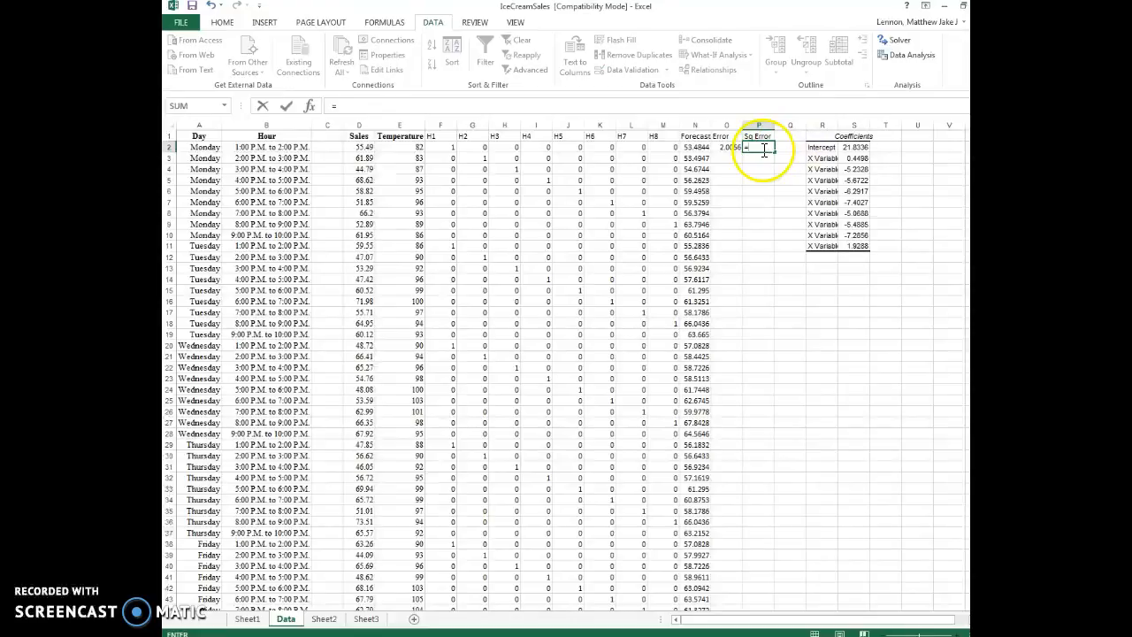
text(O2^)
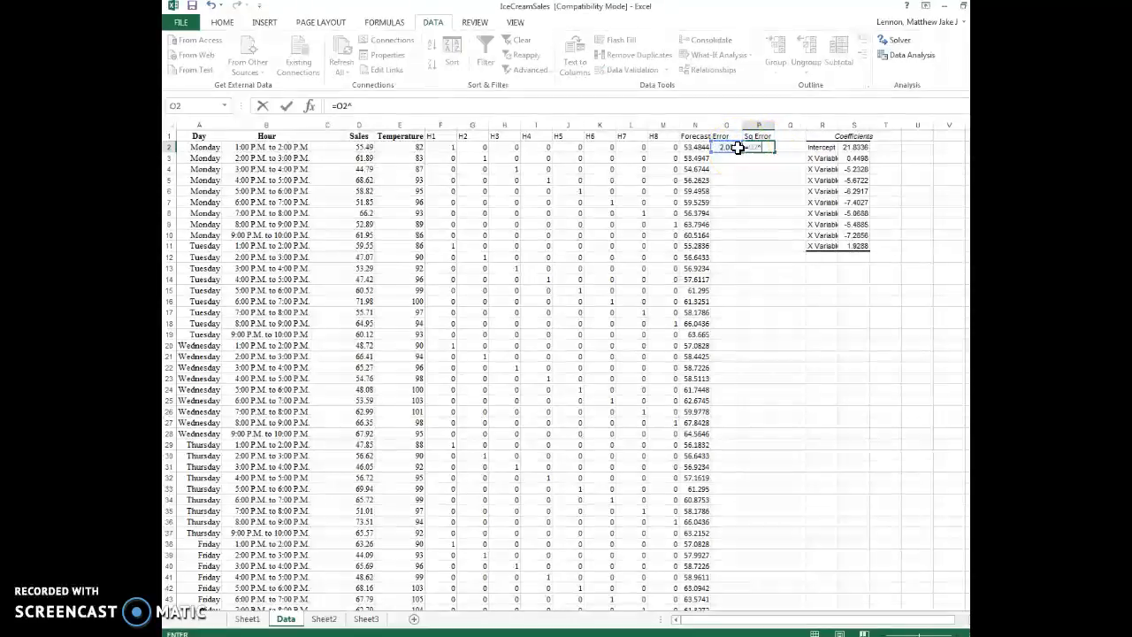
key(Return)
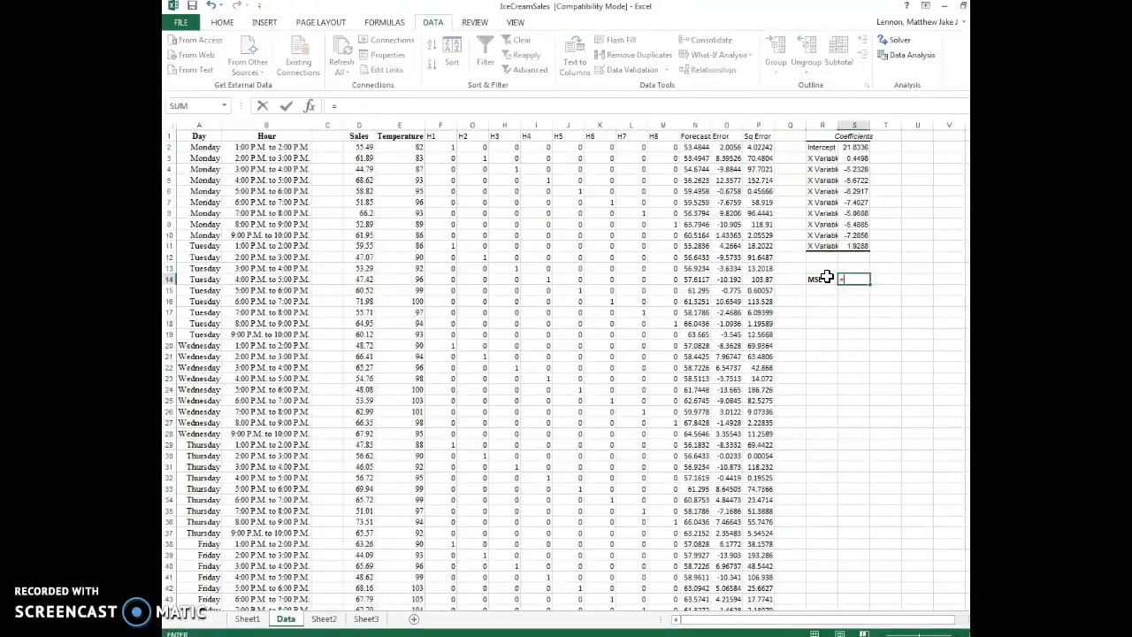
Compute the MSE as =AVERAGE of the Sq Error column, giving about 50.11
text(=AVERAGE()
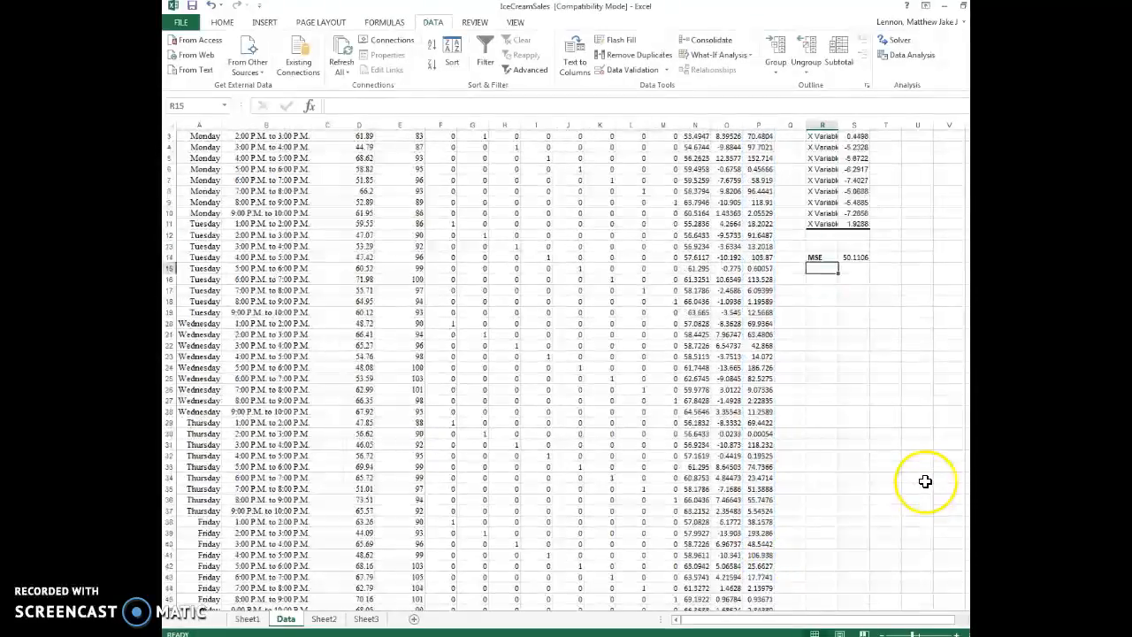
scroll(up, 3)
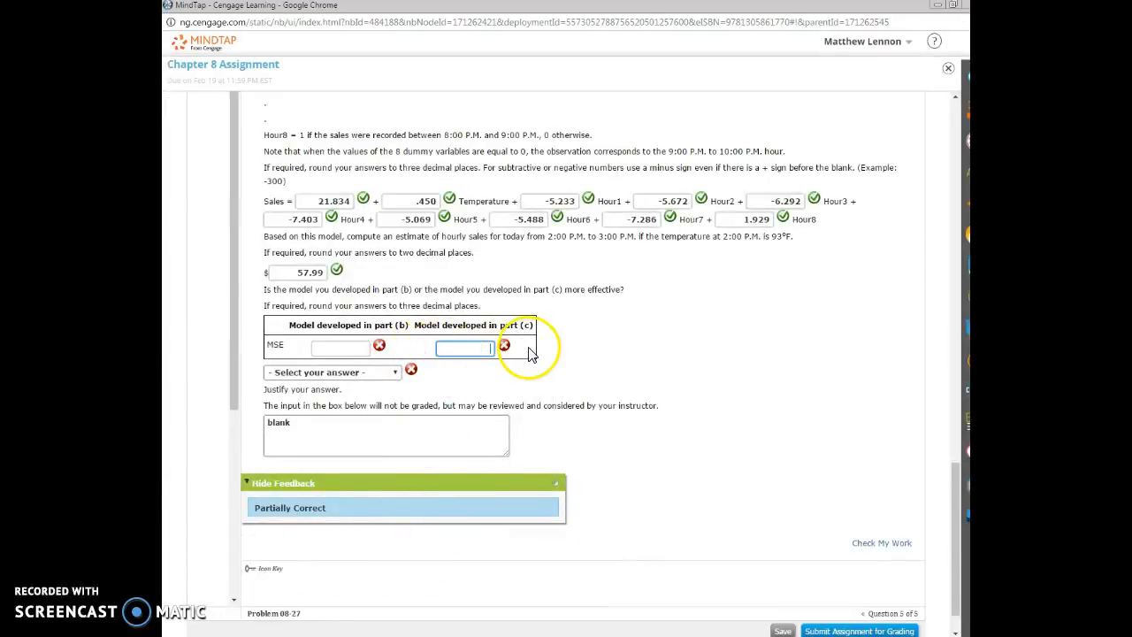
Enter 50.111 as the part (c) model MSE and confirm it is marked correct
text(50)
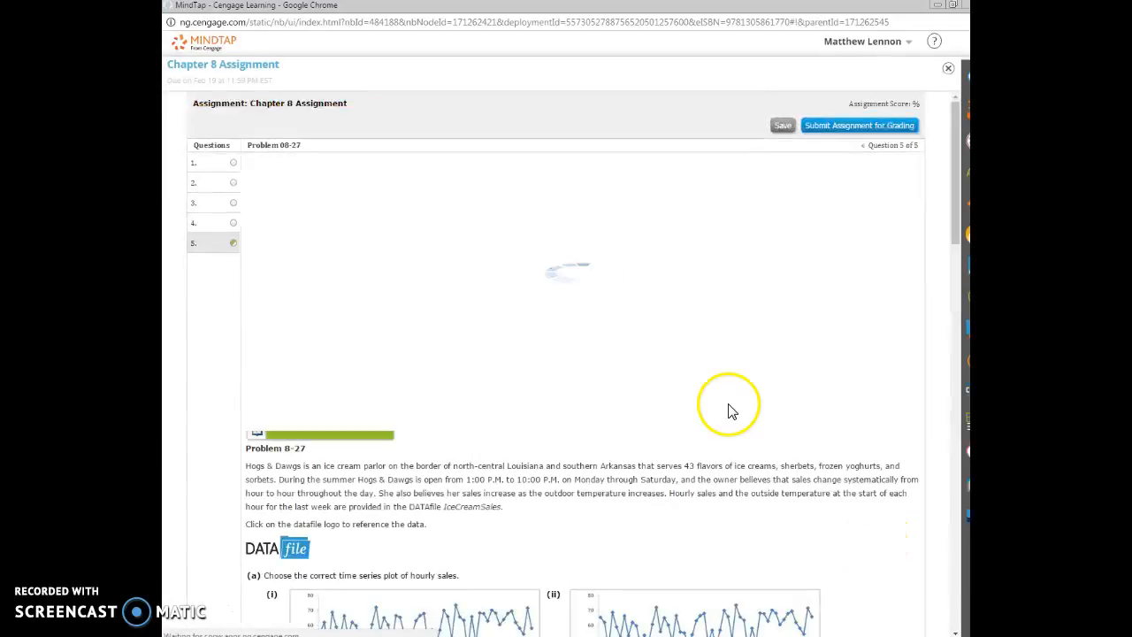
scroll(down, 3)
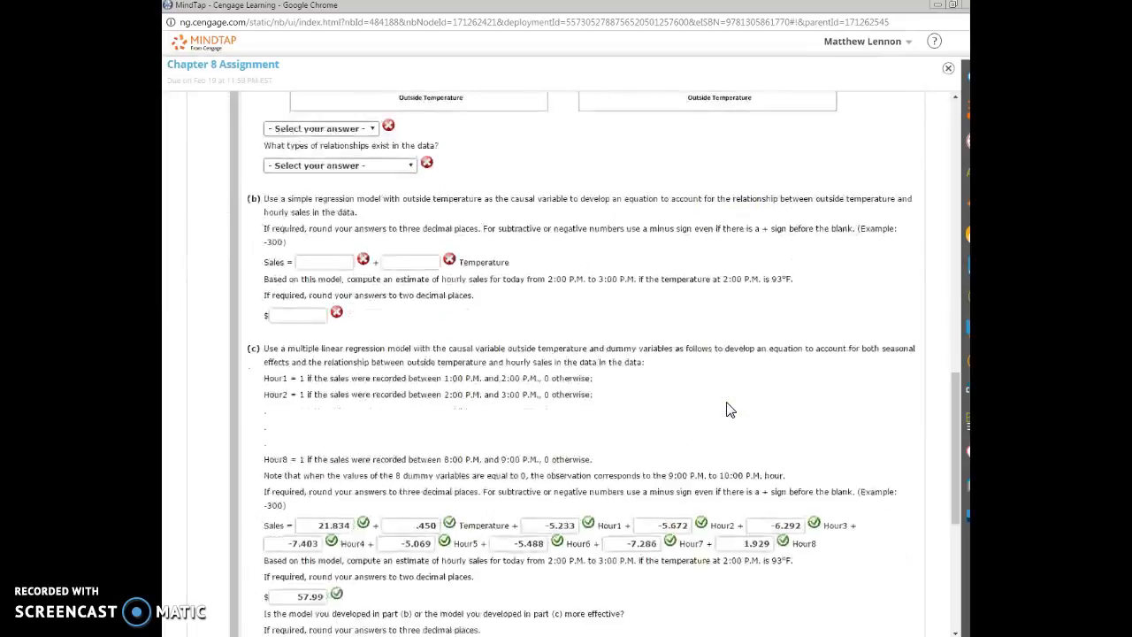
scroll(down, 3)
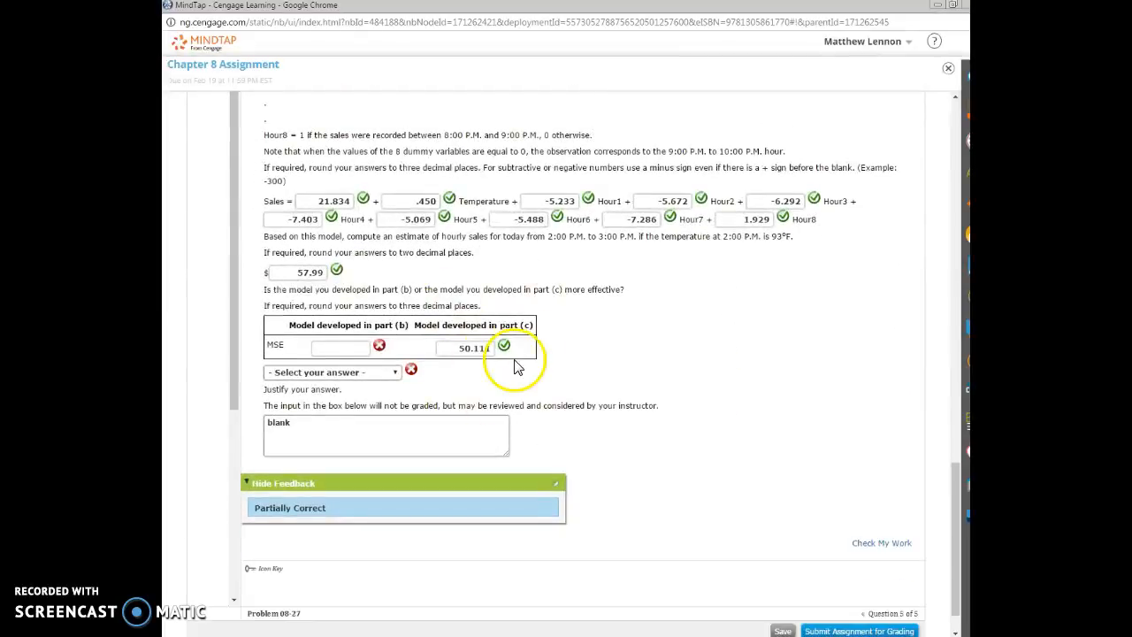
mouse_move(574, 363)
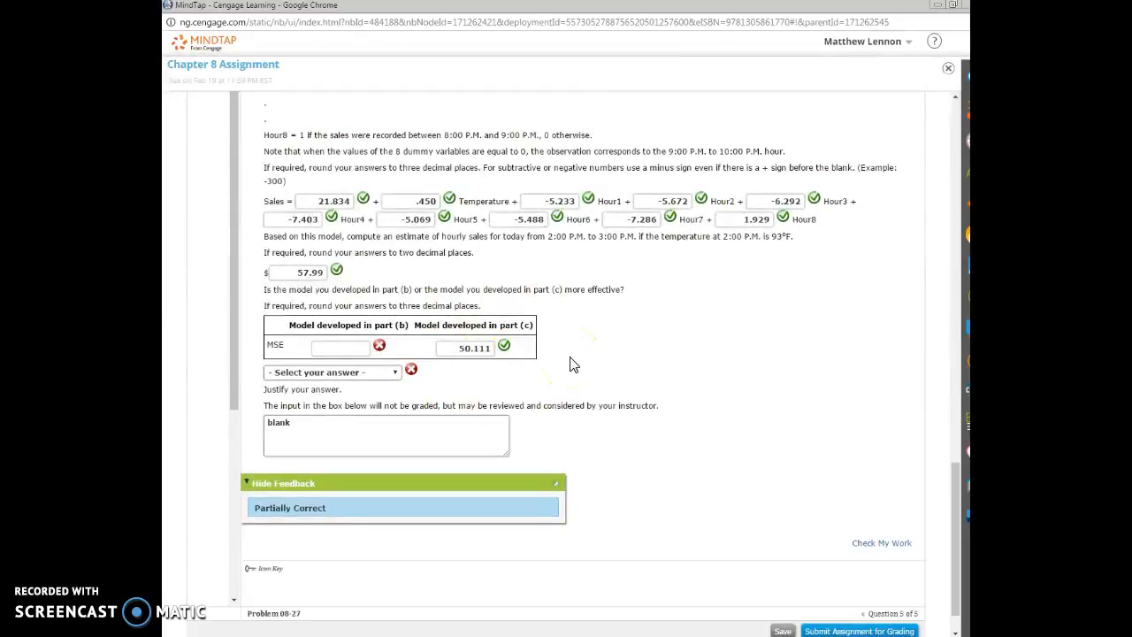
mouse_move(716, 279)
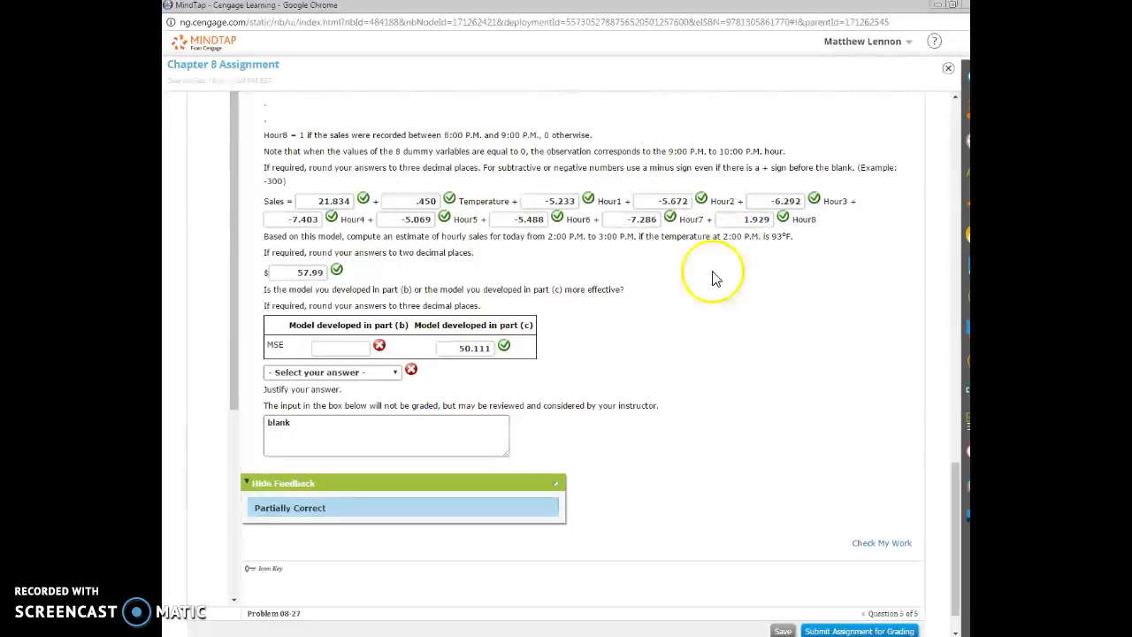